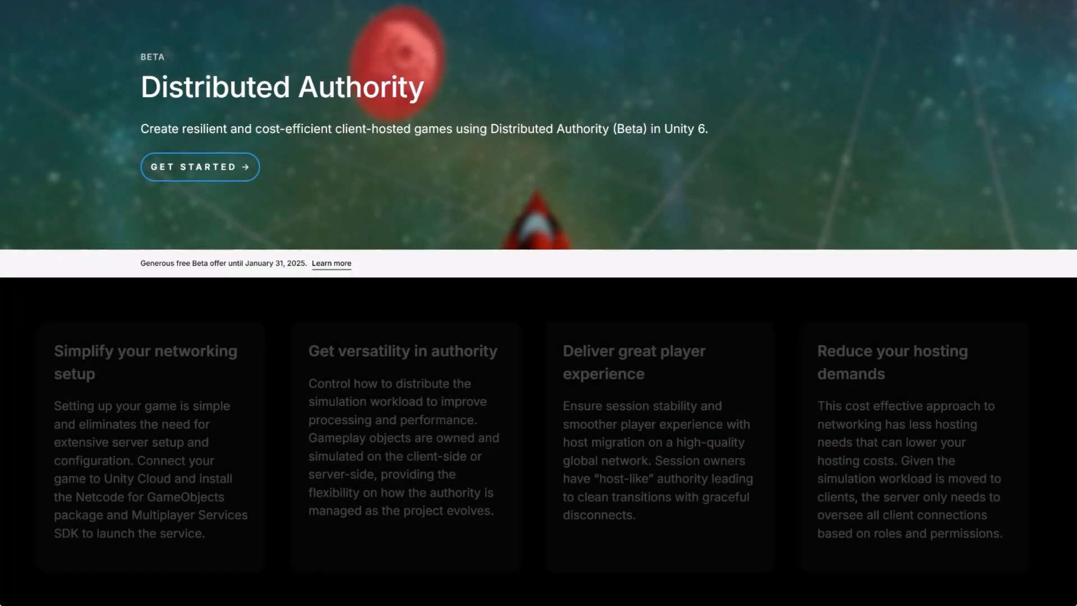
- In SessionManager.cs, add a sessionName field set to "MySession" and delete the host comment
{"action": "scroll", "scroll_direction": "down", "scroll_amount": 3}
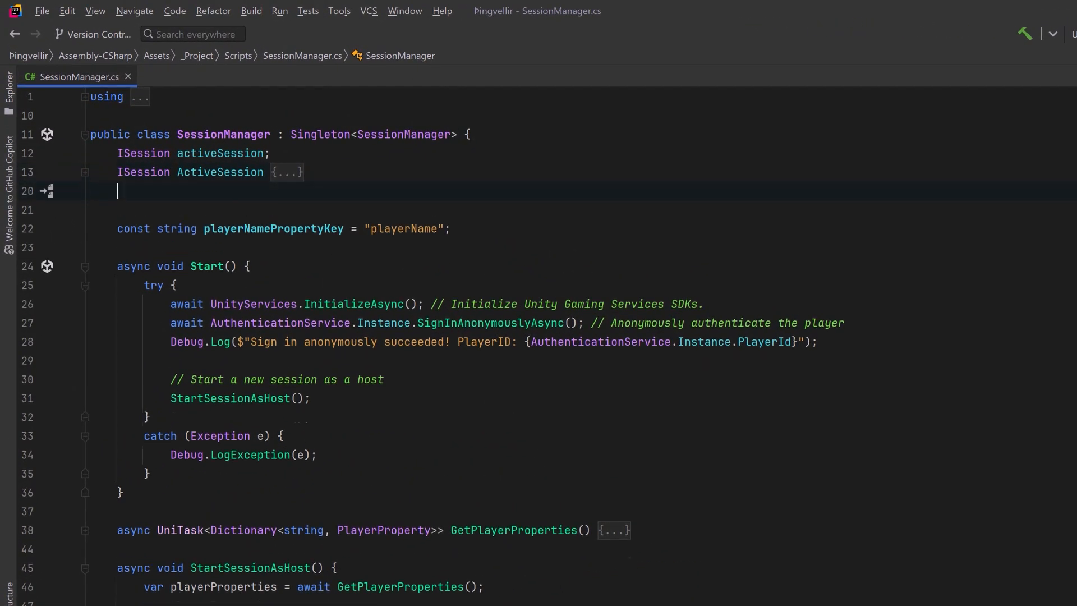
{"action": "type", "text": "string sessionName = \"MySession\";"}
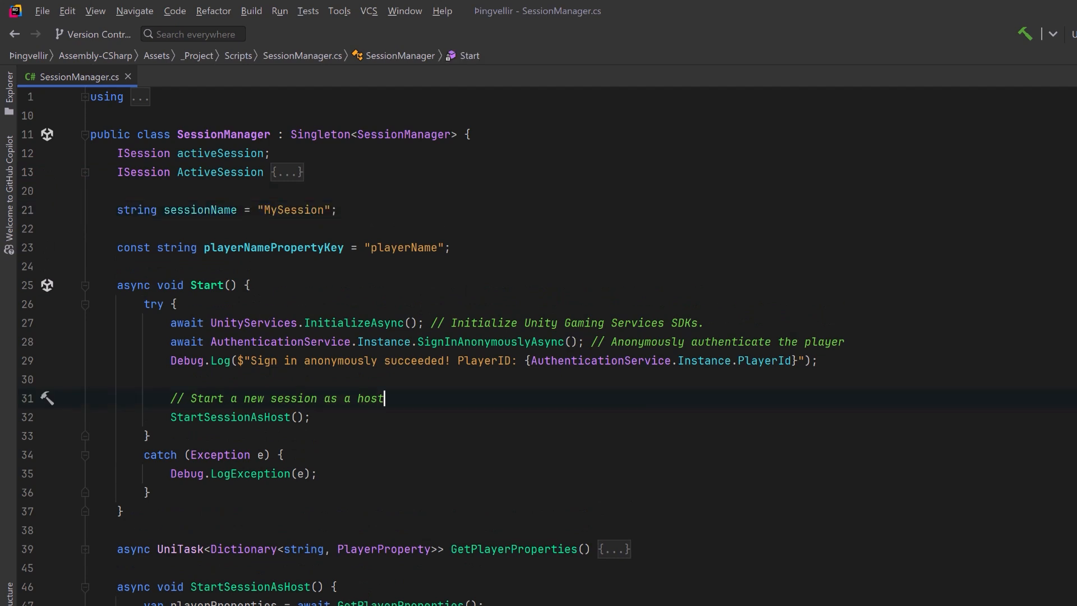
{"action": "key", "text": "ctrl+c"}
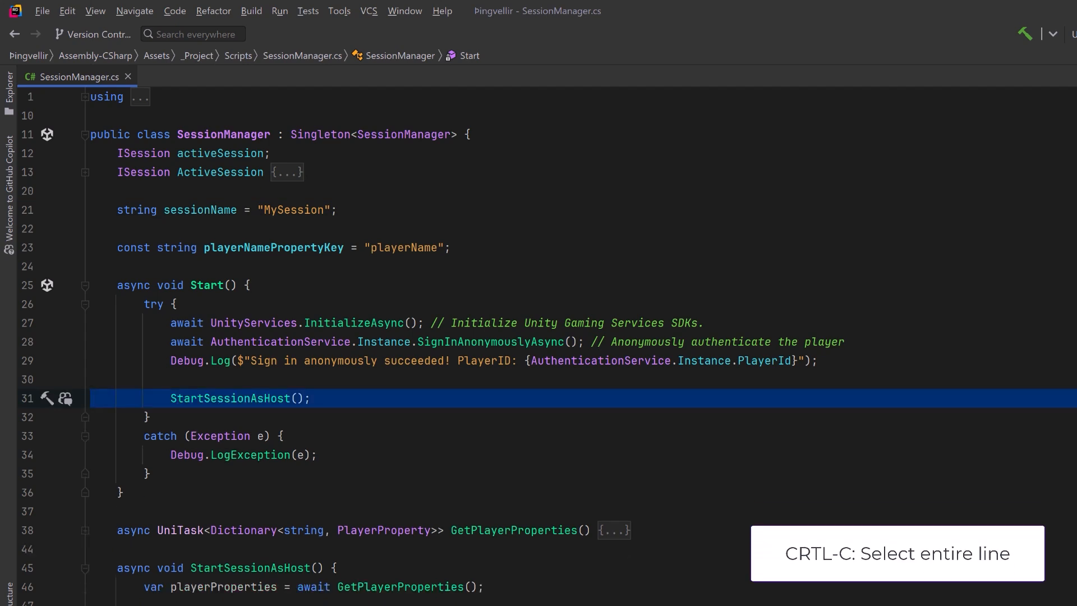
- Build SessionOptions with the session name and 4 max players, then create or join the session
{"action": "type", "text": "var options = new SessionOptions() {}"}
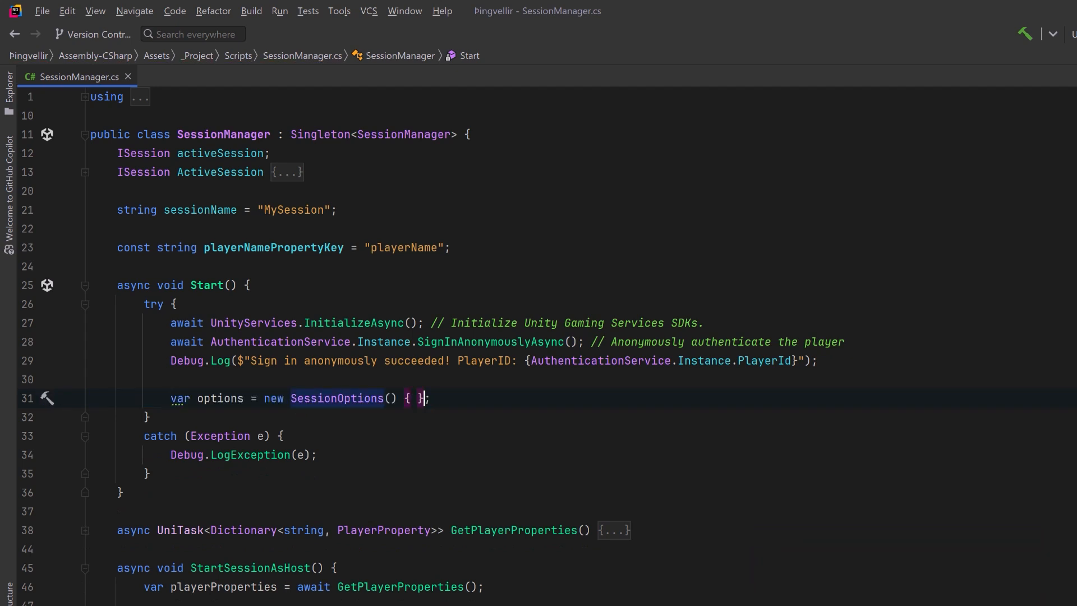
{"action": "type", "text": "Name = sessionName,"}
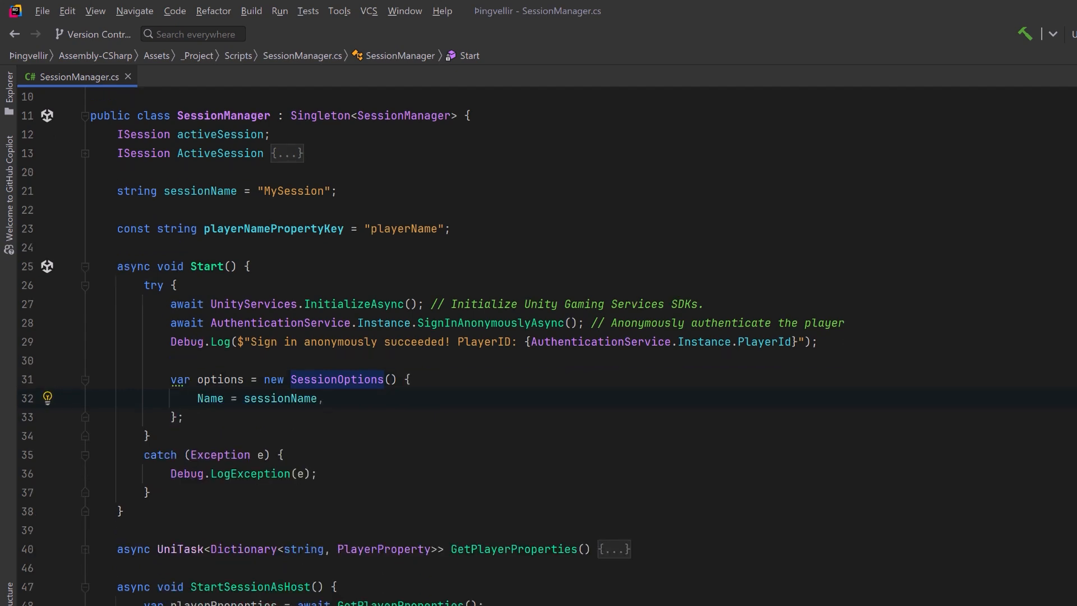
{"action": "type", "text": "MaxPlayers = 4"}
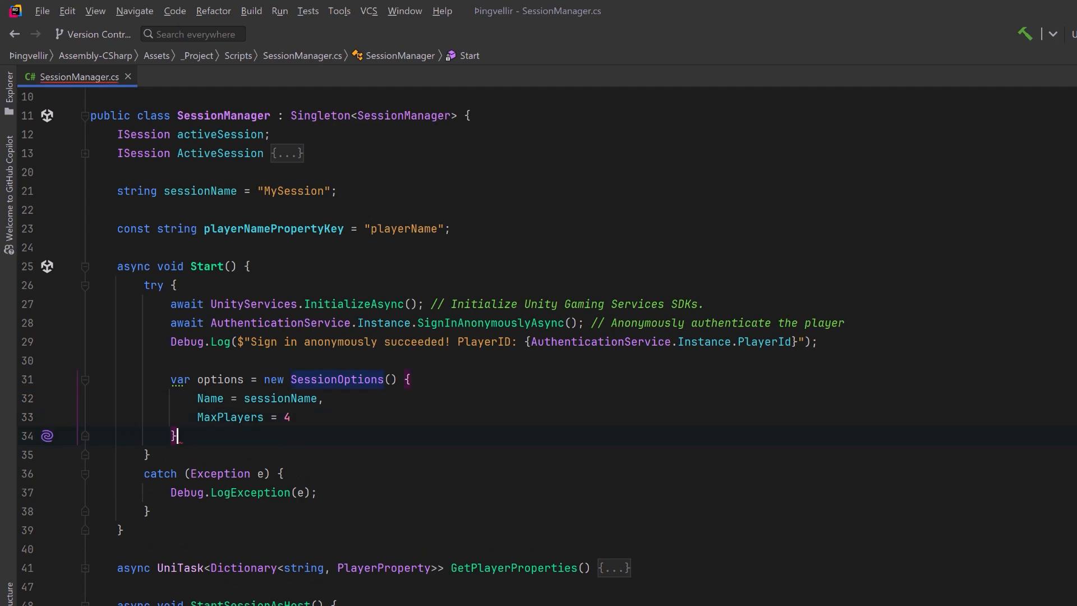
{"action": "type", "text": ".WithRelayNetwork();"}
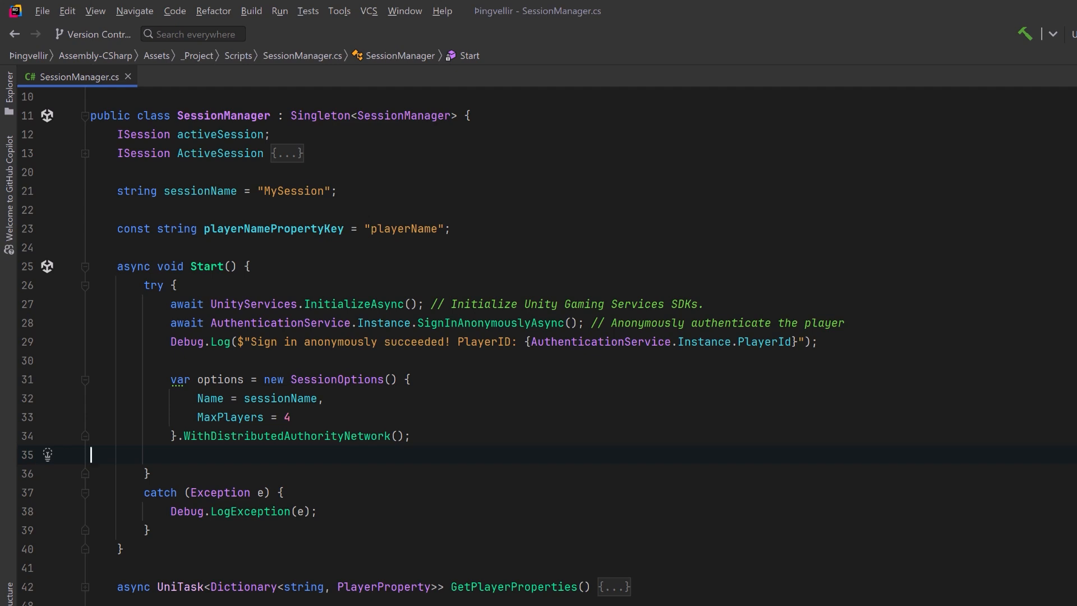
{"action": "type", "text": "ActiveSession = await MultiplayerService.Instance.CreateOrJoinSessionAsync(sessionName, options);"}
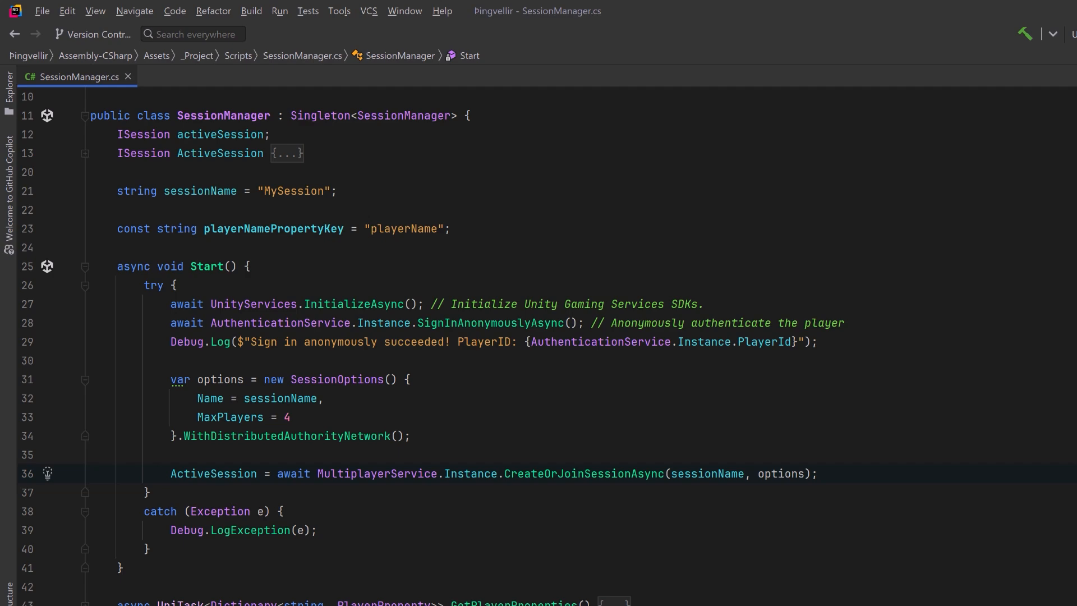
- Set the NetworkManager's Network Topology to Distributed Authority
{"action": "left_click", "coordinate": [817, 473]}
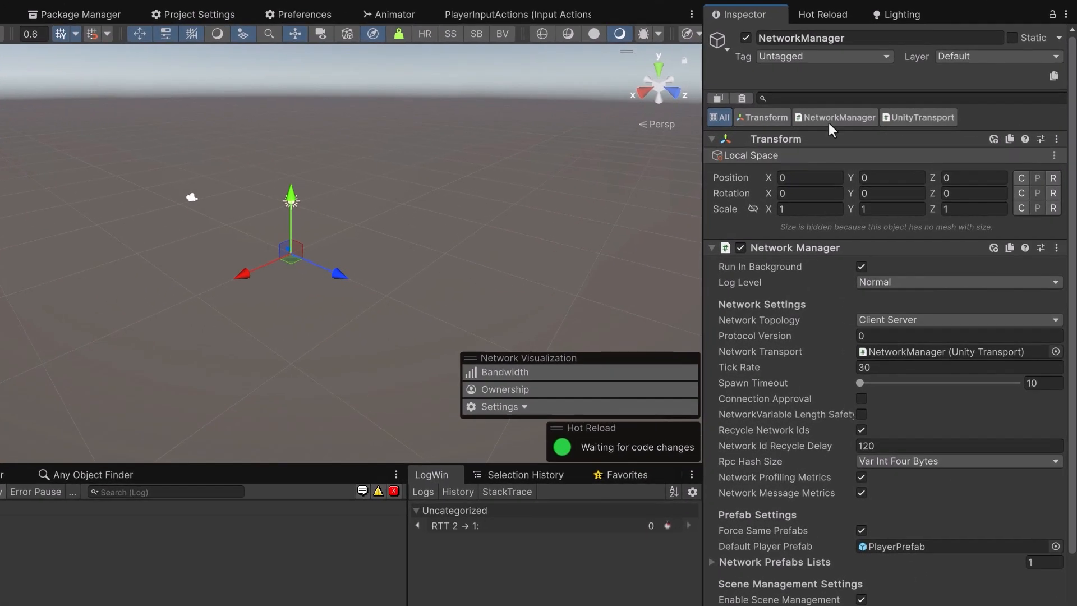
{"action": "left_click", "coordinate": [839, 116]}
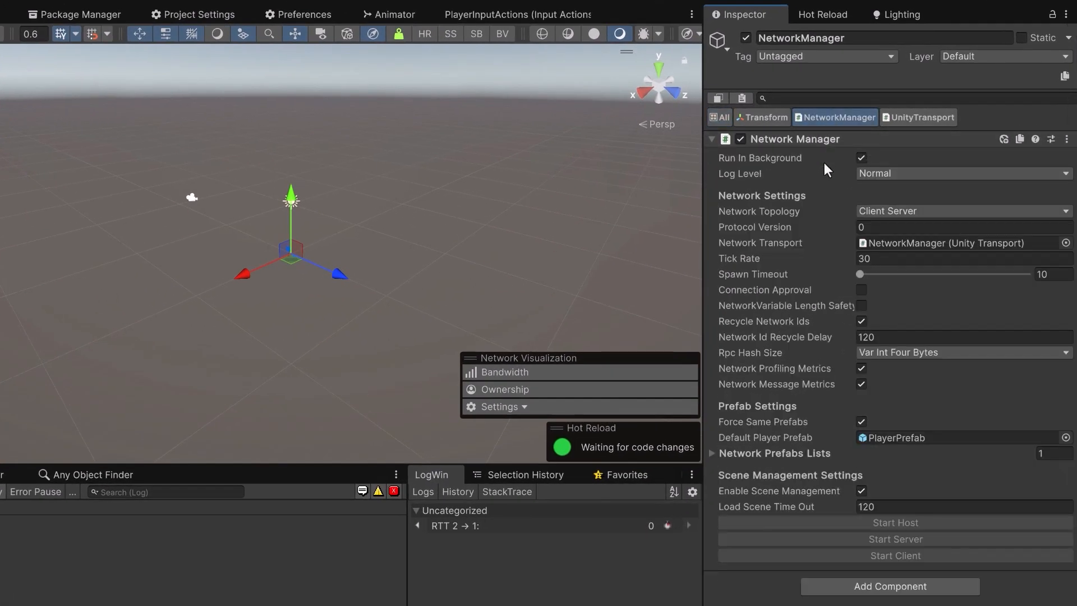
{"action": "left_click", "coordinate": [962, 211]}
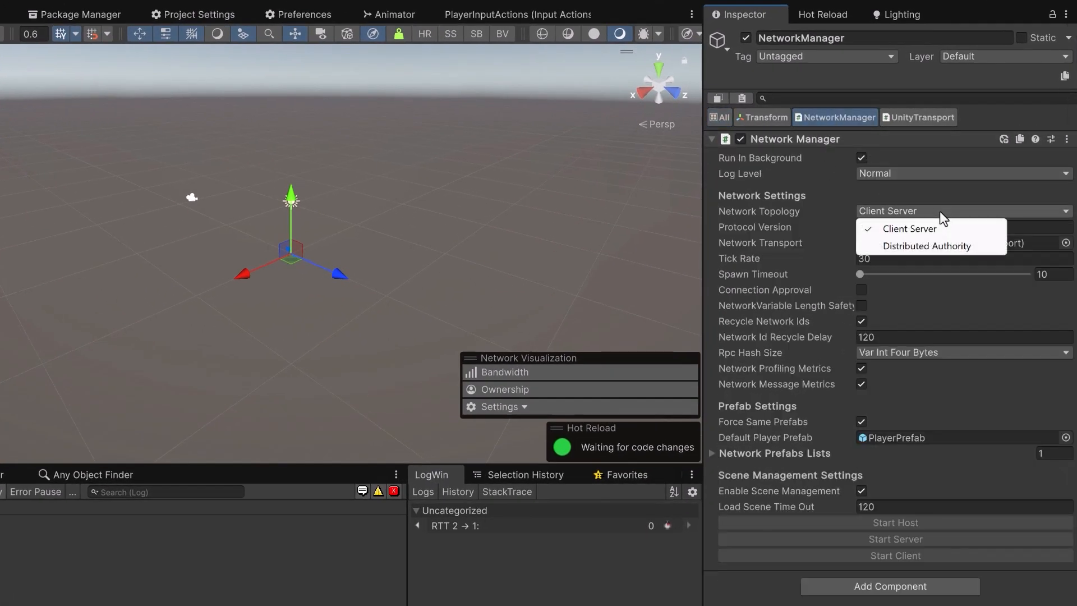
{"action": "mouse_move", "coordinate": [940, 220]}
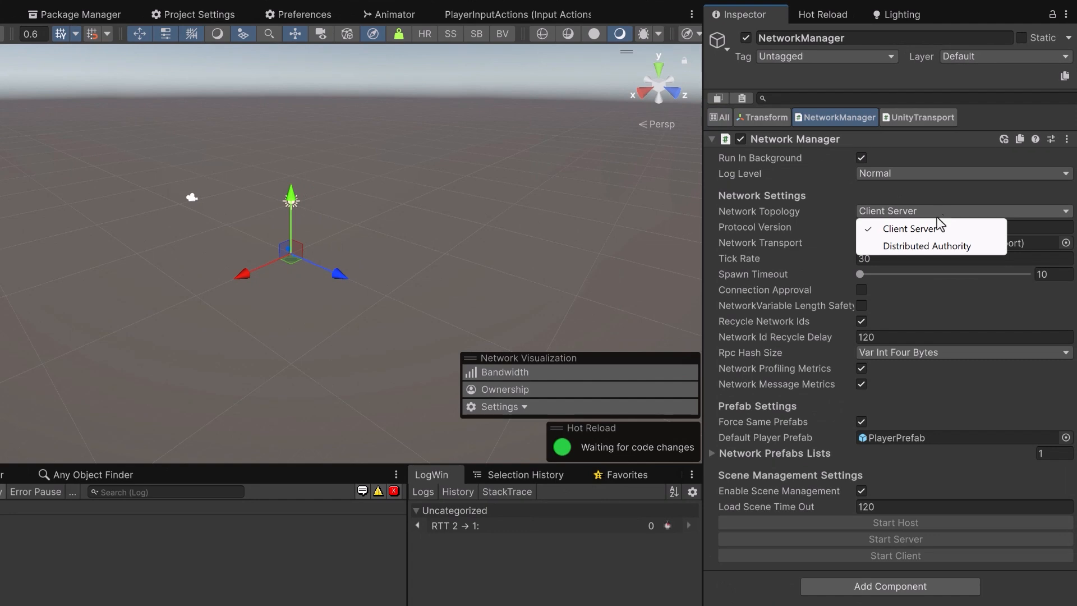
{"action": "mouse_move", "coordinate": [929, 246]}
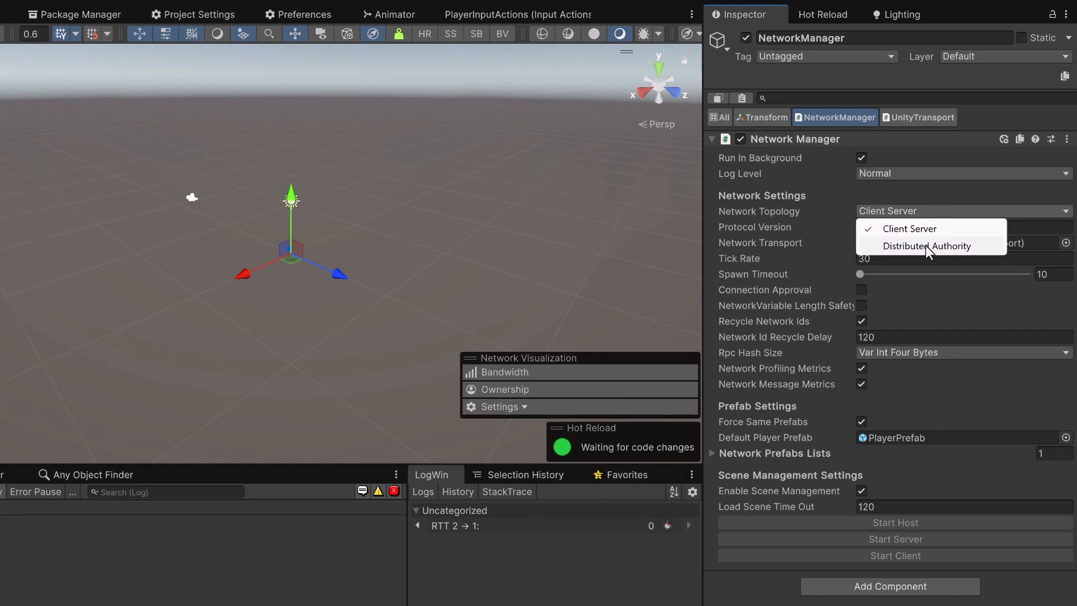
{"action": "left_click", "coordinate": [929, 246]}
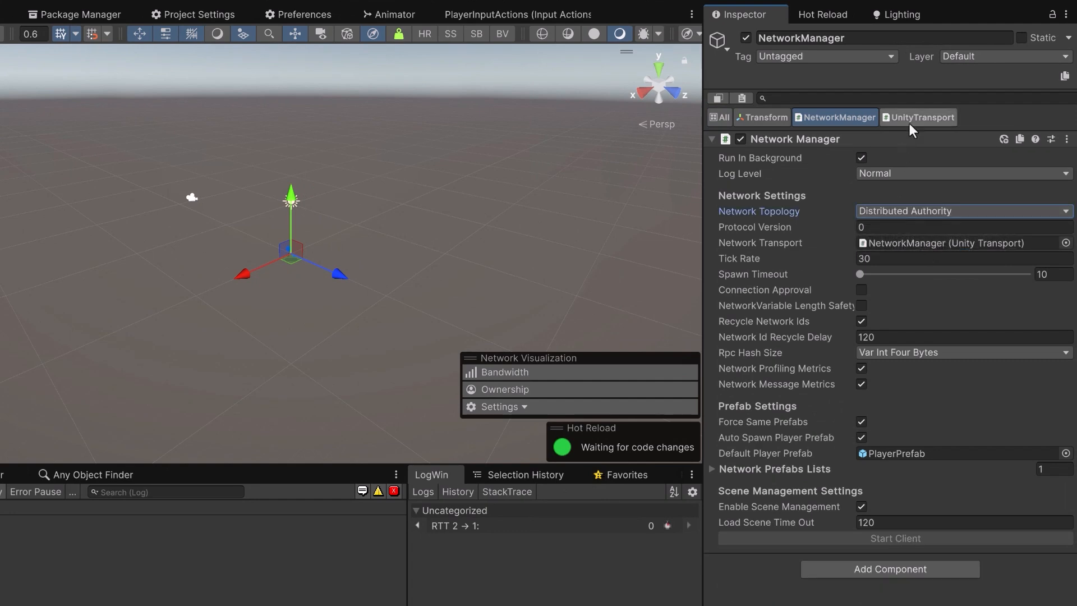
- Keep Unity Transport as the protocol and add a Session Manager component
{"action": "left_click", "coordinate": [923, 117]}
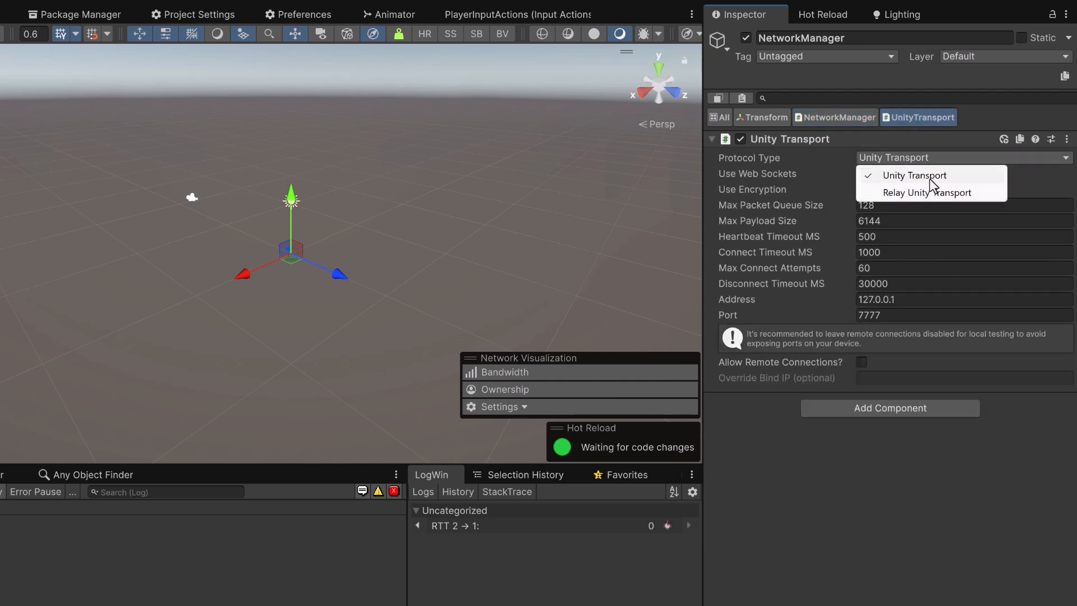
{"action": "left_click", "coordinate": [914, 175]}
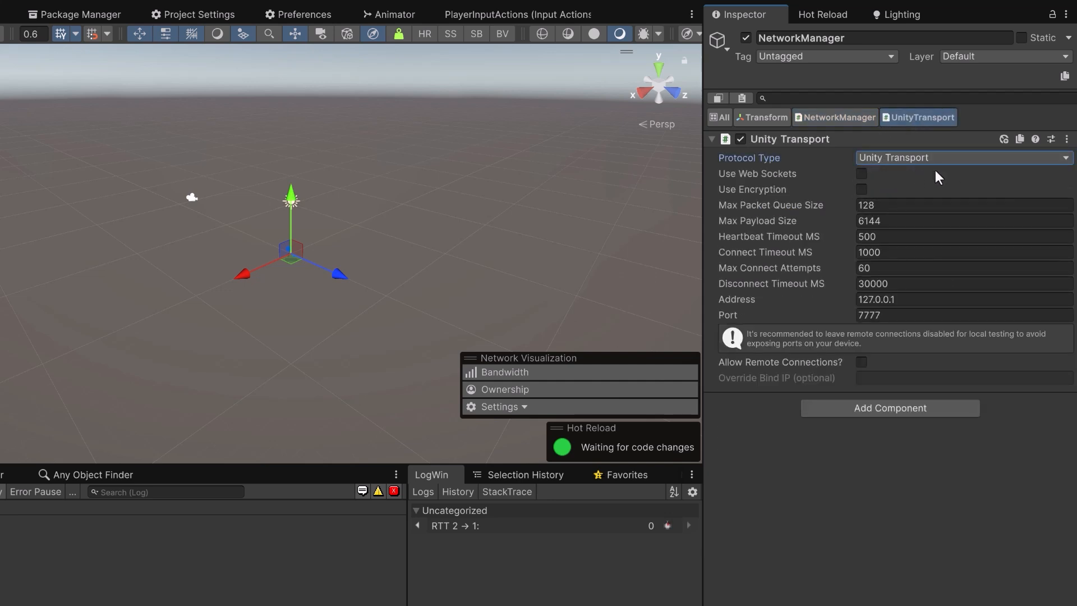
{"action": "left_click", "coordinate": [888, 408]}
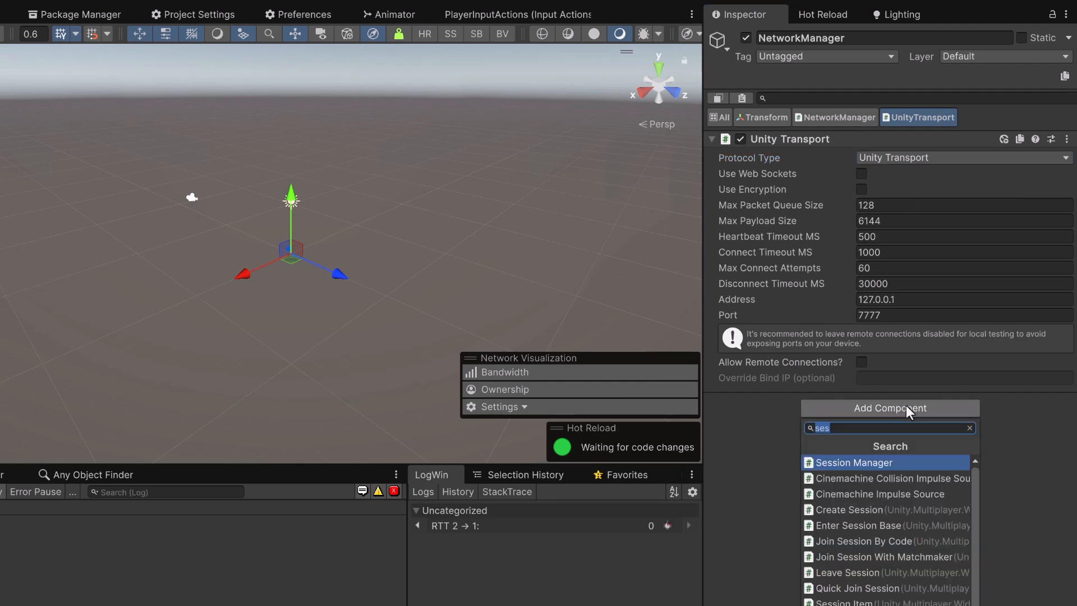
{"action": "left_click", "coordinate": [854, 463]}
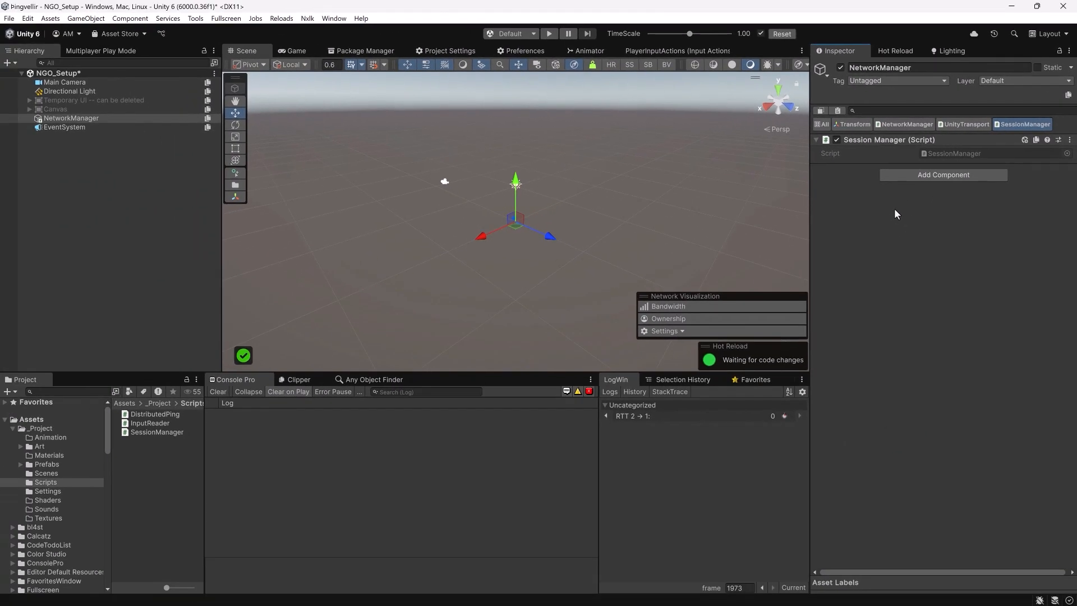
- Enter Play mode with virtual Player 2, check its Game view, then minimize its window
{"action": "left_click", "coordinate": [100, 50]}
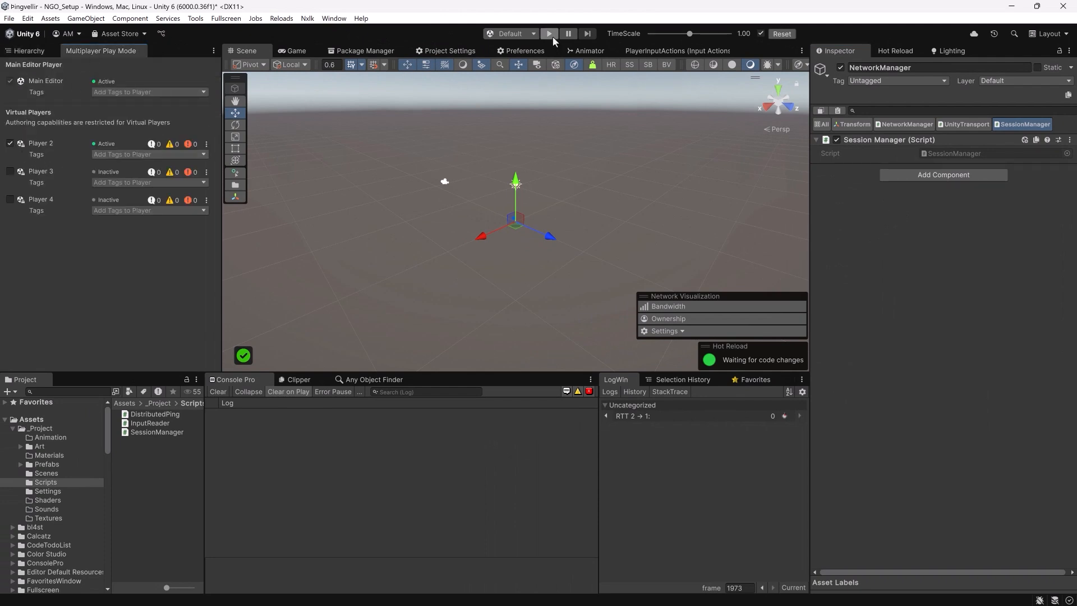
{"action": "left_click", "coordinate": [549, 34]}
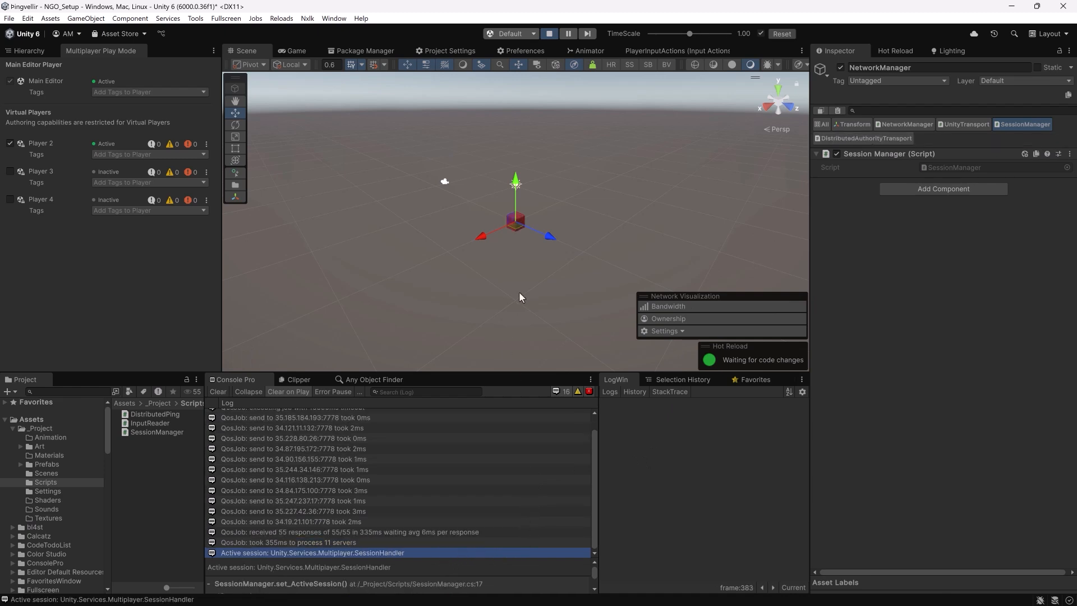
{"action": "mouse_move", "coordinate": [545, 158]}
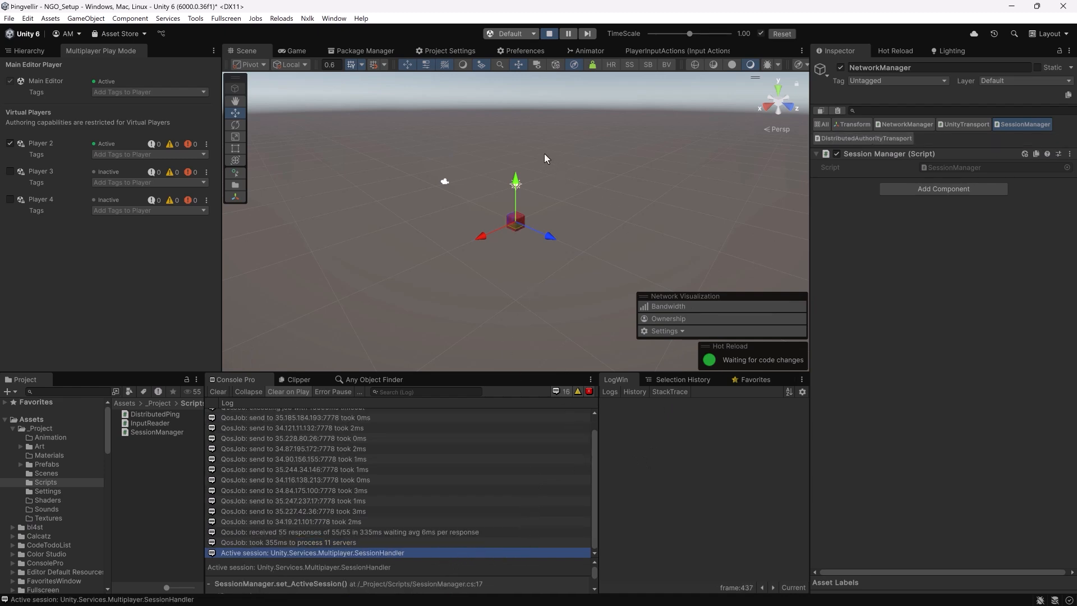
{"action": "left_click", "coordinate": [294, 50]}
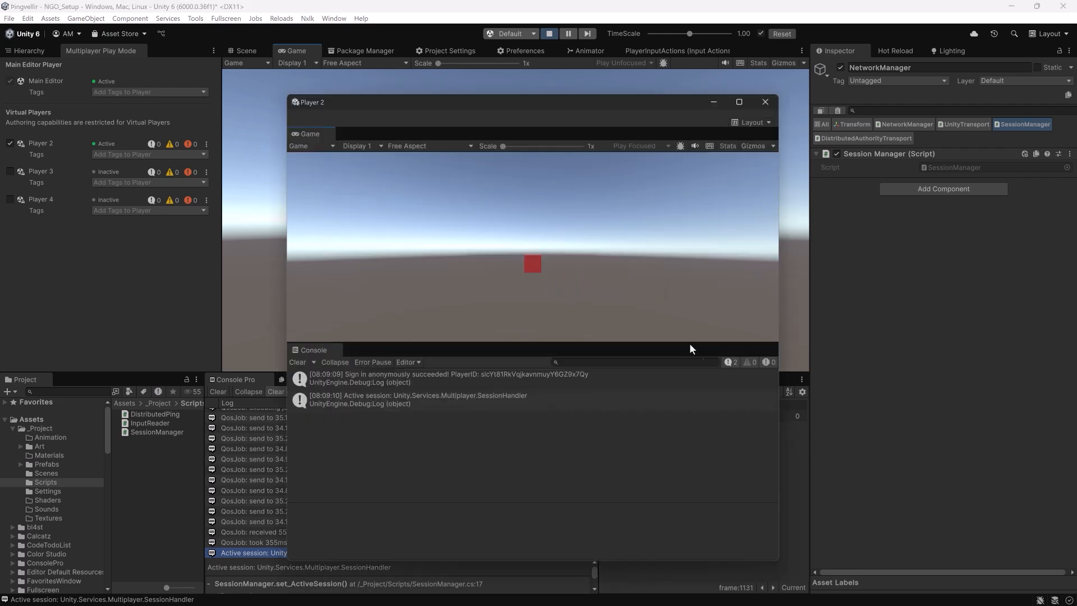
{"action": "mouse_move", "coordinate": [608, 315]}
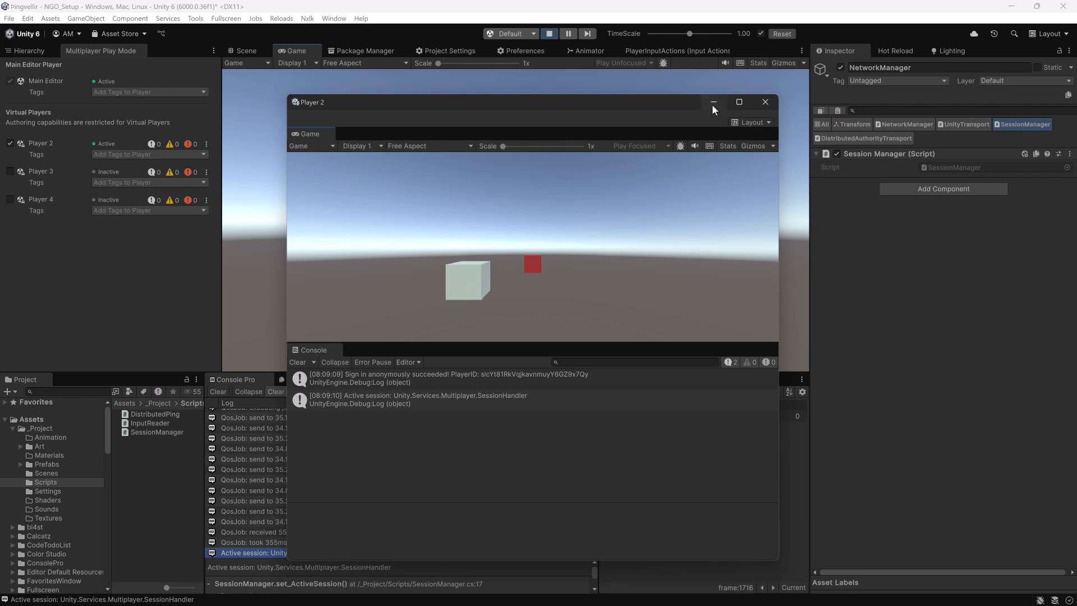
{"action": "left_click", "coordinate": [765, 102]}
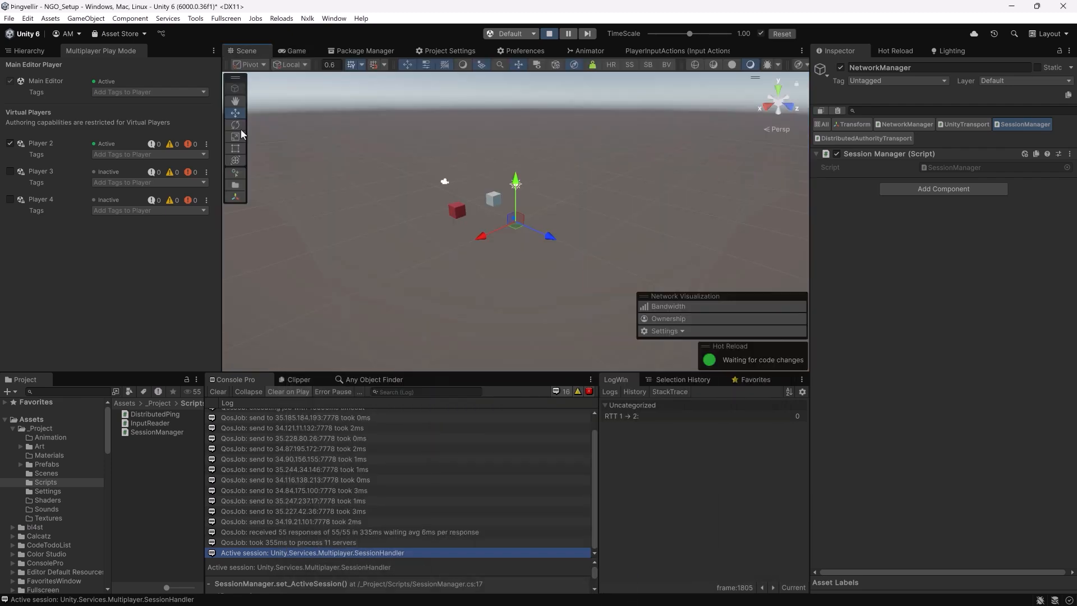
- Enable the Ownership network visualization to tint cubes by owning client
{"action": "left_click", "coordinate": [668, 318]}
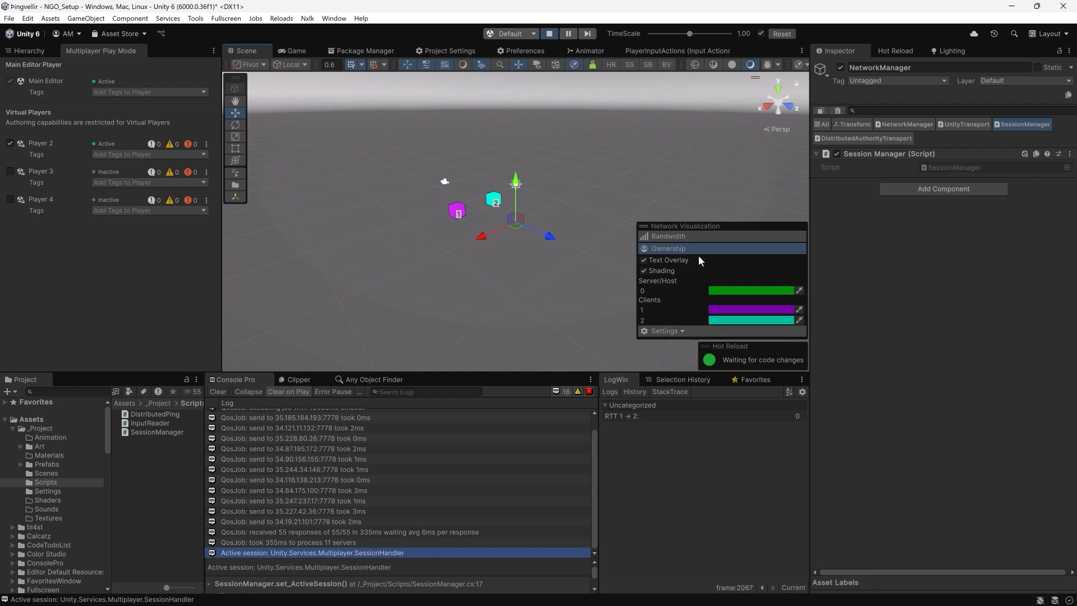
{"action": "mouse_move", "coordinate": [672, 323]}
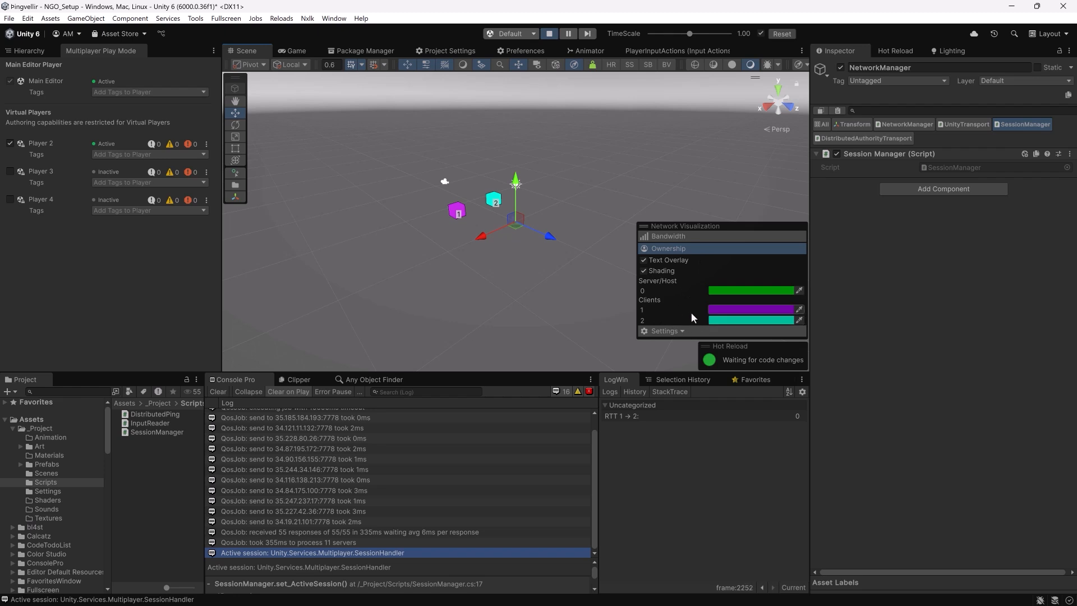
{"action": "mouse_move", "coordinate": [699, 325]}
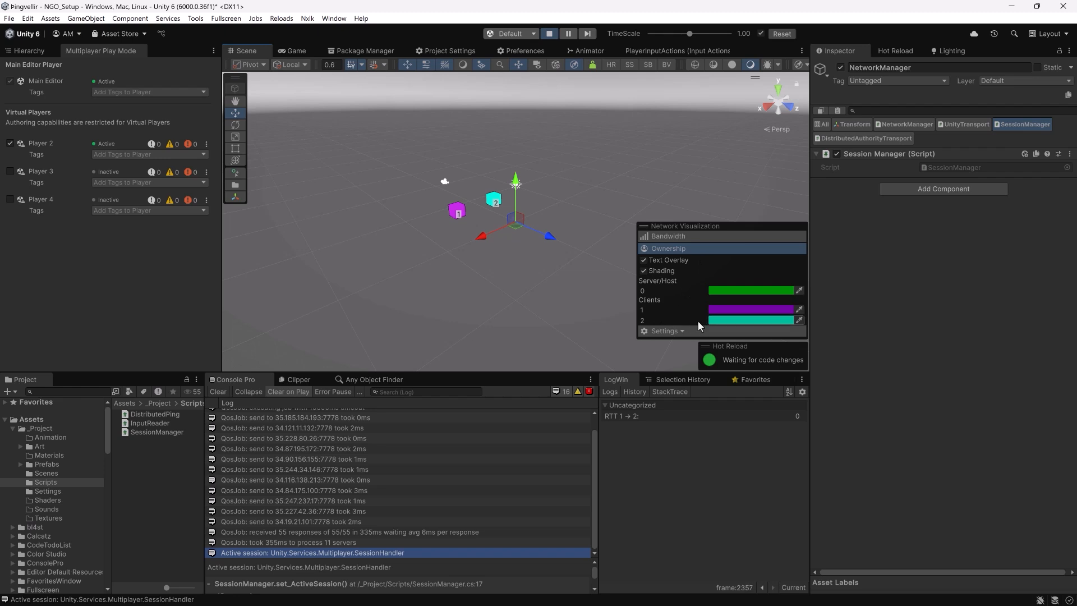
{"action": "mouse_move", "coordinate": [682, 313]}
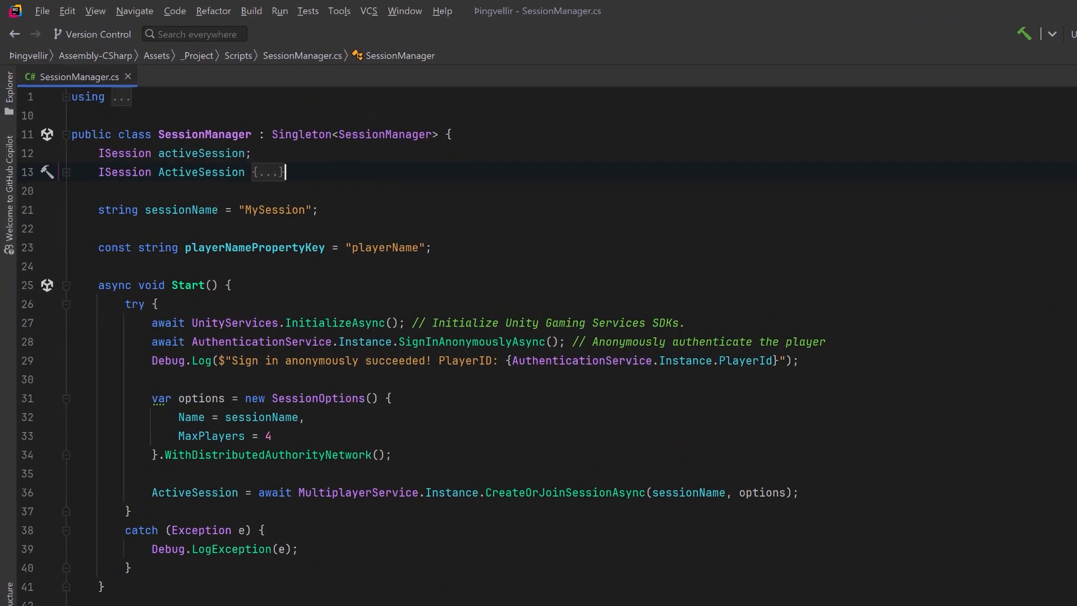
- Add a NetworkManager field and subscribe to OnClientConnectedCallback and OnSessionOwnerPromoted in Start
{"action": "type", "text": "NetworkManager networkManager;"}
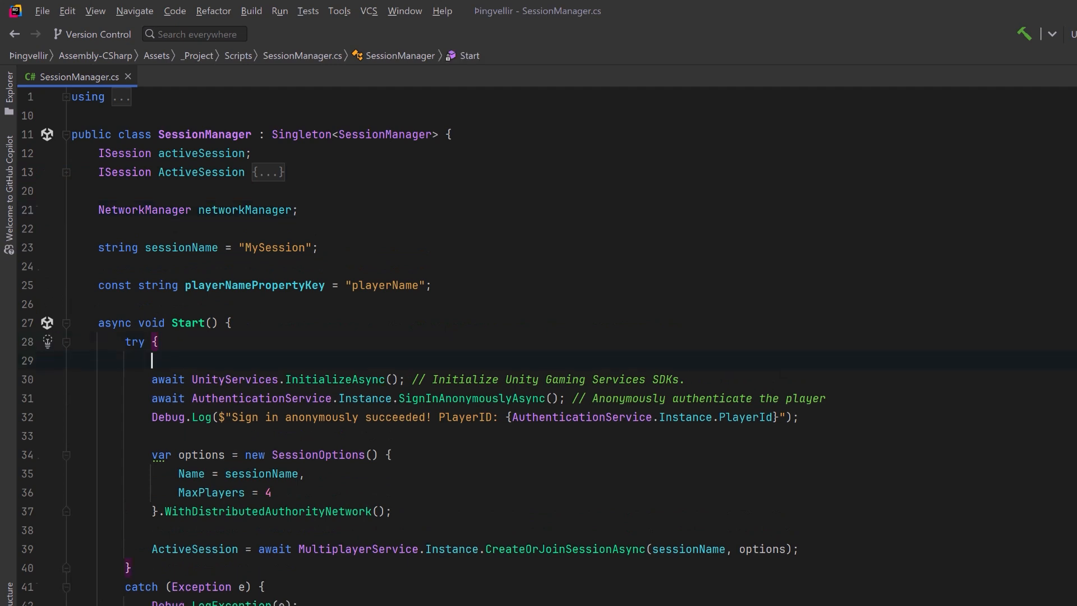
{"action": "type", "text": "networkManager = GetComponent<NetworkManager>();"}
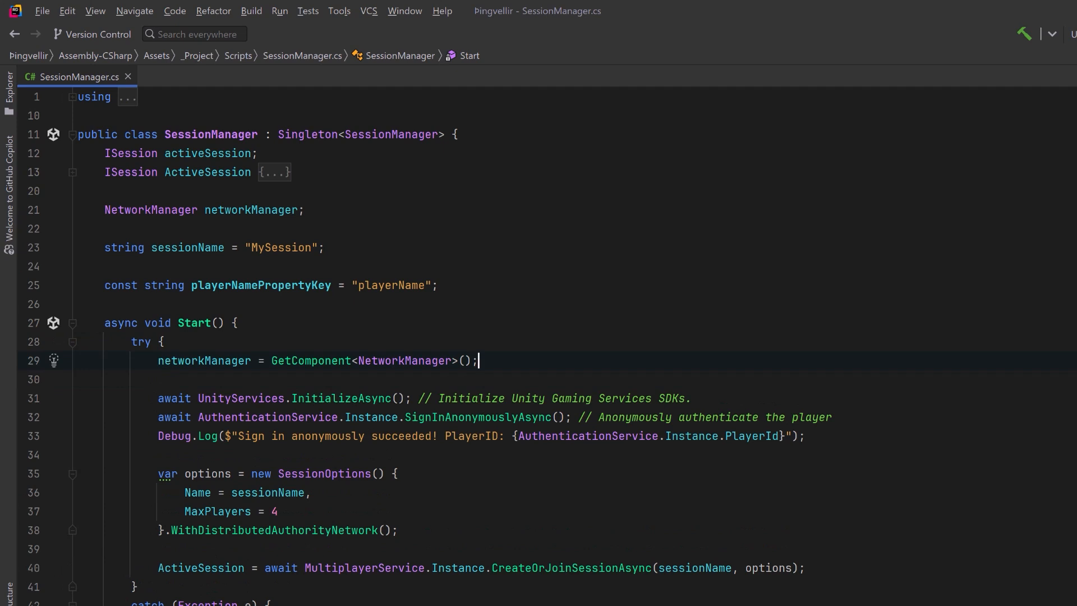
{"action": "type", "text": "networkManager.OnClientConnectedCallback += OnClientConnectedCallback;"}
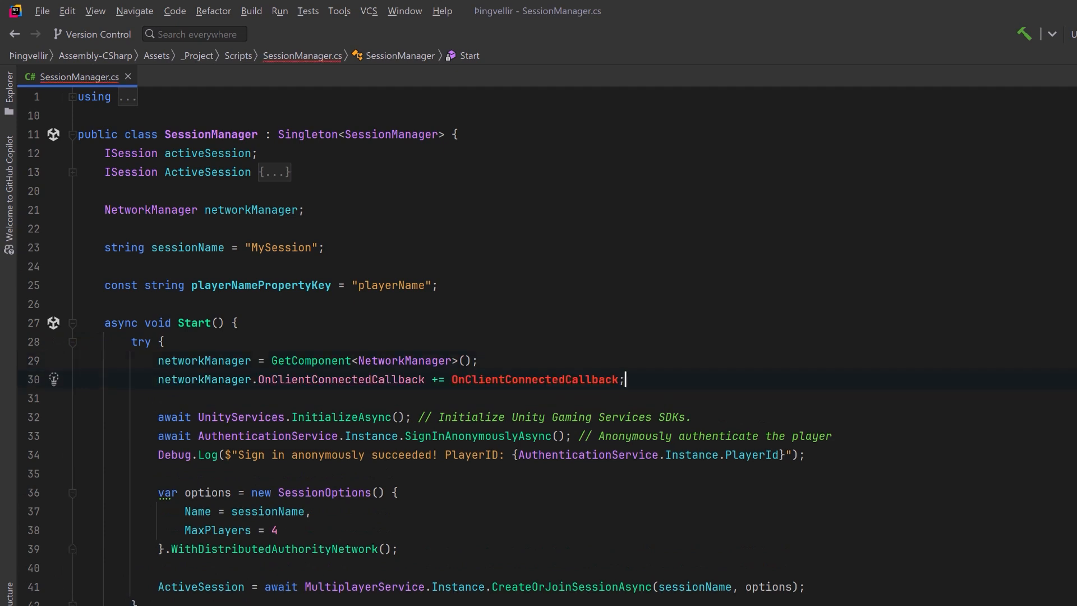
{"action": "type", "text": "networkManager.OnSessionOwnerPromoted += OnSessionOwnerPromoted;"}
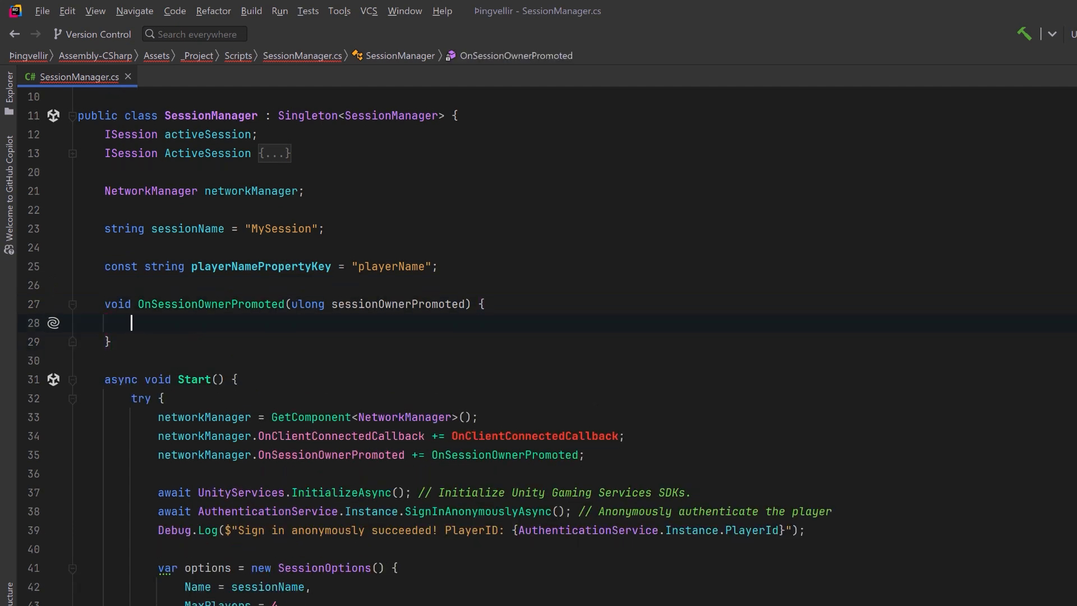
- Write the two handlers, logging when the client is session owner and when it connects
{"action": "type", "text": "if (networkManager.LocalClient.IsSessionOwner) {}"}
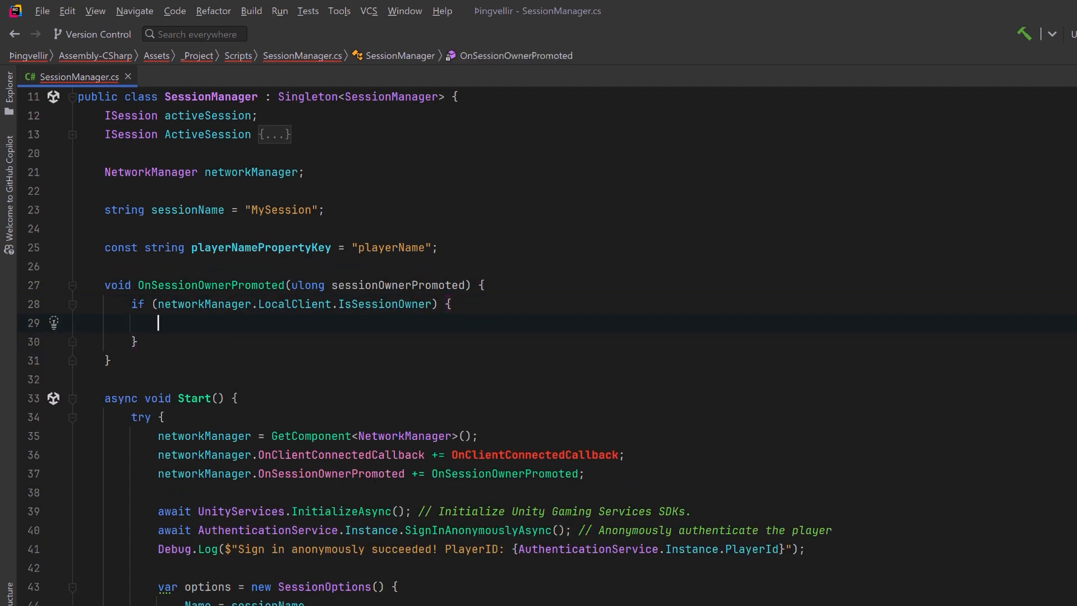
{"action": "type", "text": "Debug.Log($\"Client-{networkManager.LocalClientId} is the session owner!\");"}
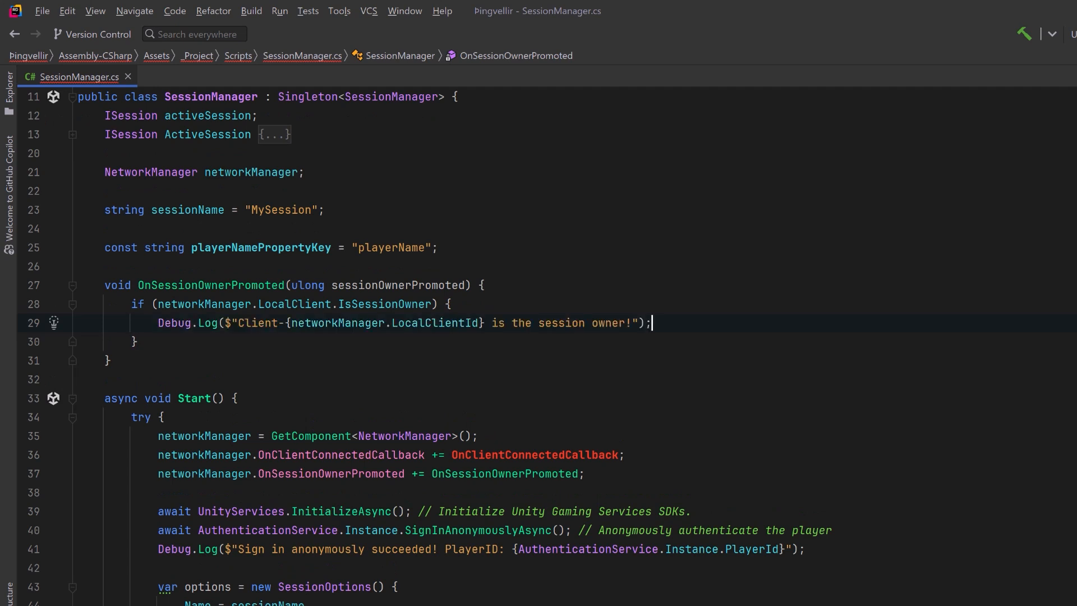
{"action": "left_click", "coordinate": [110, 360]}
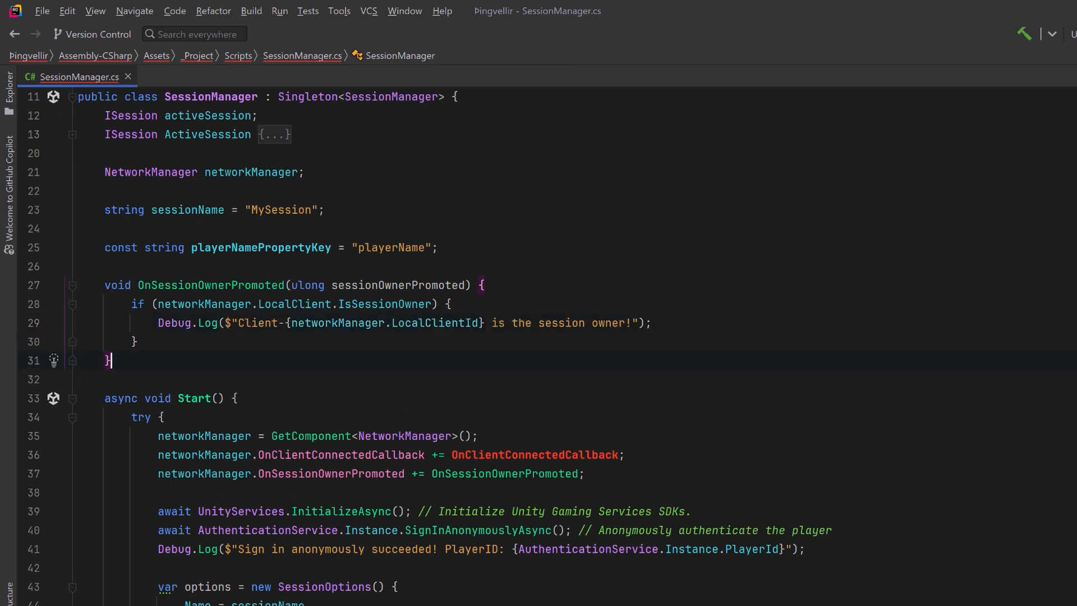
{"action": "type", "text": "void OnClientConnectedCallback(ulong clientId) {}"}
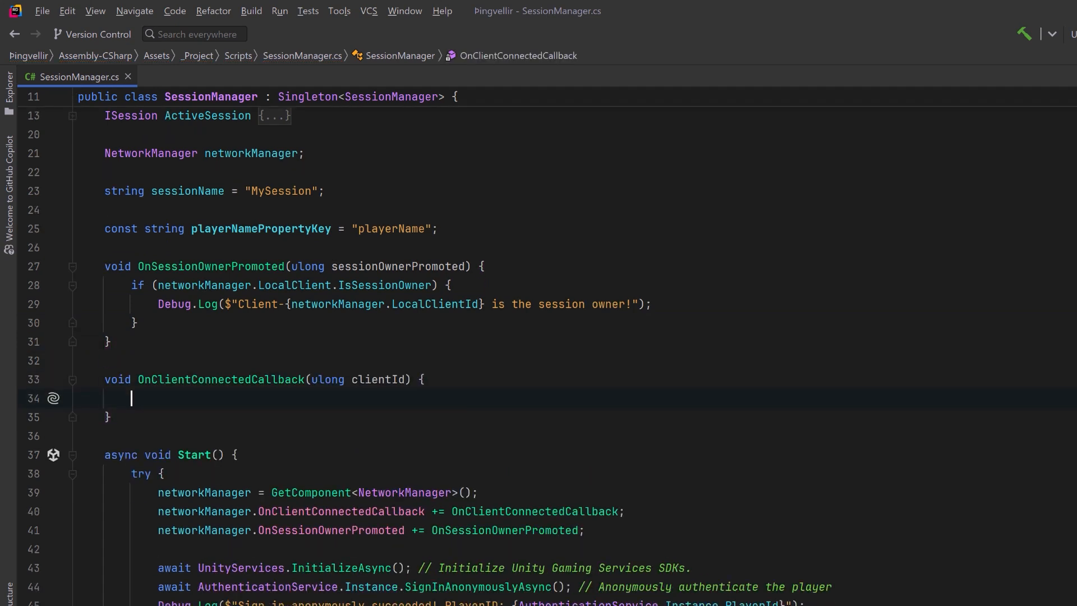
{"action": "type", "text": "if (networkManager.LocalClientId == clientId) {"}
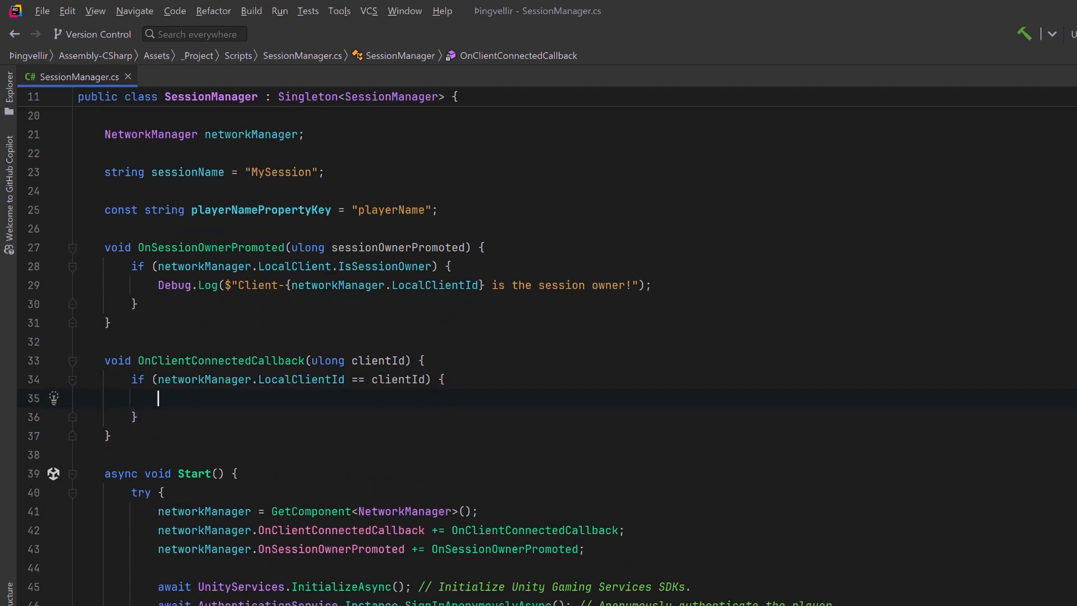
{"action": "type", "text": "Debug.Log($\"Client-{clientId} is connected and can spawn {nameof(NetworkObject)}s.\");"}
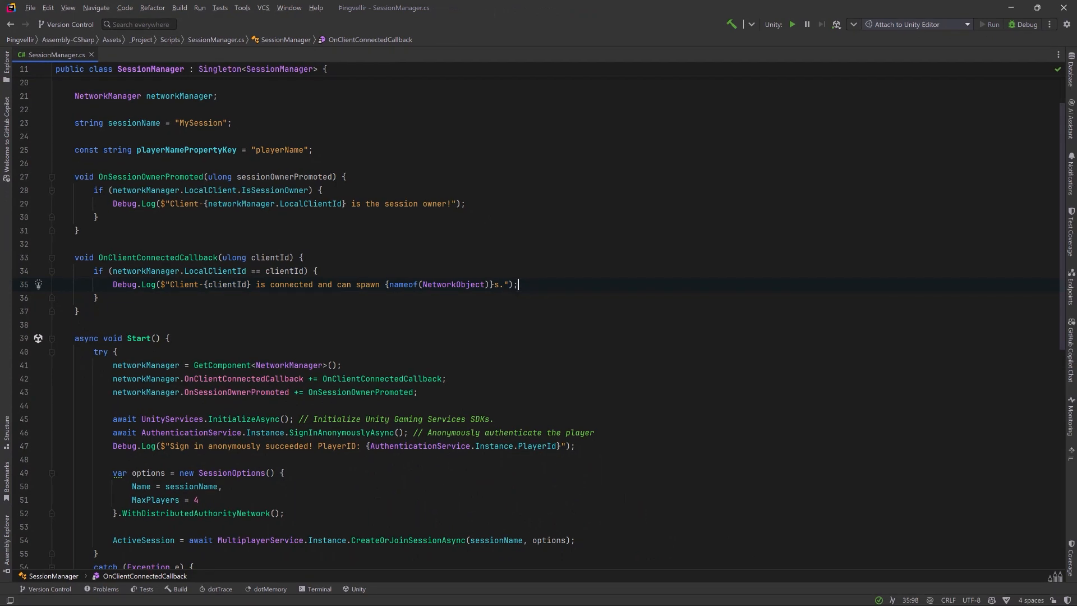
- In ObjectSpawner.cs, add a prefab field and begin Start with an authority guard
{"action": "left_click", "coordinate": [152, 60]}
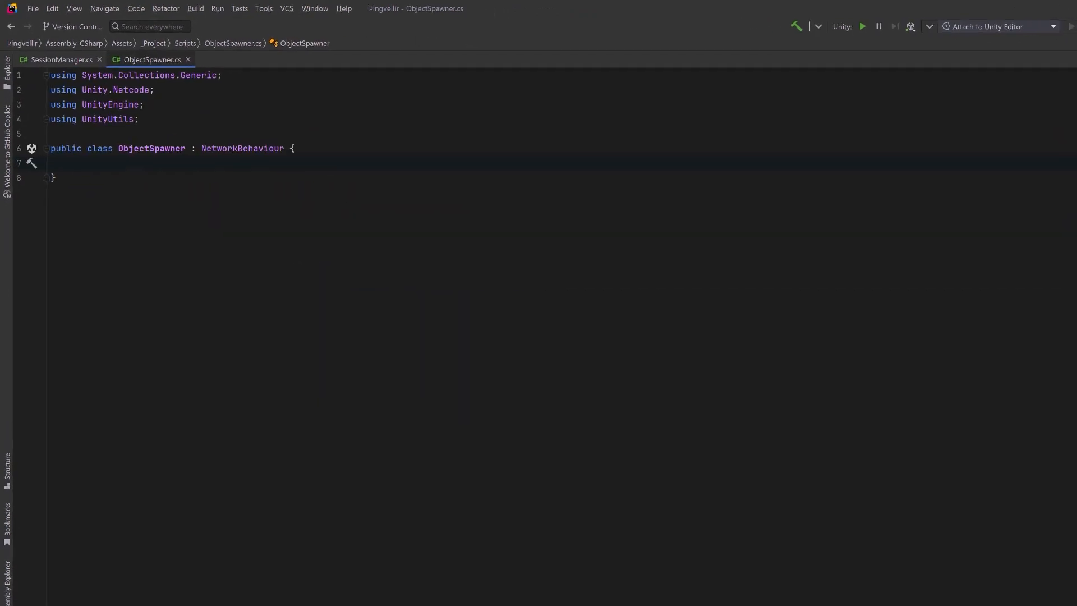
{"action": "type", "text": "public GameObject prefab;"}
{"action": "type", "text": "public int numberOfPrefabs = 10;"}
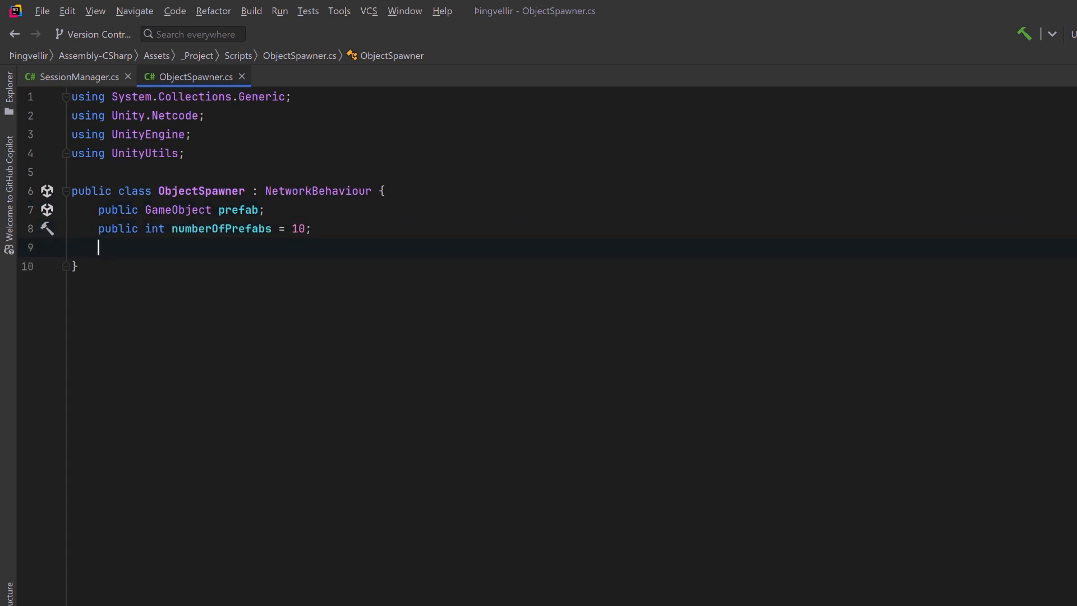
{"action": "type", "text": "void Start() {"}
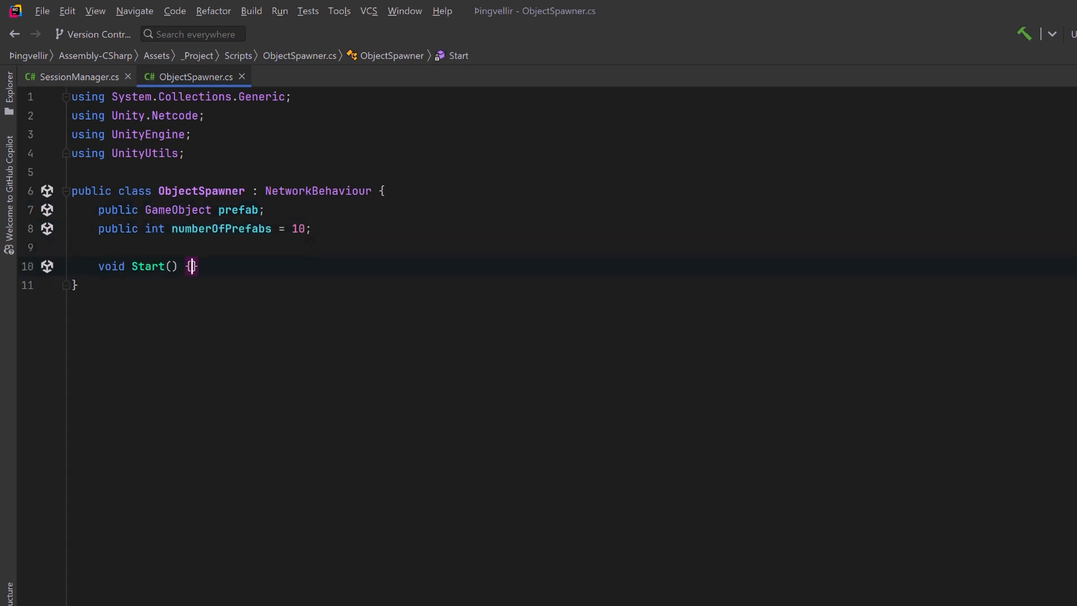
{"action": "type", "text": "if (!HasAuthority) return;"}
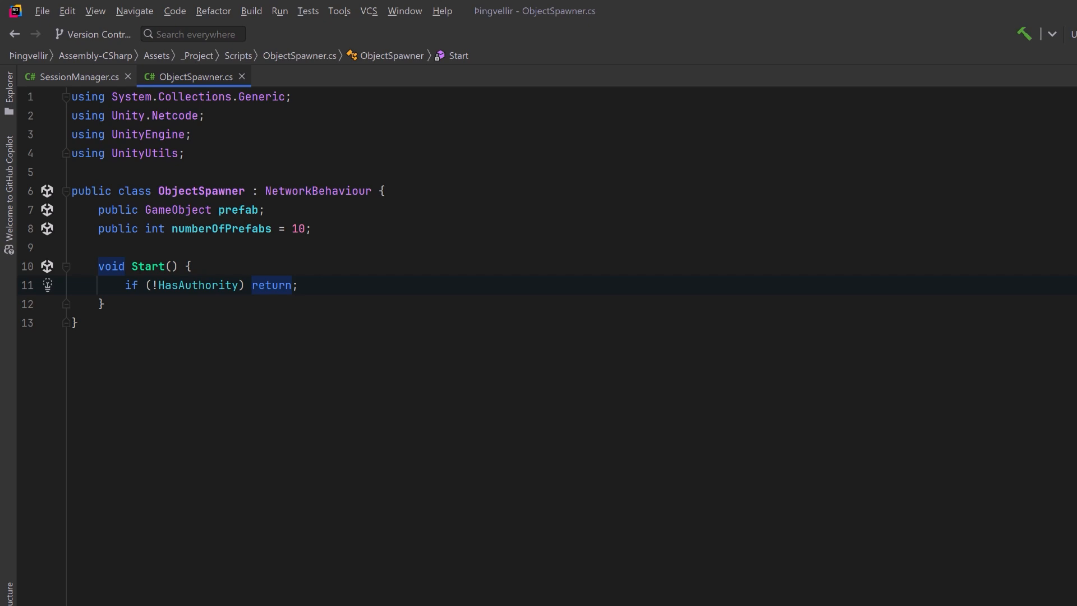
{"action": "left_click", "coordinate": [295, 285]}
{"action": "type", "text": "if (!NetworkManager.LocalClient.IsSessionOwner) return;"}
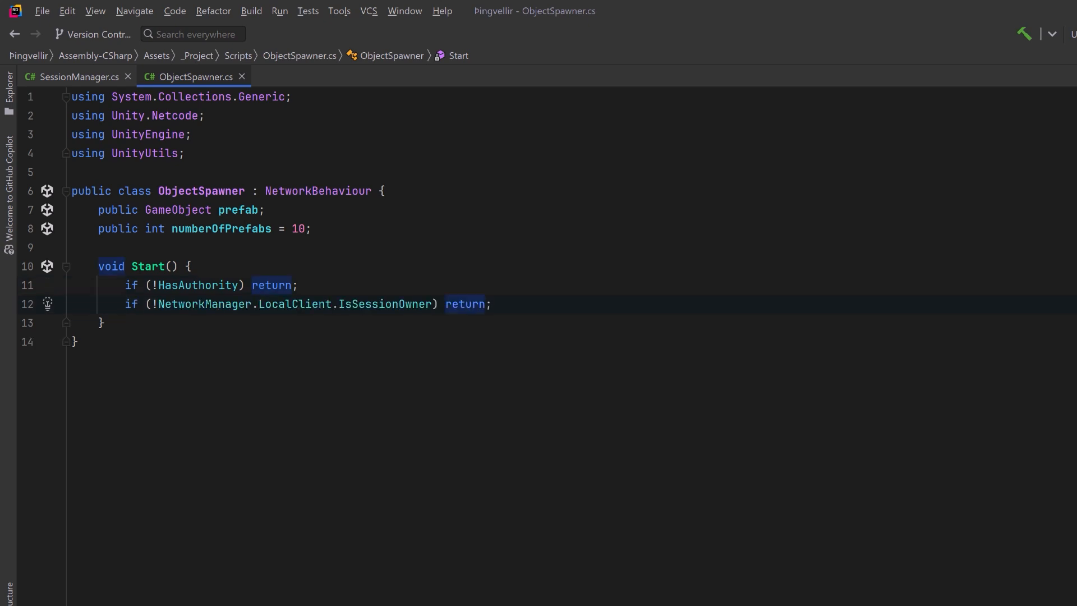
- Collect numberOfPrefabs random points in an annulus of radius 5 to 10
{"action": "type", "text": "List<Vector3> randomPoints = new List<Vector3>();"}
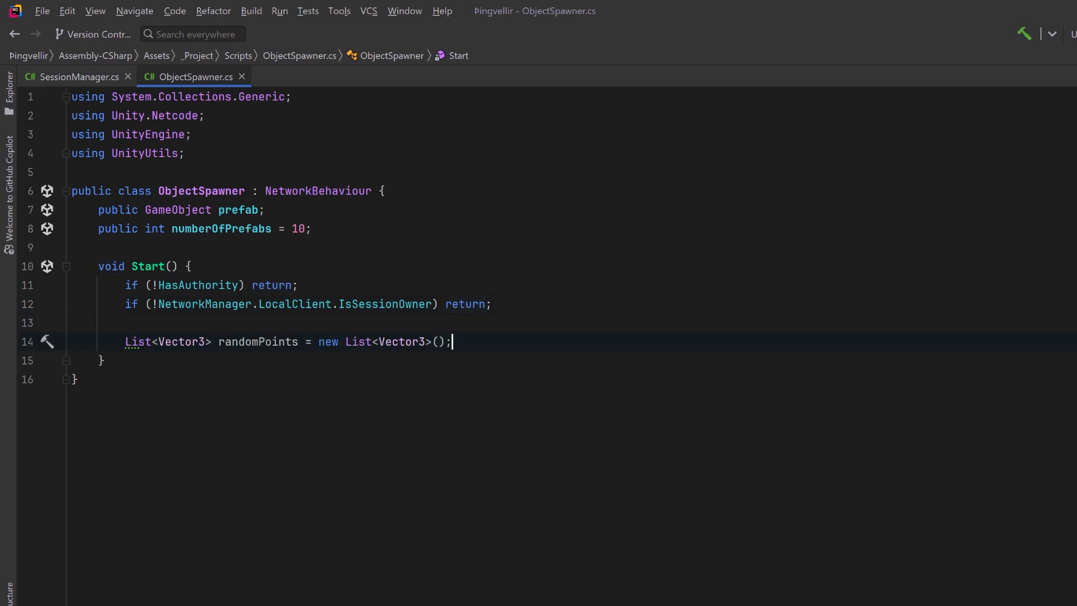
{"action": "type", "text": "for (int i = 0; i < numberOfPrefabs; i++) {}"}
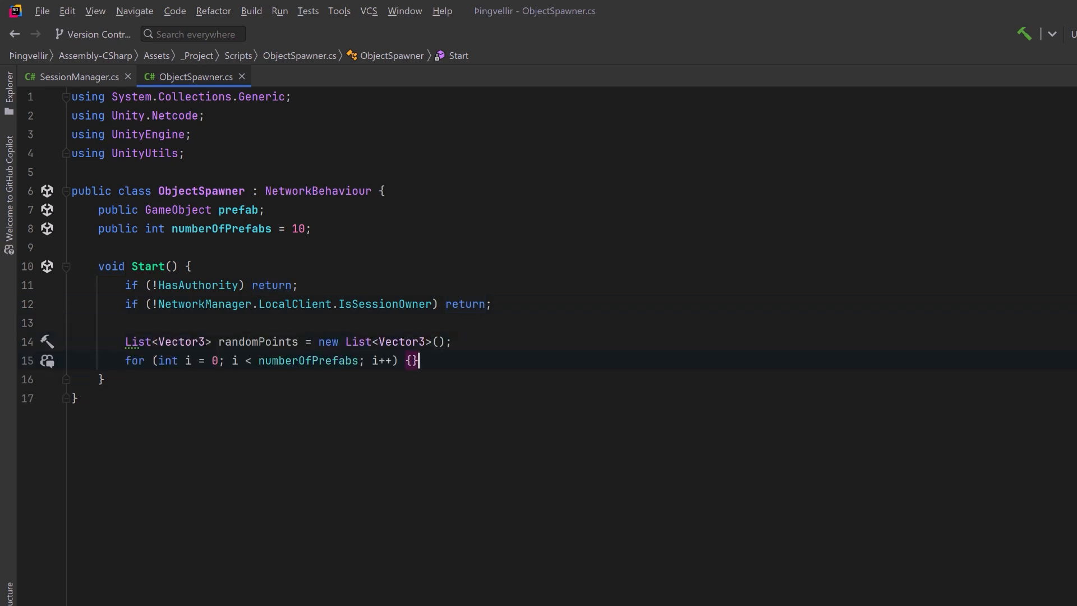
{"action": "key", "text": "Enter"}
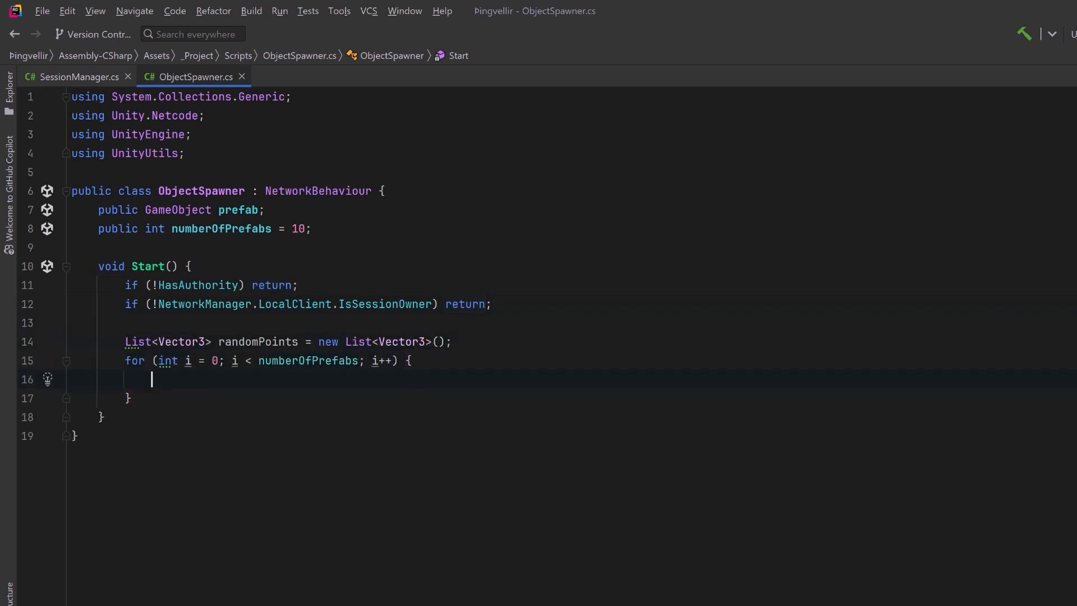
{"action": "type", "text": "randomPoints.Add(Vector3.zero.RandomPointInAnnulus(5, 10));"}
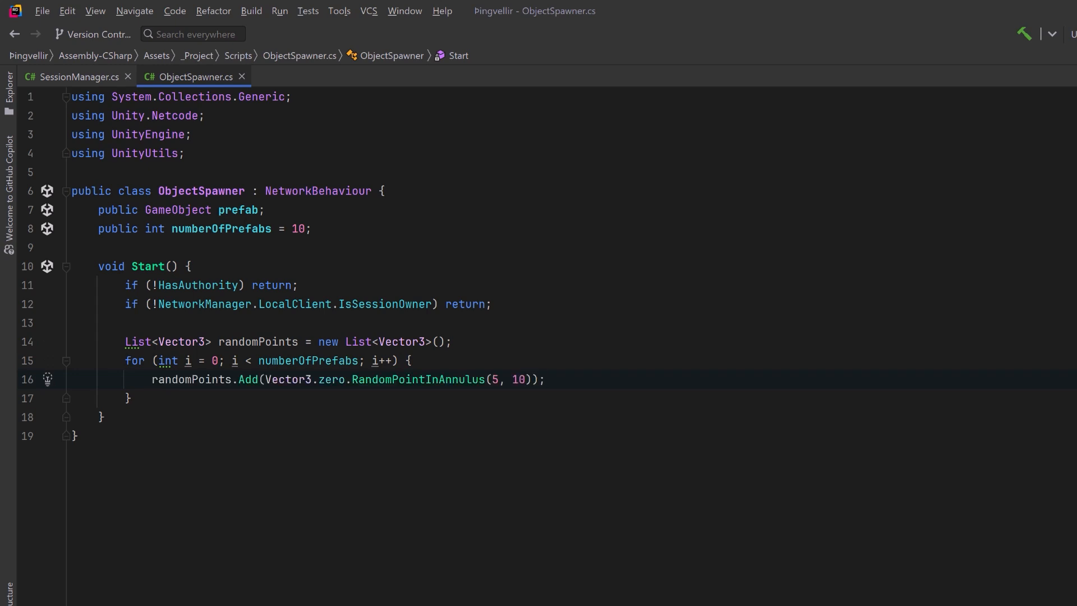
- Instantiate the prefab at each random point and spawn its NetworkObject
{"action": "left_click", "coordinate": [131, 397]}
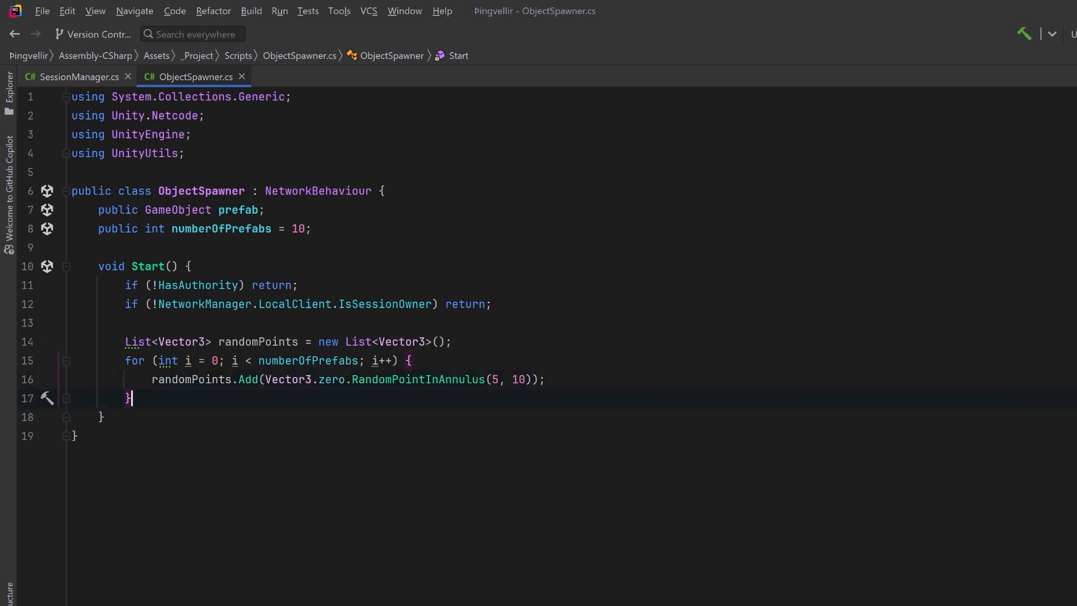
{"action": "type", "text": "for (int i = 0; i < numberOfPrefabs; i++) {"}
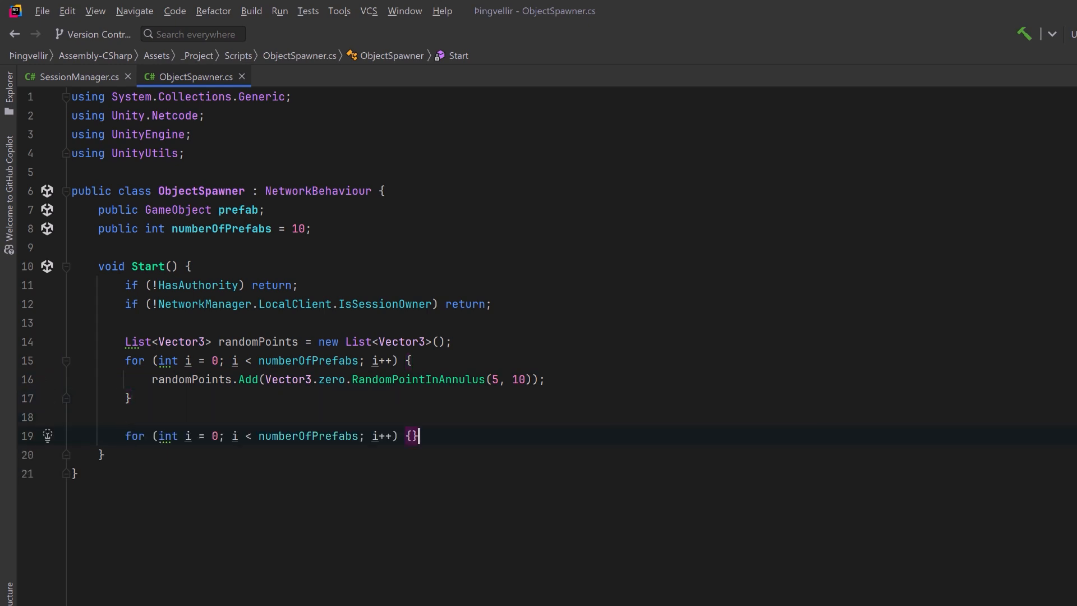
{"action": "key", "text": "Enter"}
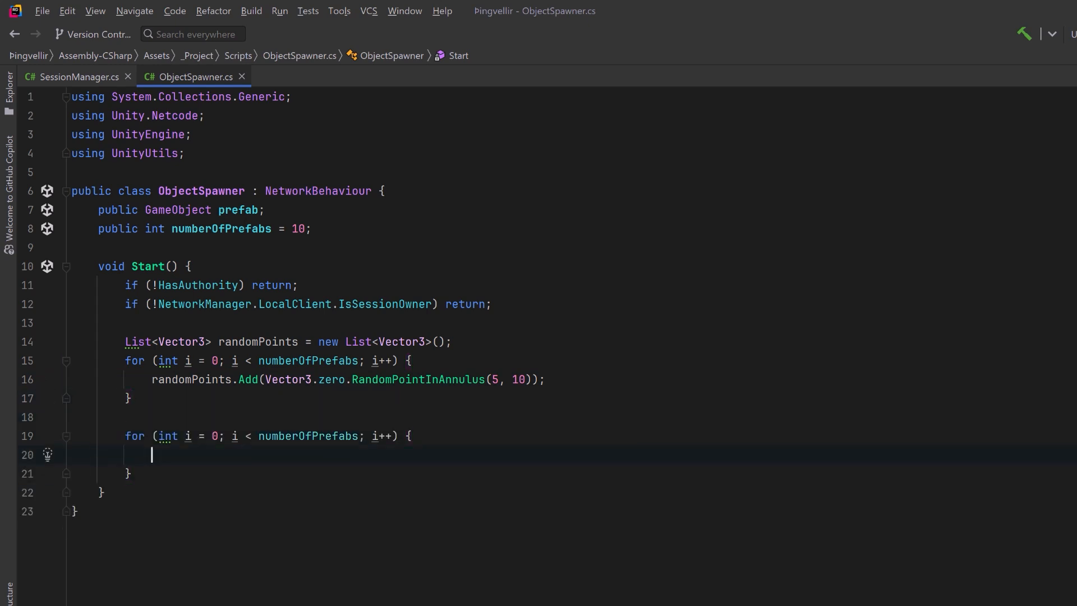
{"action": "type", "text": "var instance = Instantiate(prefab);"}
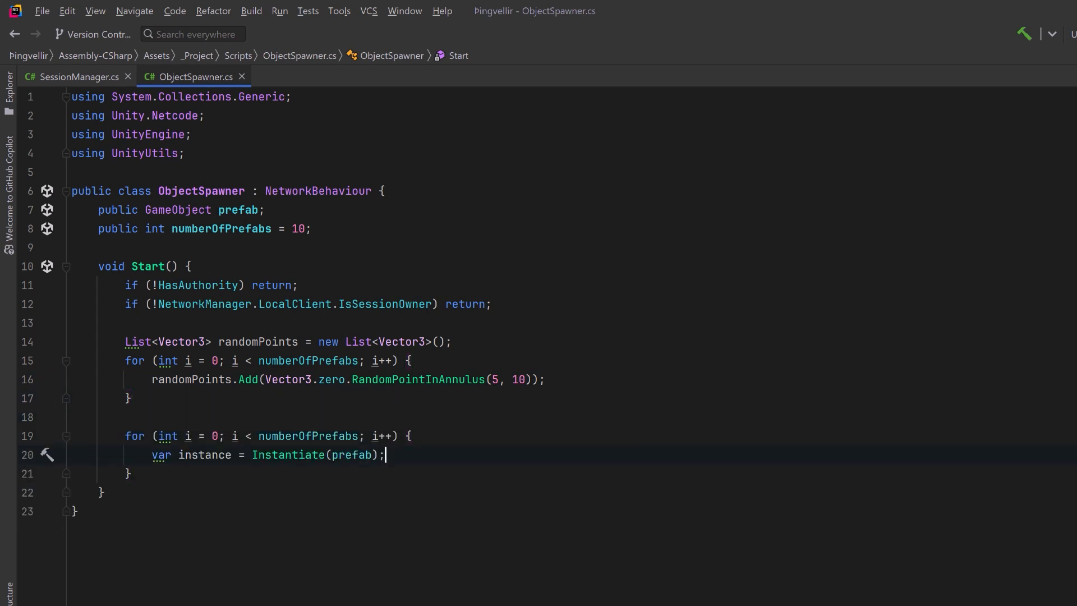
{"action": "type", "text": "var networkObject = instance.GetComponent<NetworkObject>();"}
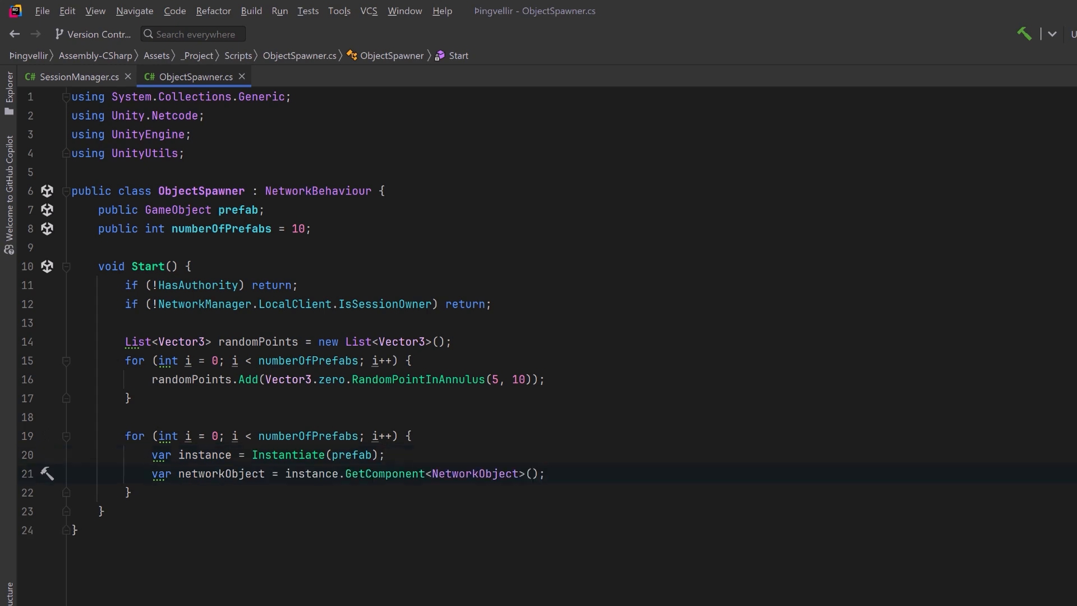
{"action": "type", "text": "instance.transform.position = randomPoints[i];"}
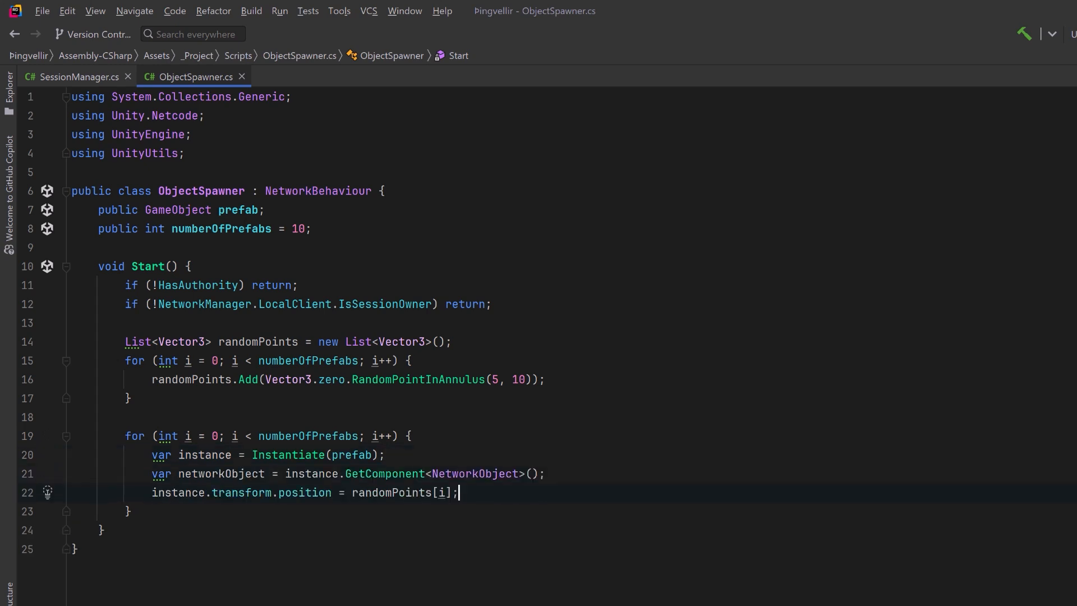
{"action": "type", "text": "networkObject.Spawn();"}
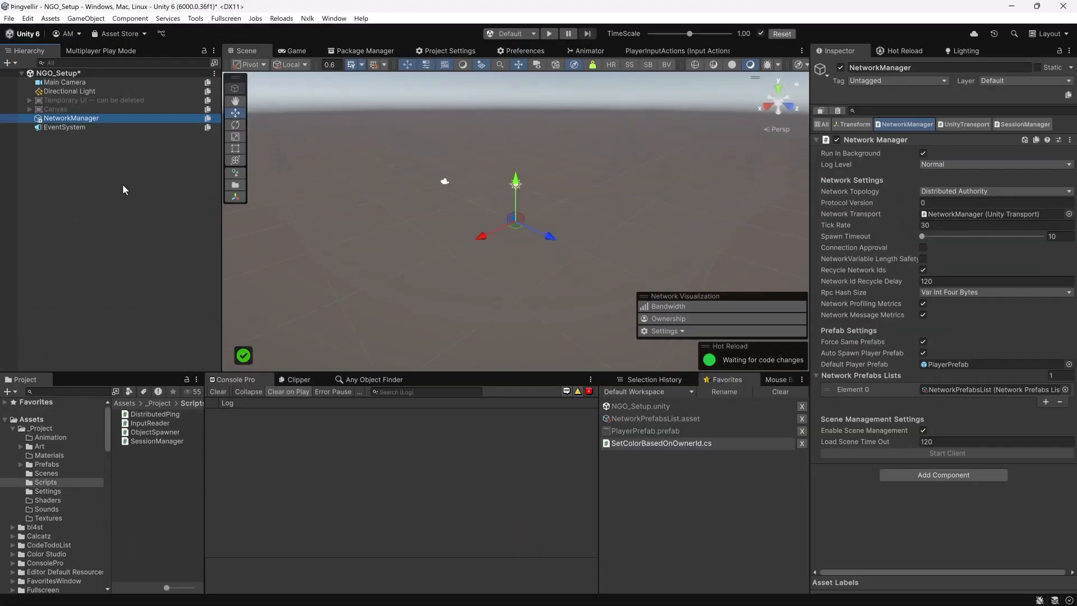
- Create a sphere named SpawnedObject and search its Add Component list for "net"
{"action": "right_click", "coordinate": [123, 189]}
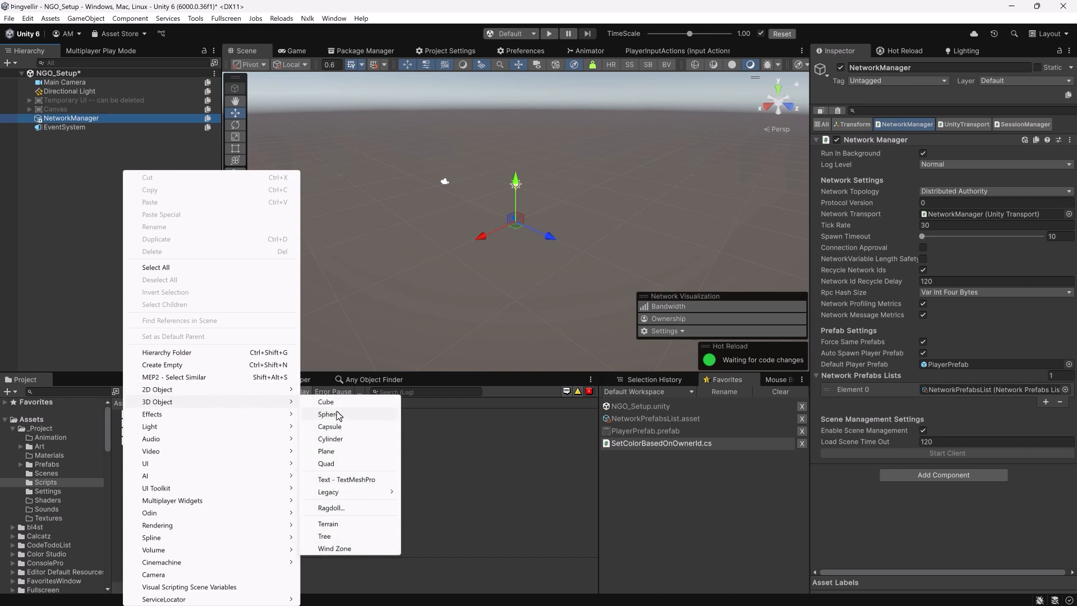
{"action": "left_click", "coordinate": [328, 414]}
{"action": "type", "text": "SpawnedObject"}
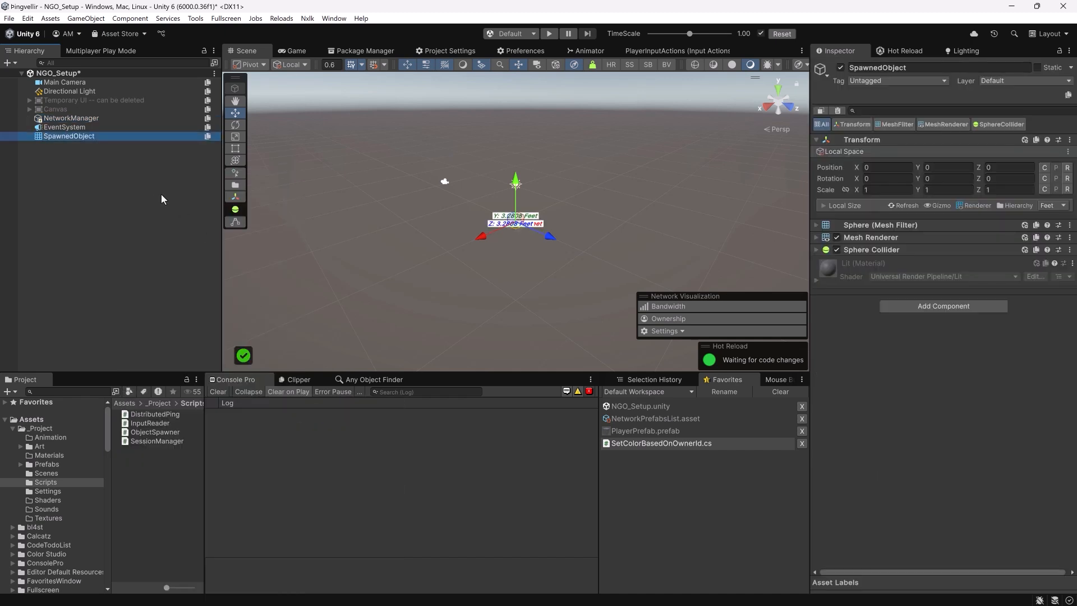
{"action": "left_click", "coordinate": [943, 306]}
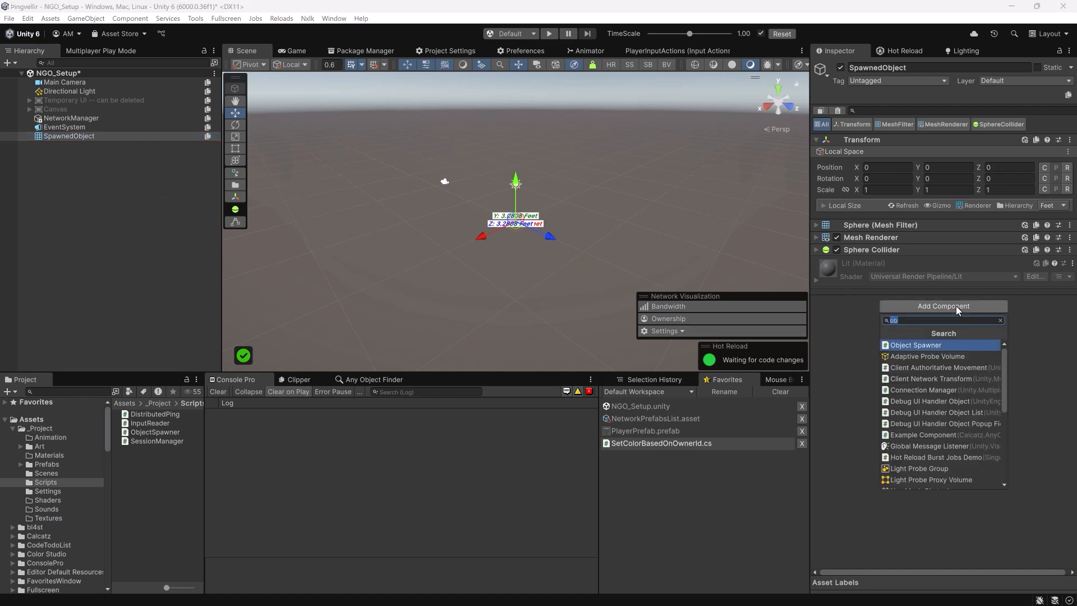
{"action": "type", "text": "net"}
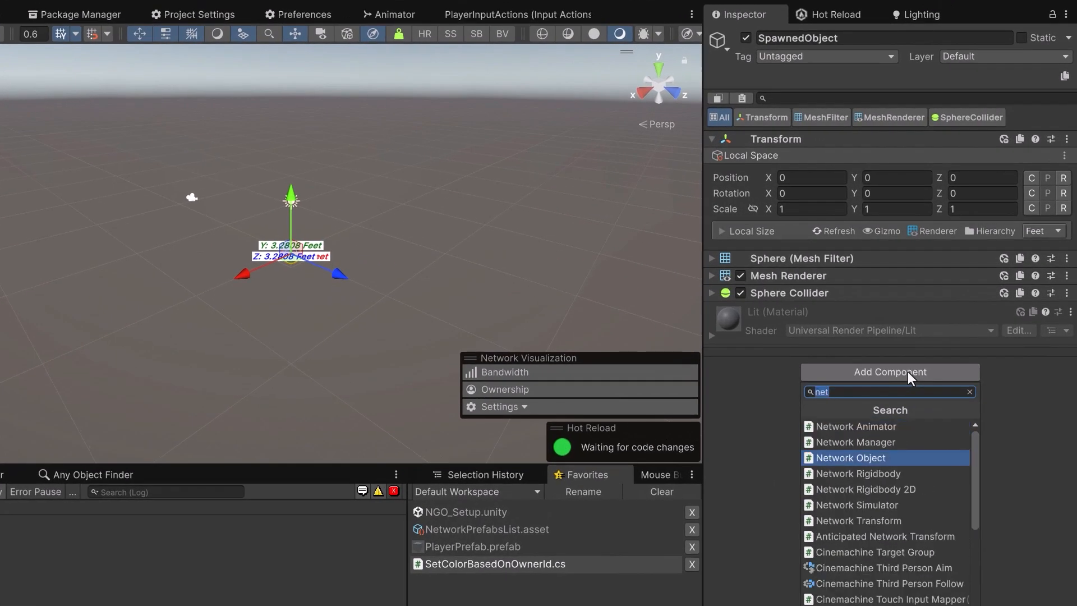
- Add a Distributable, Transferable Network Object and the Set Color Based On Owner Id script
{"action": "left_click", "coordinate": [850, 457]}
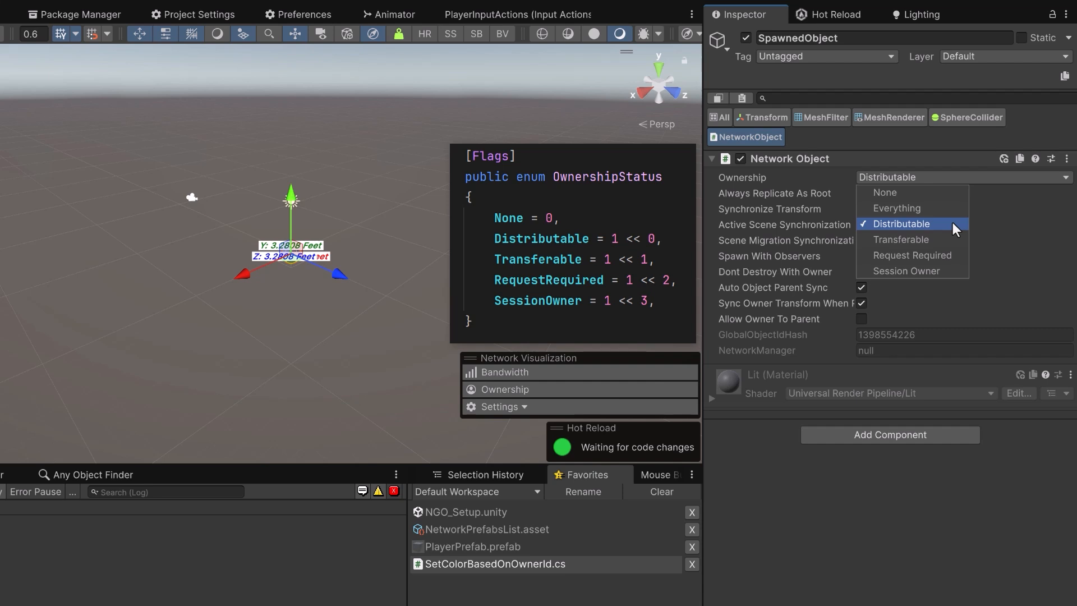
{"action": "mouse_move", "coordinate": [900, 239]}
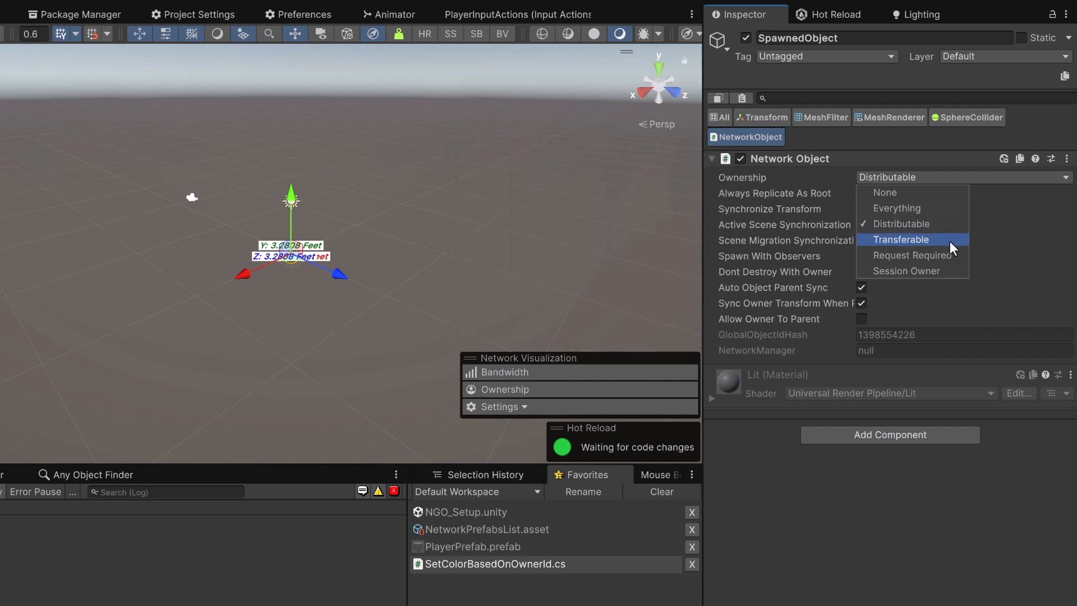
{"action": "mouse_move", "coordinate": [953, 260]}
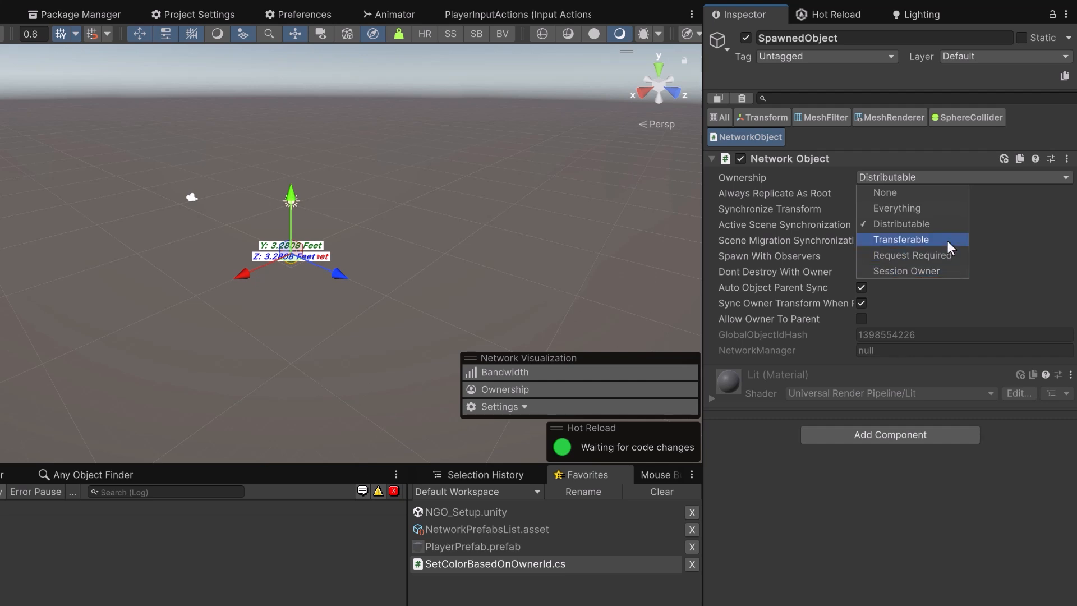
{"action": "left_click", "coordinate": [901, 239]}
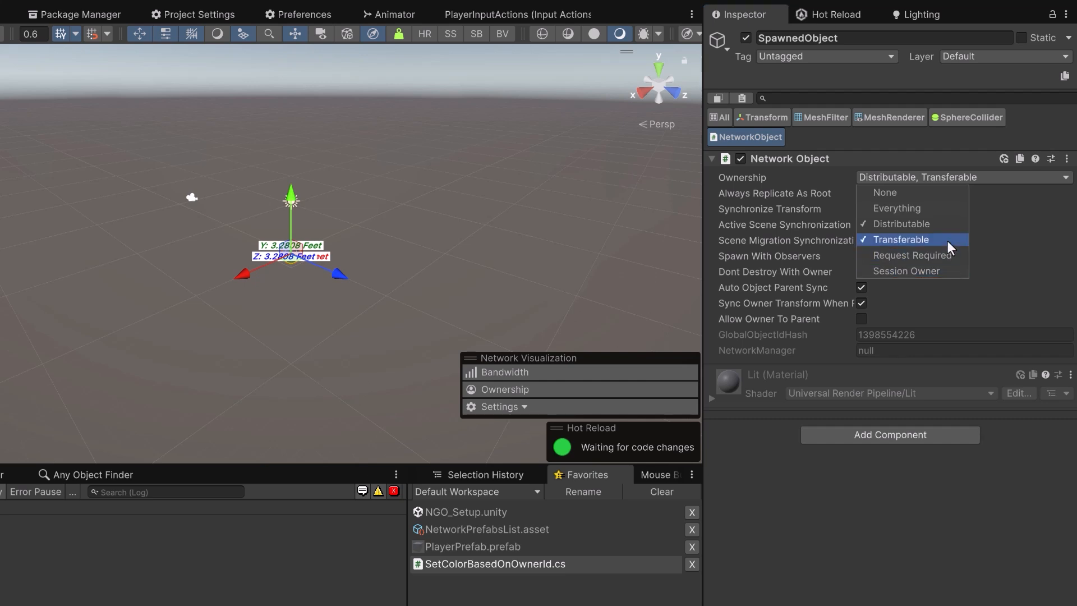
{"action": "mouse_move", "coordinate": [902, 387]}
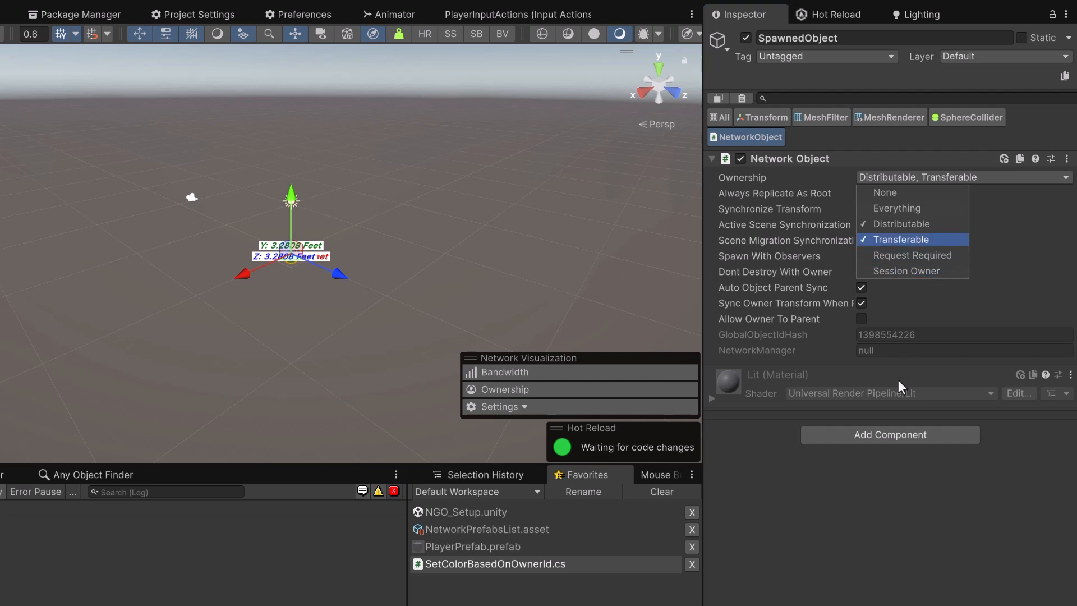
{"action": "left_click", "coordinate": [888, 434]}
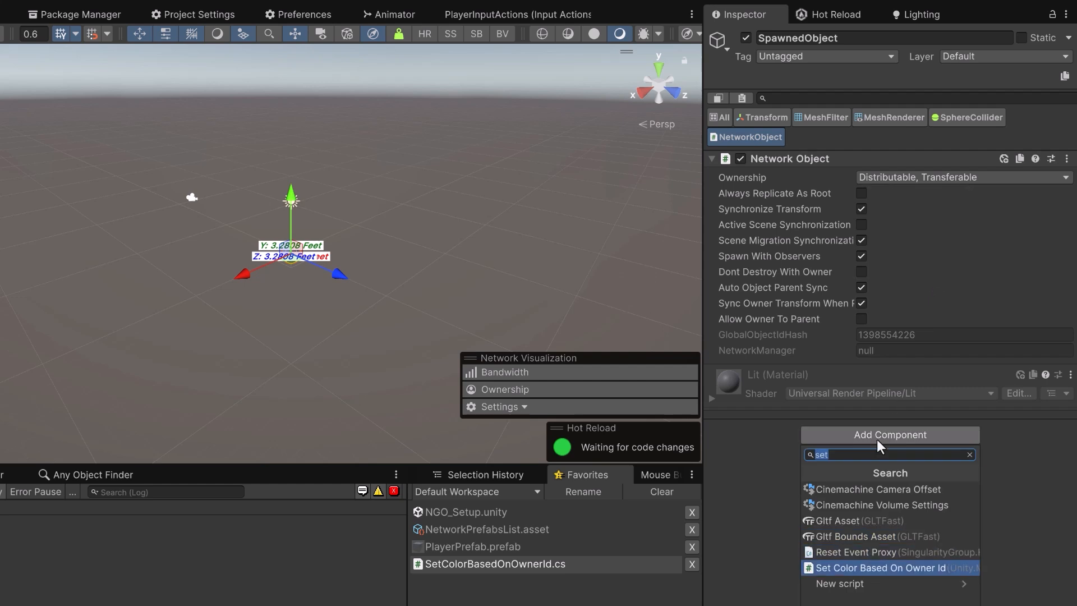
{"action": "left_click", "coordinate": [879, 567]}
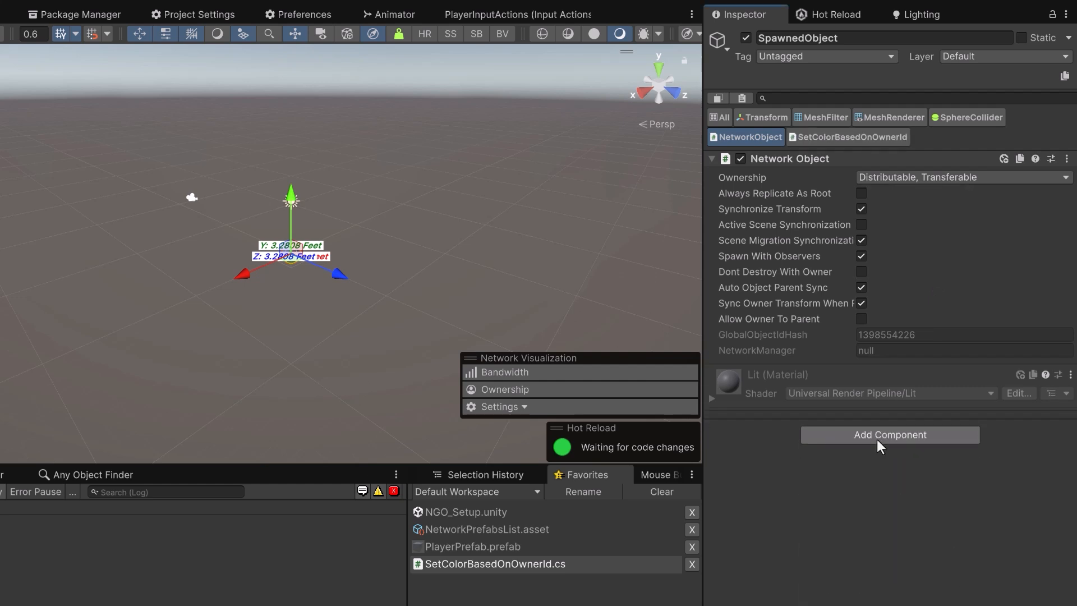
{"action": "left_click", "coordinate": [854, 137]}
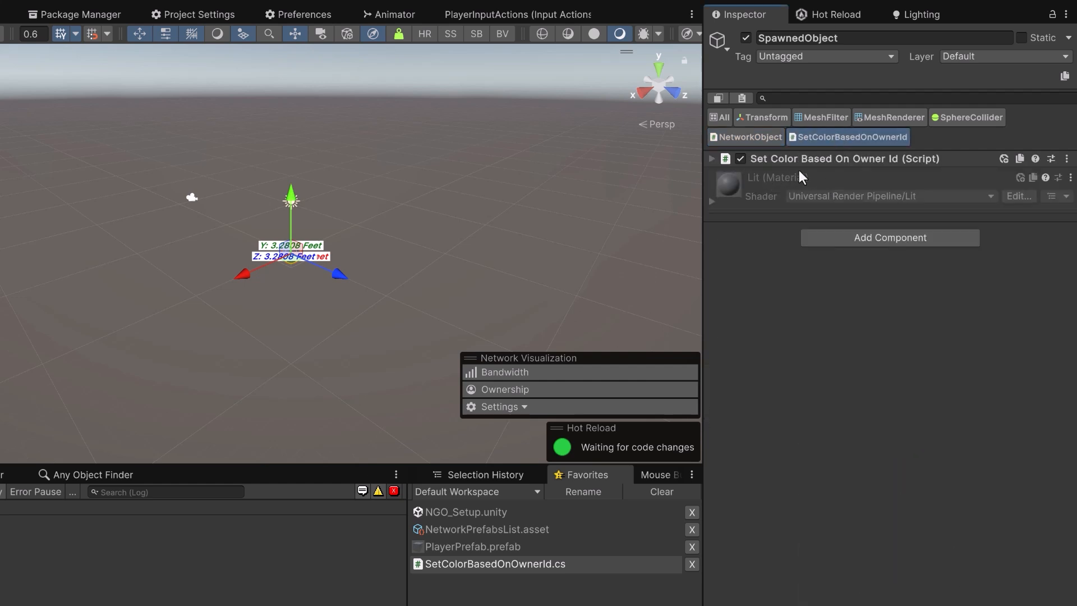
{"action": "mouse_move", "coordinate": [761, 215]}
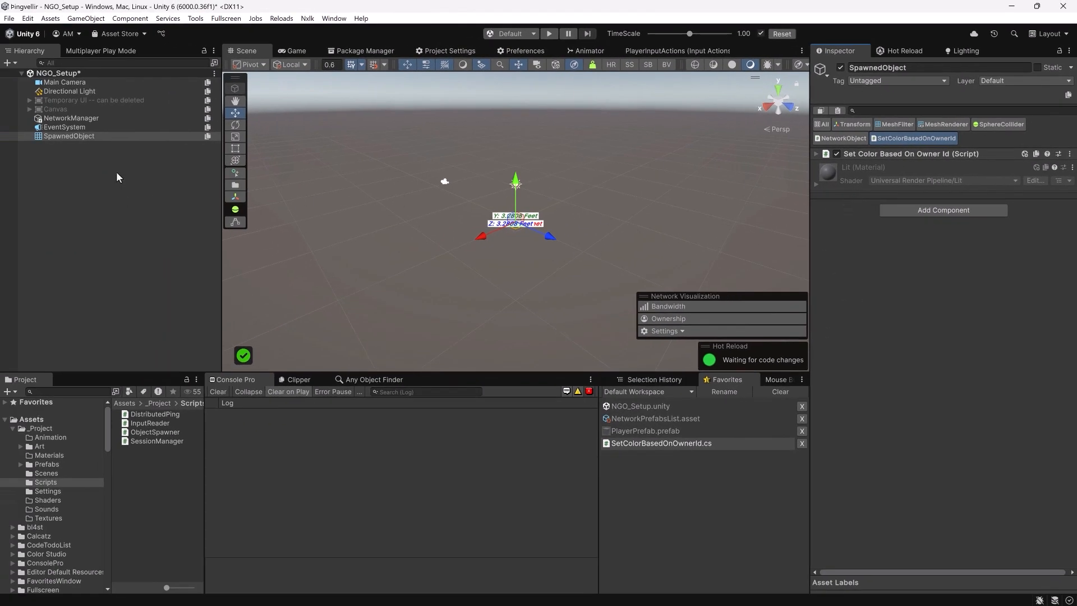
- Turn SpawnedObject into a prefab in the Prefabs folder and delete the scene copy
{"action": "left_click", "coordinate": [47, 465]}
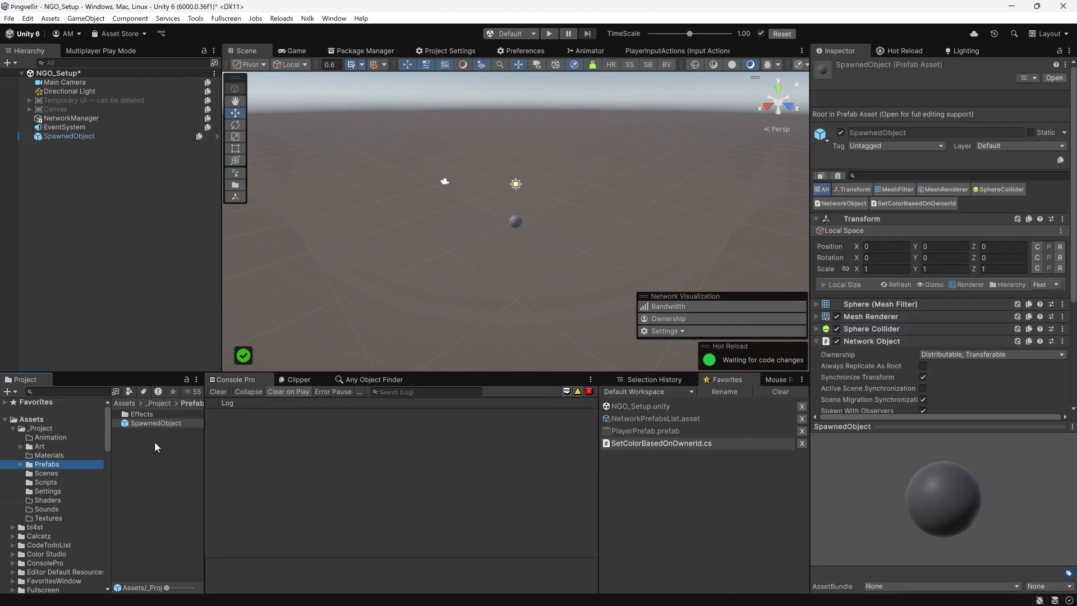
{"action": "left_click", "coordinate": [69, 136]}
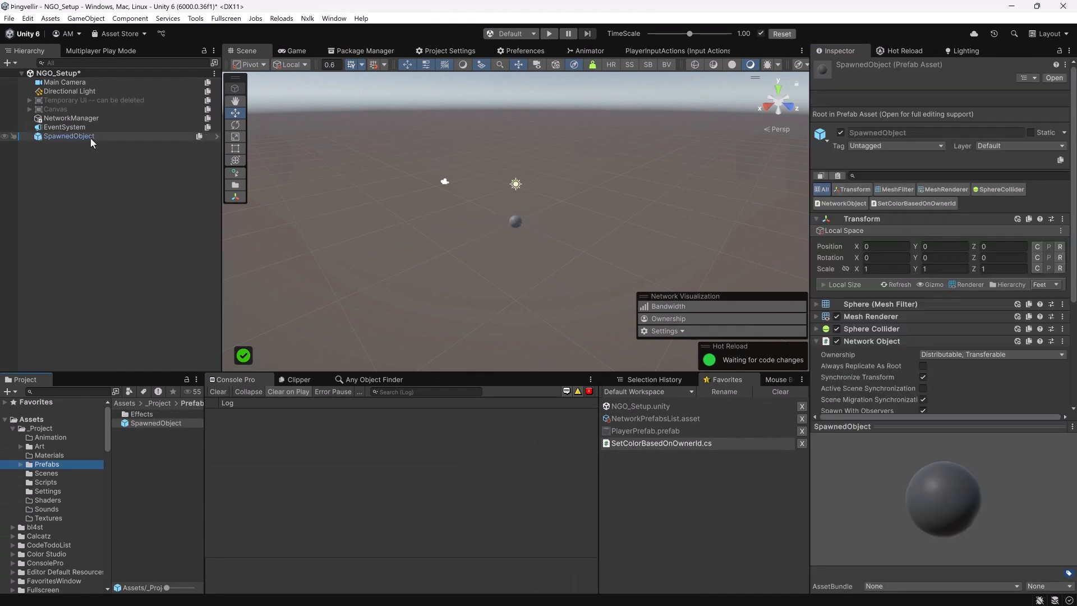
{"action": "left_click", "coordinate": [70, 117]}
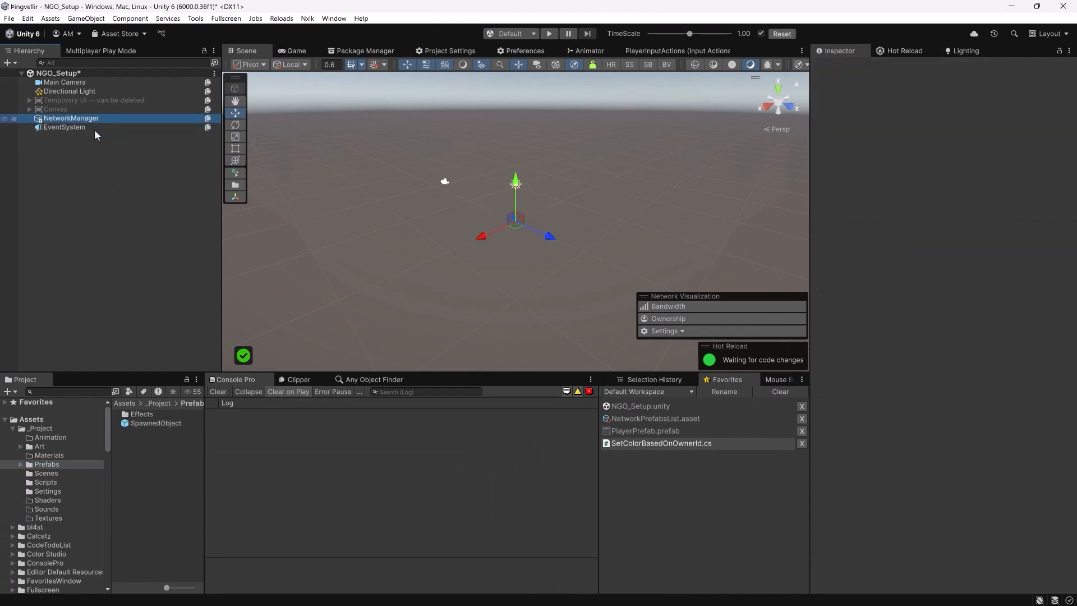
- Add a SpawnedObject entry to the NetworkManager's network prefabs list
{"action": "left_click", "coordinate": [70, 117]}
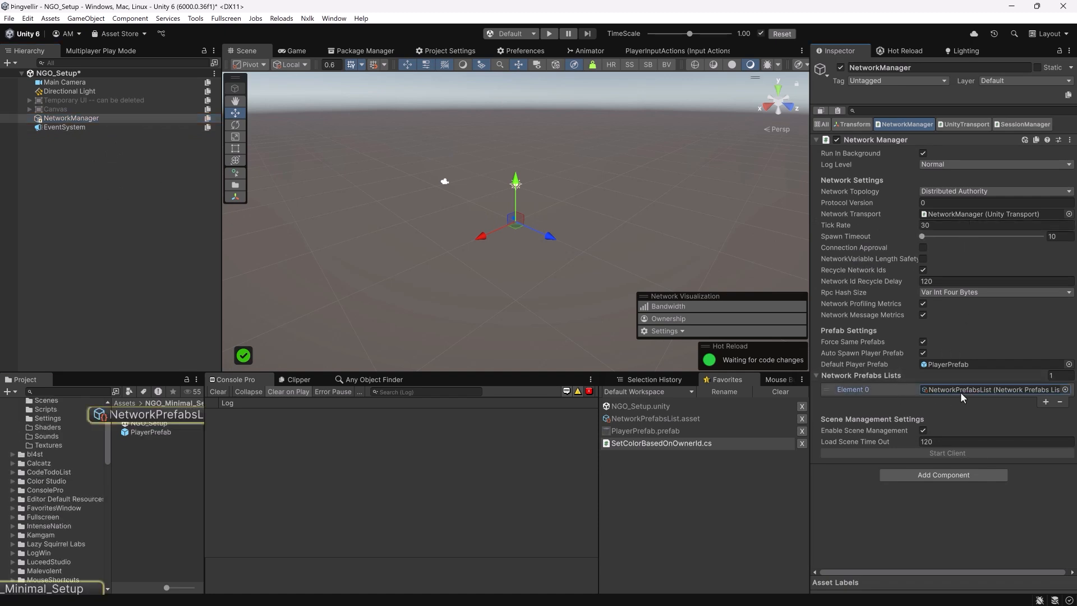
{"action": "left_click", "coordinate": [160, 413]}
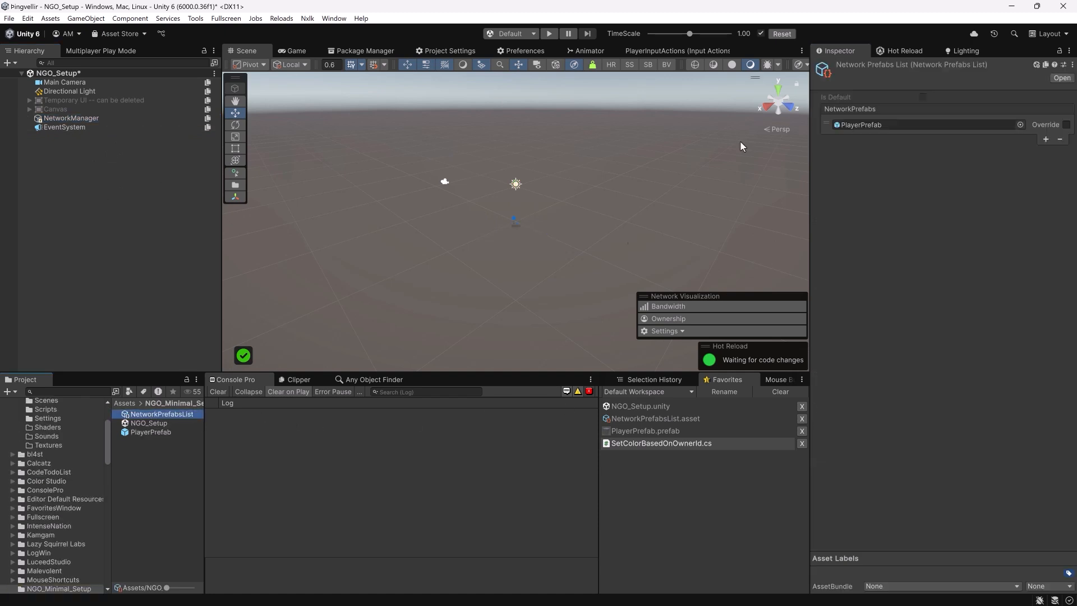
{"action": "left_click", "coordinate": [1046, 155]}
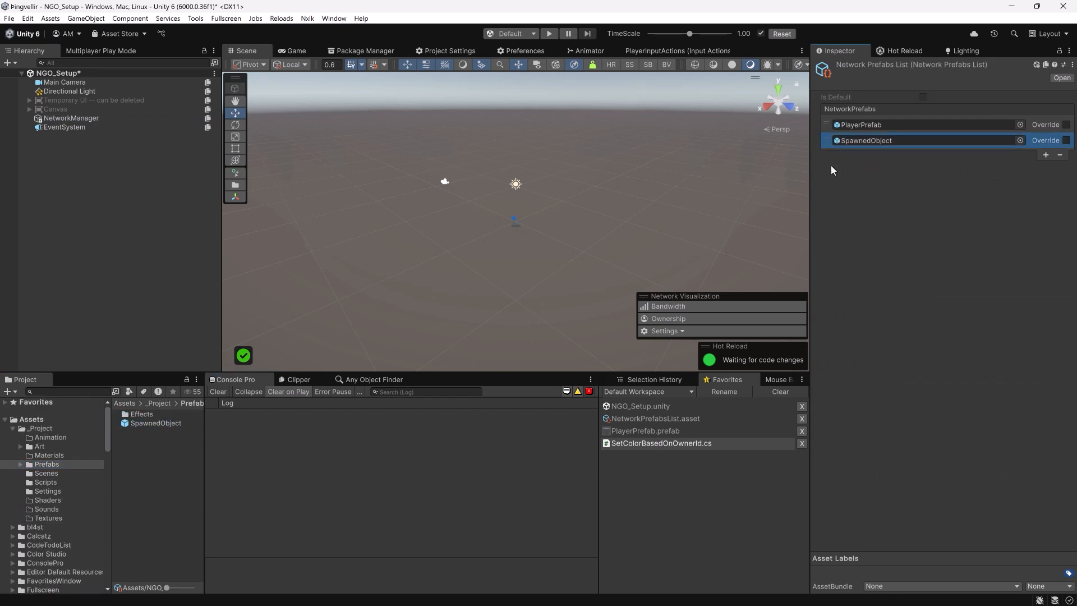
{"action": "mouse_move", "coordinate": [881, 170]}
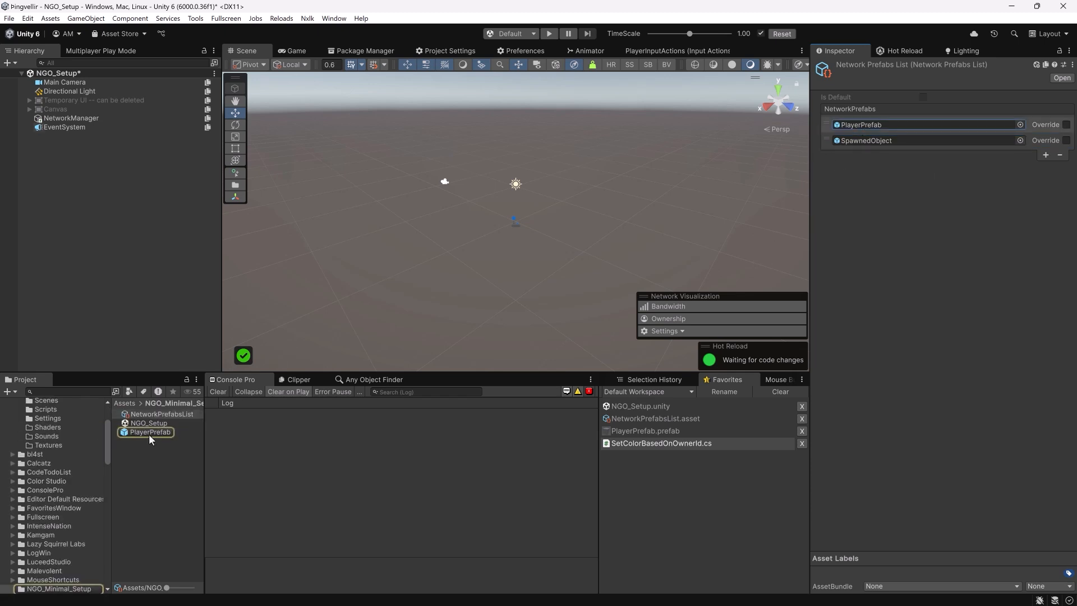
- Give PlayerPrefab an Object Spawner that spawns 10 SpawnedObject prefabs
{"action": "left_click", "coordinate": [149, 432]}
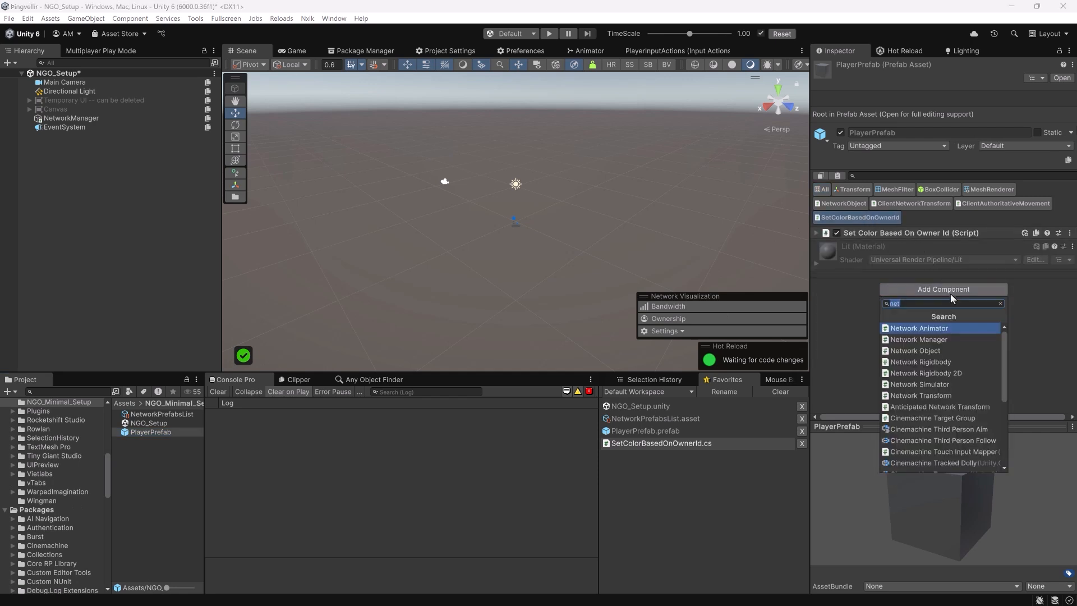
{"action": "type", "text": "obj"}
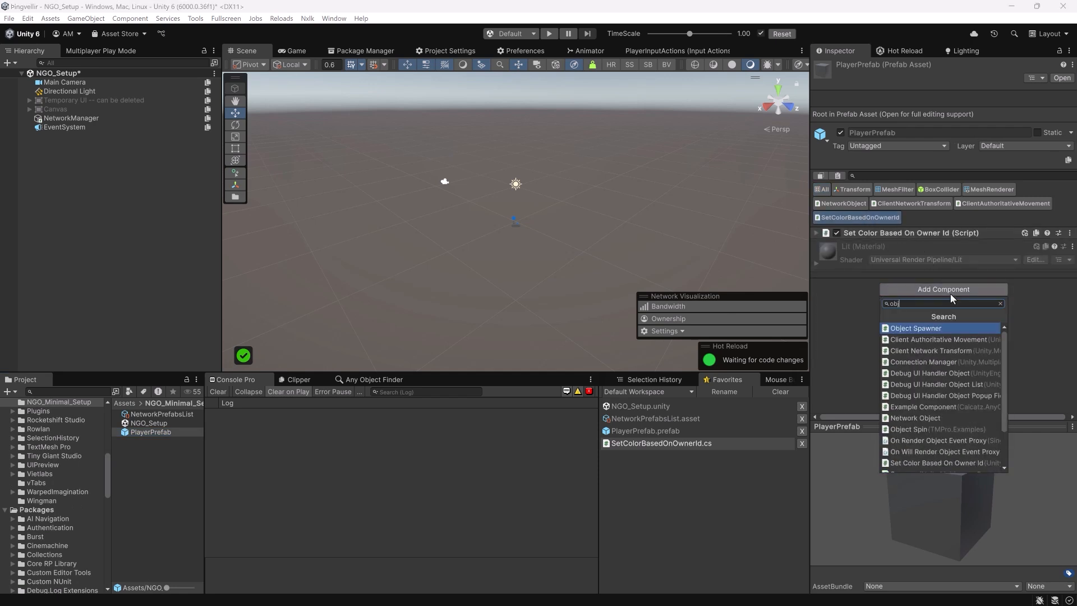
{"action": "left_click", "coordinate": [915, 328]}
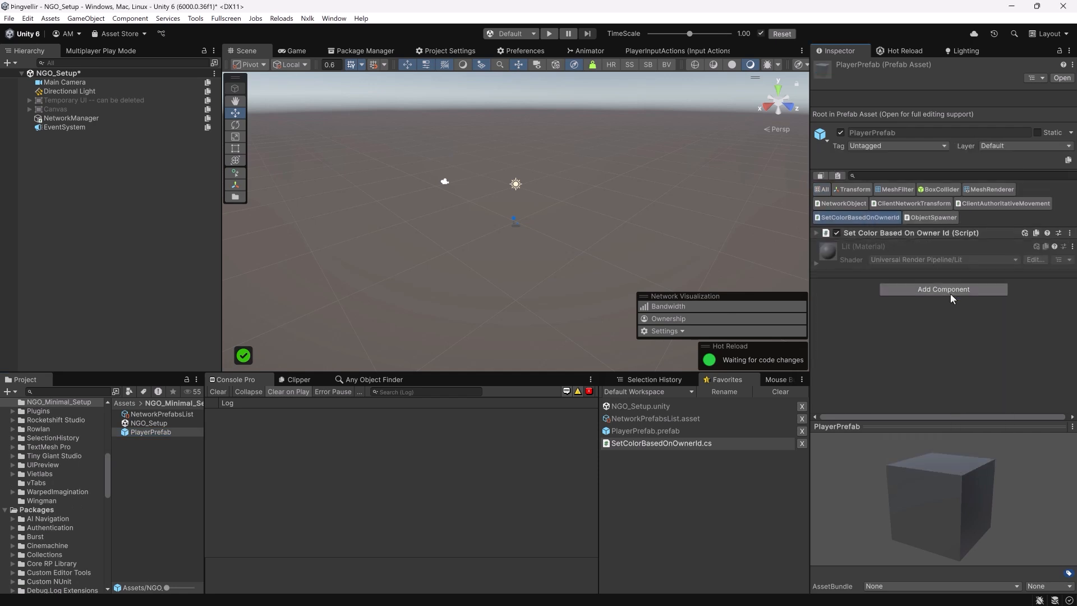
{"action": "left_click", "coordinate": [932, 217]}
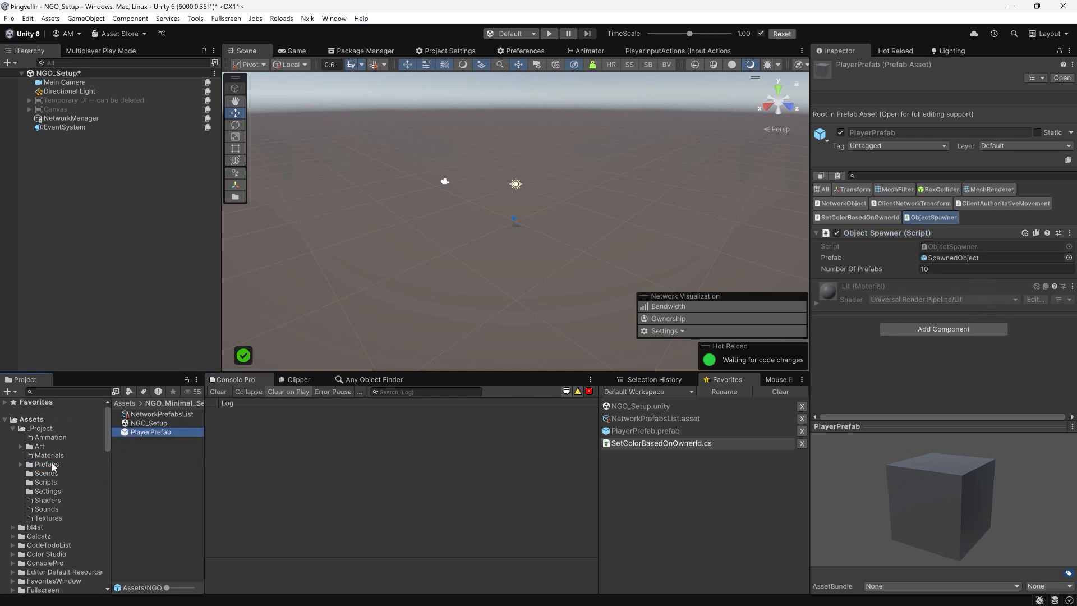
- Enable Dont Destroy With Owner on the SpawnedObject prefab's Network Object component
{"action": "left_click", "coordinate": [155, 422]}
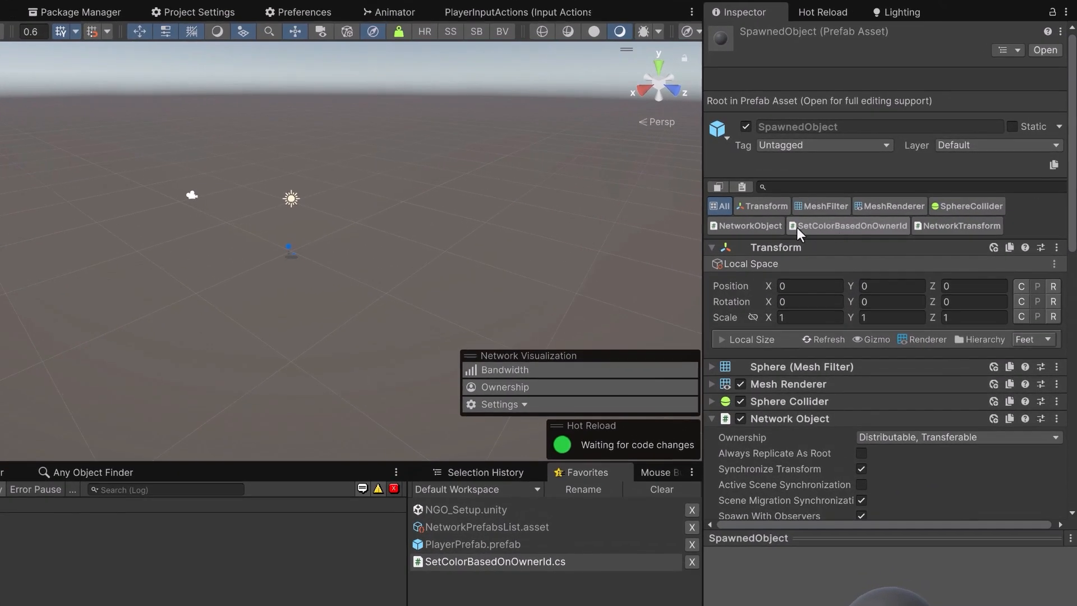
{"action": "left_click", "coordinate": [747, 225]}
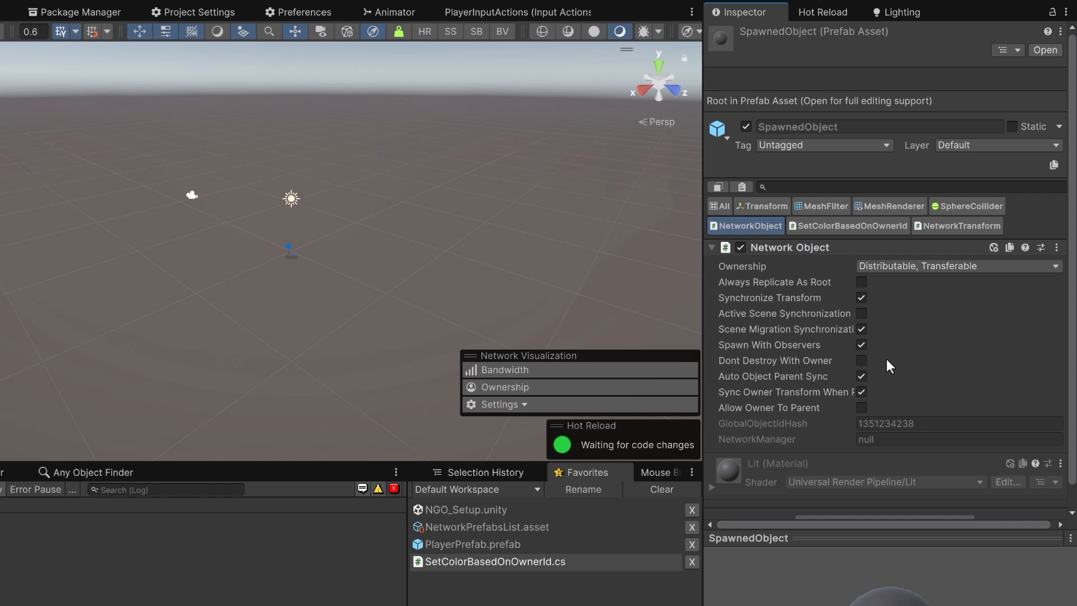
{"action": "left_click", "coordinate": [861, 360]}
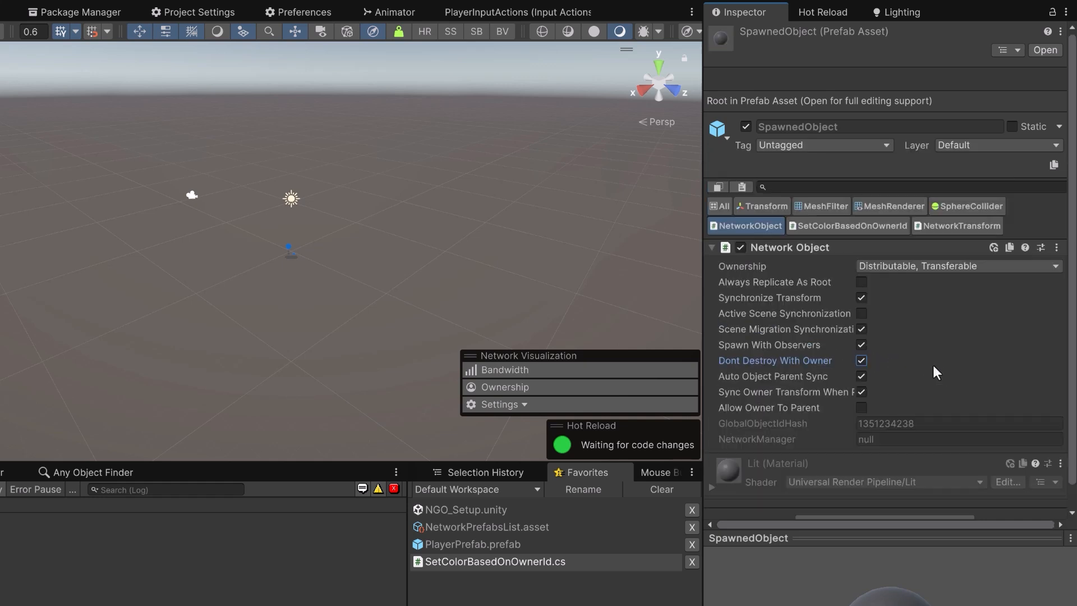
{"action": "mouse_move", "coordinate": [904, 371]}
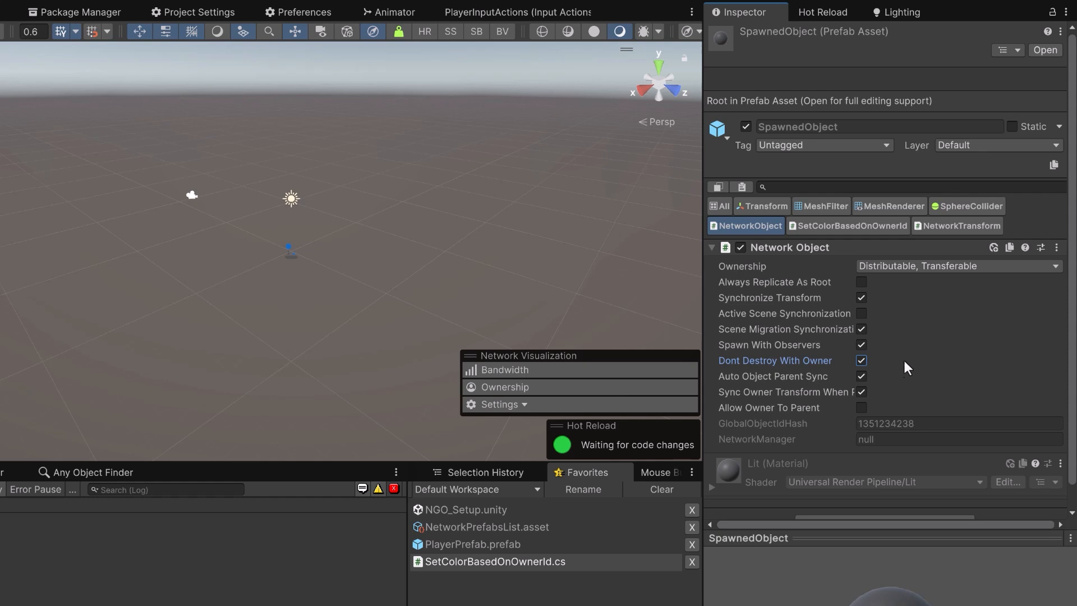
{"action": "mouse_move", "coordinate": [905, 367]}
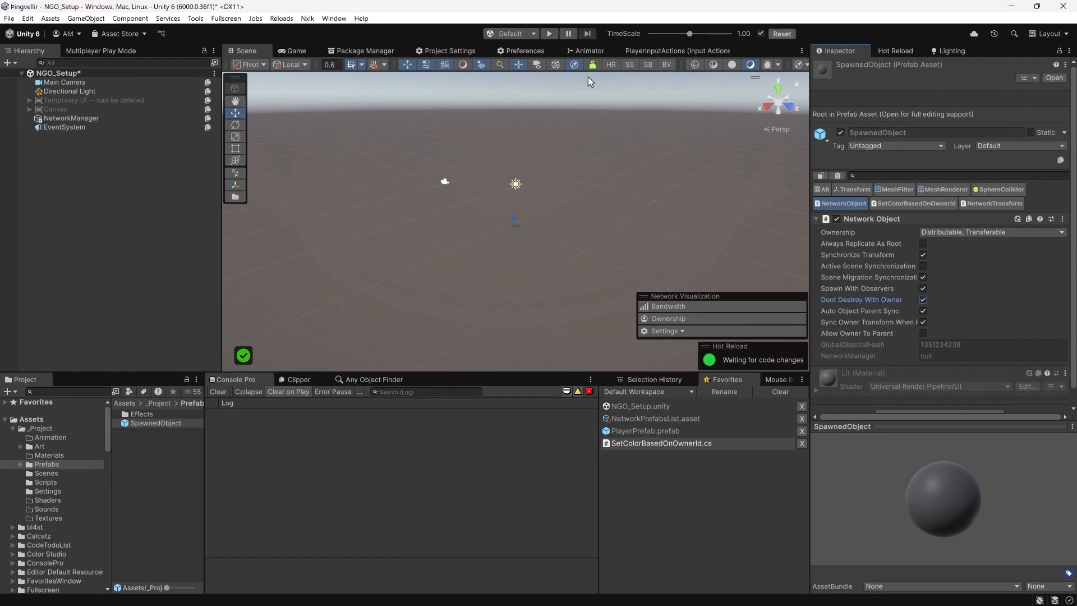
- Enter Play mode and show ownership in the Network Visualization overlay
{"action": "left_click", "coordinate": [548, 33]}
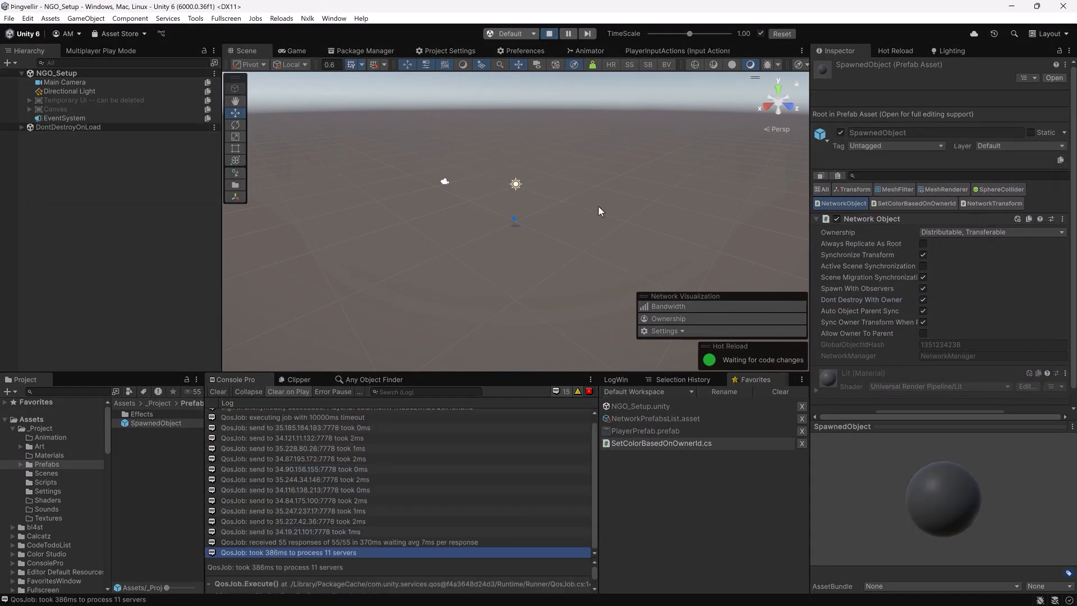
{"action": "left_click", "coordinate": [667, 318]}
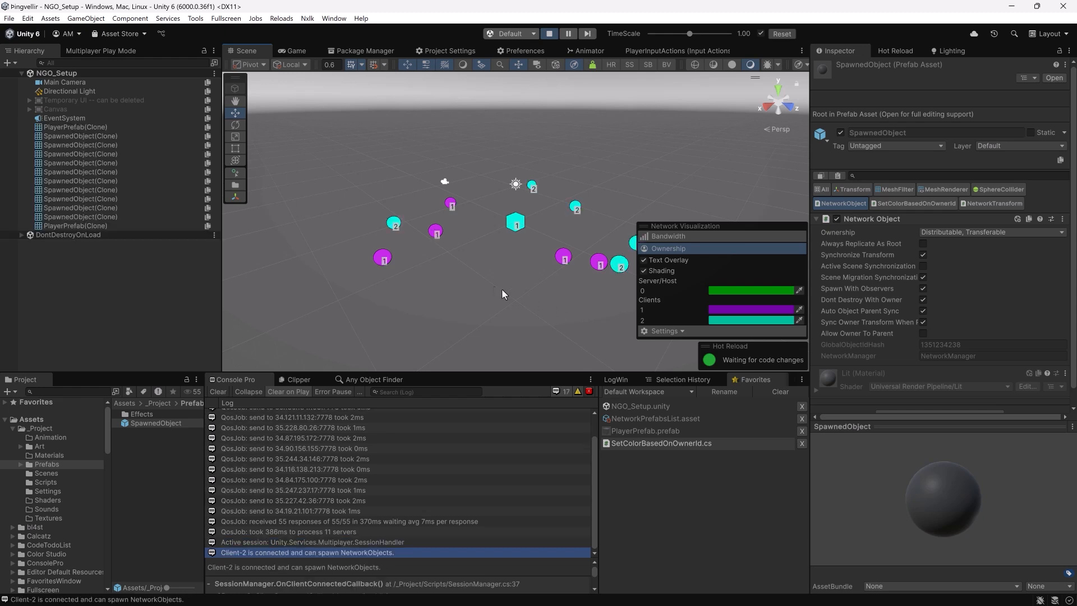
{"action": "mouse_move", "coordinate": [518, 268]}
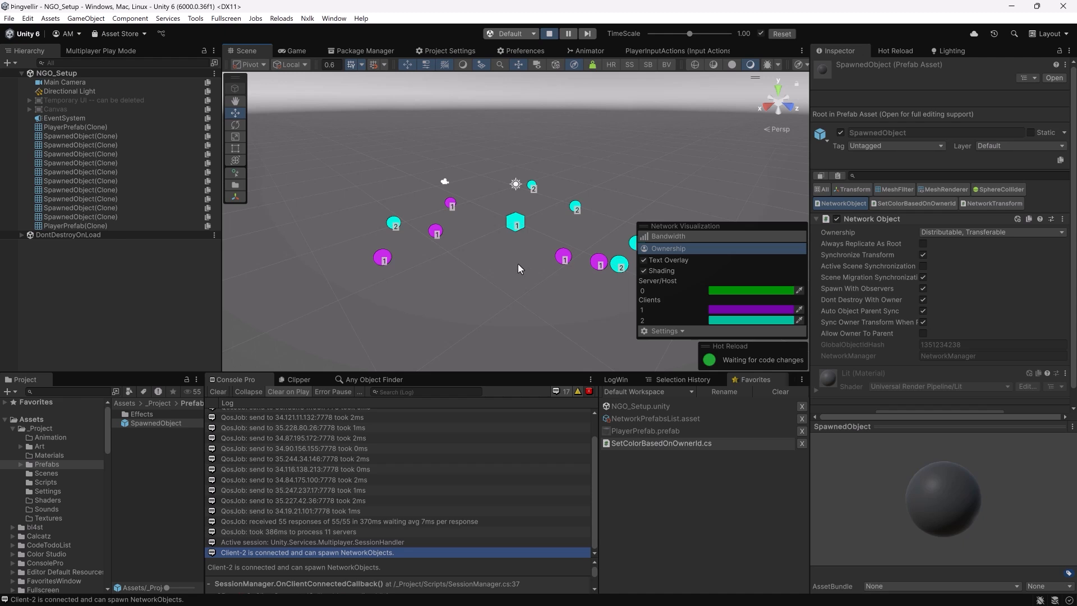
{"action": "mouse_move", "coordinate": [517, 269]}
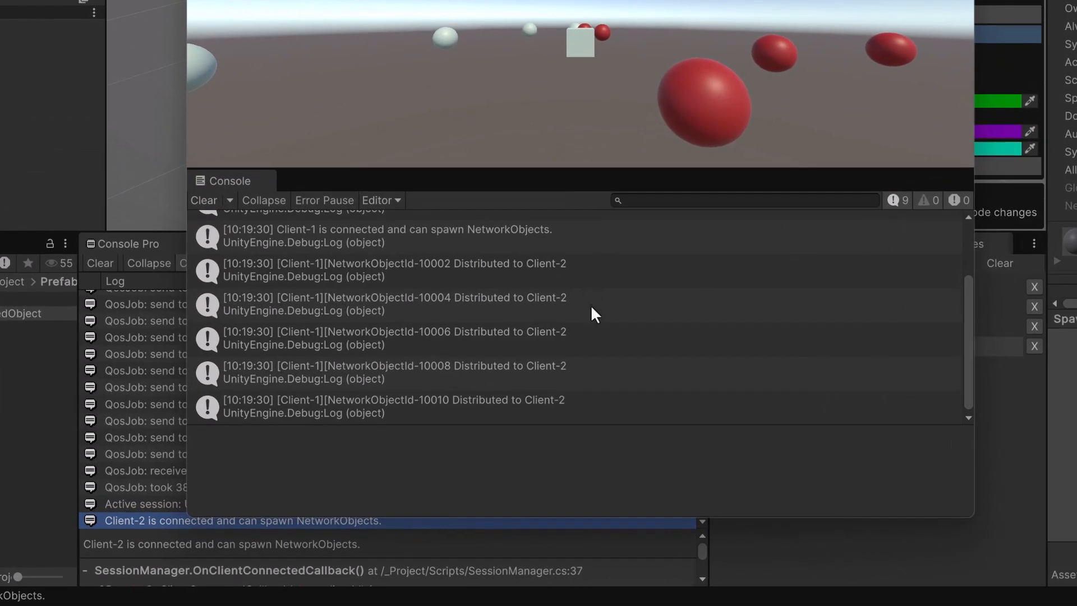
{"action": "mouse_move", "coordinate": [592, 402]}
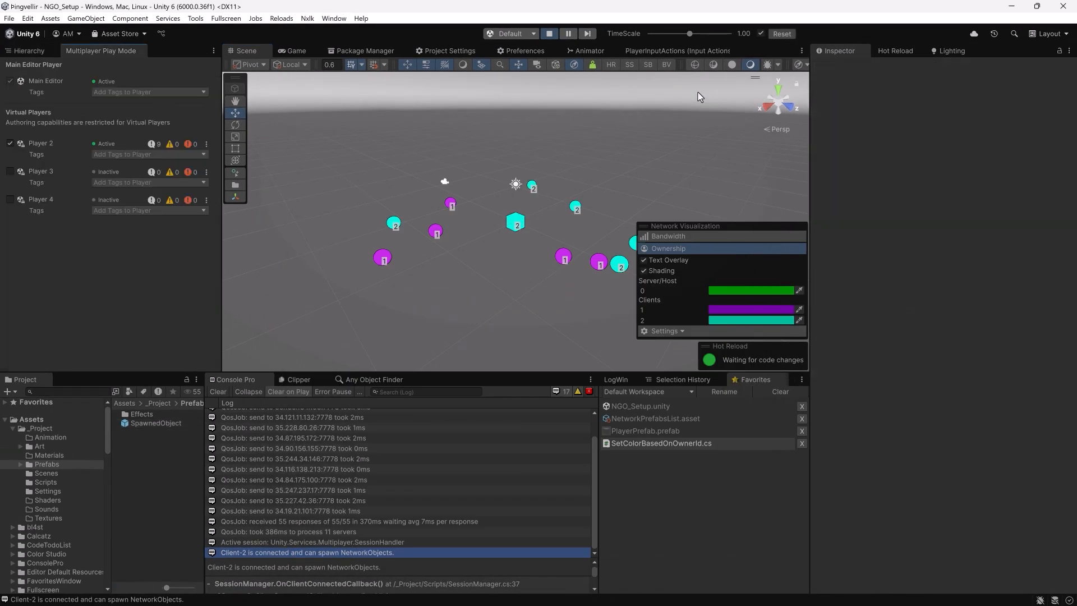
{"action": "mouse_move", "coordinate": [26, 197]}
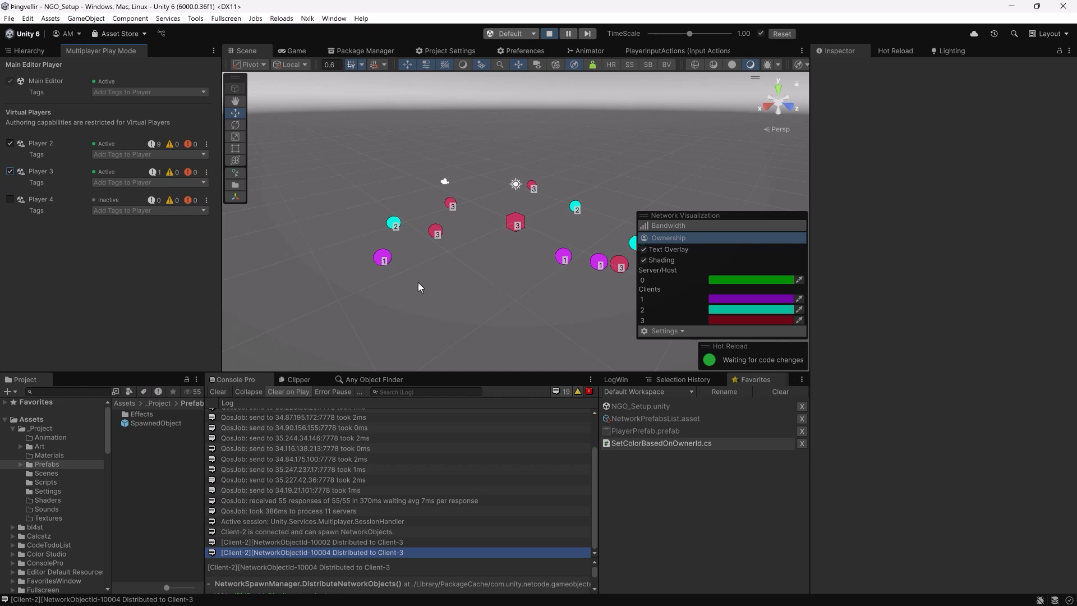
- Activate virtual Player 3, then deactivate it so its spheres redistribute
{"action": "left_click", "coordinate": [10, 171]}
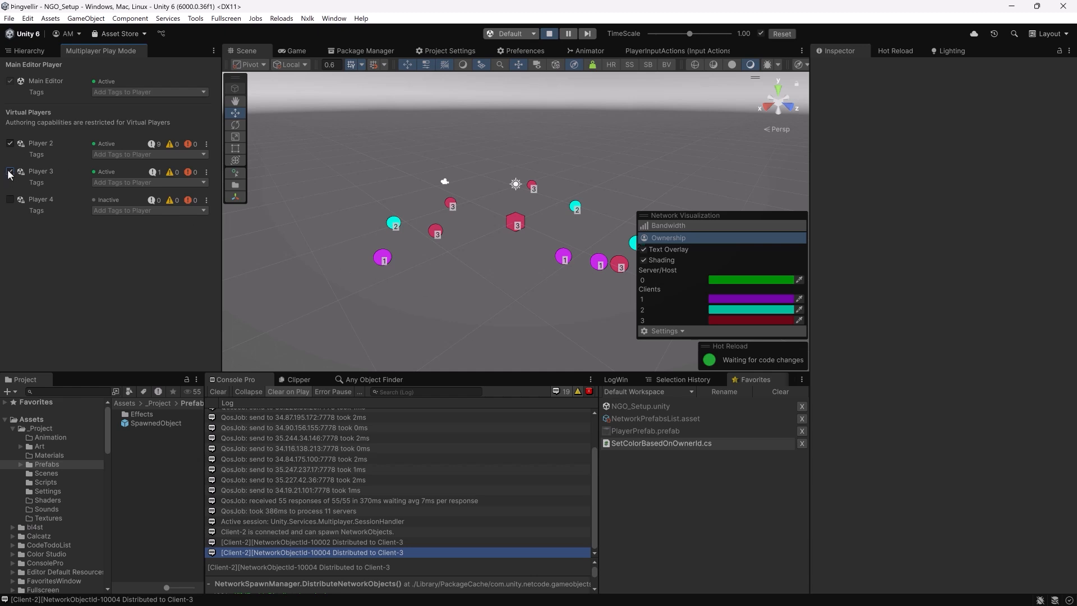
{"action": "left_click", "coordinate": [9, 171]}
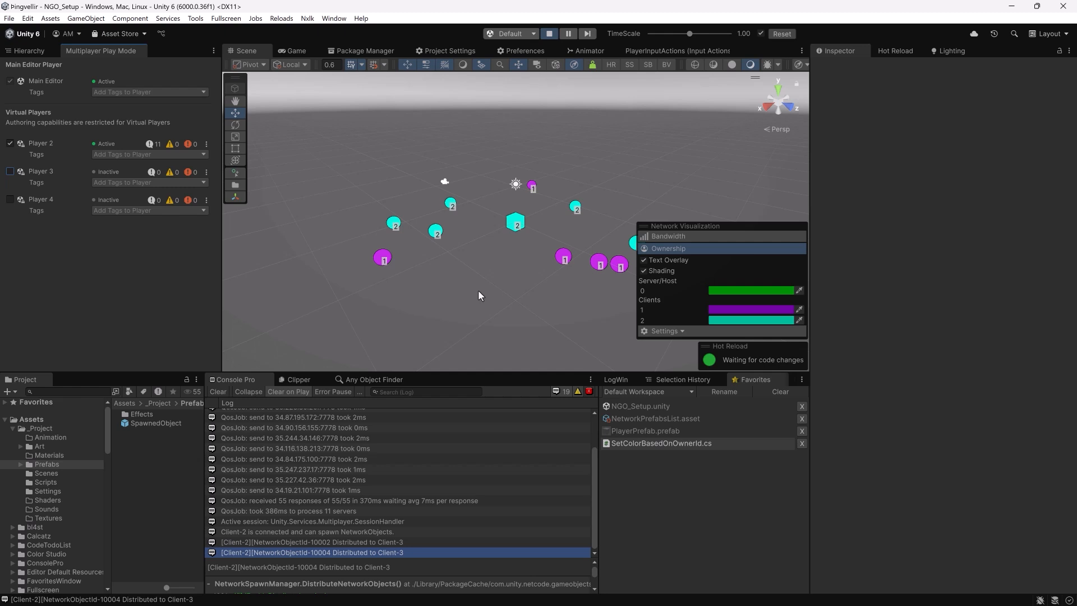
{"action": "mouse_move", "coordinate": [539, 42]}
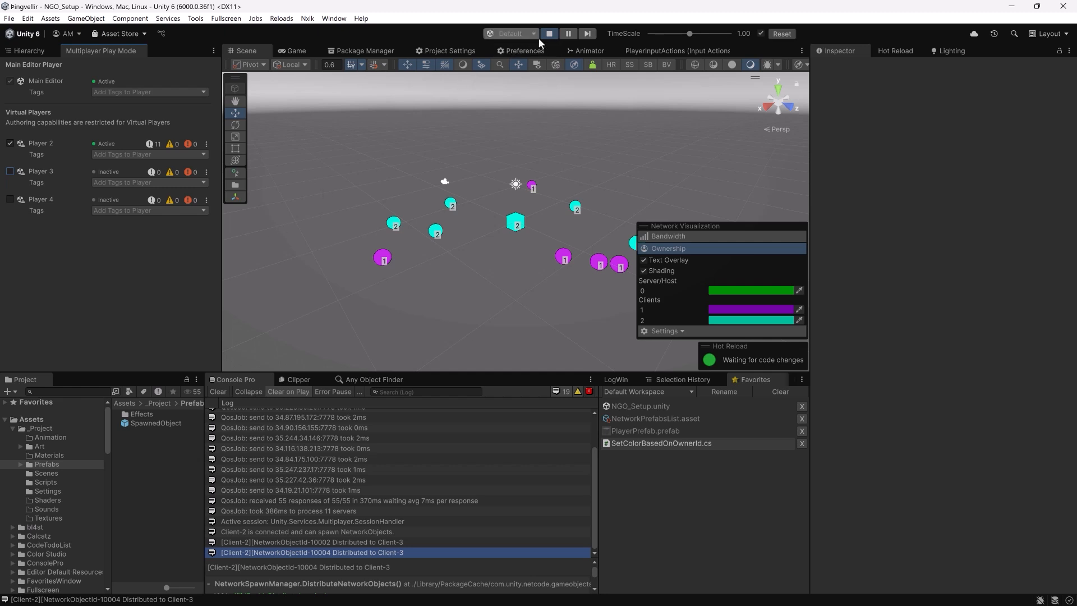
- Stop the running play session
{"action": "left_click", "coordinate": [548, 33]}
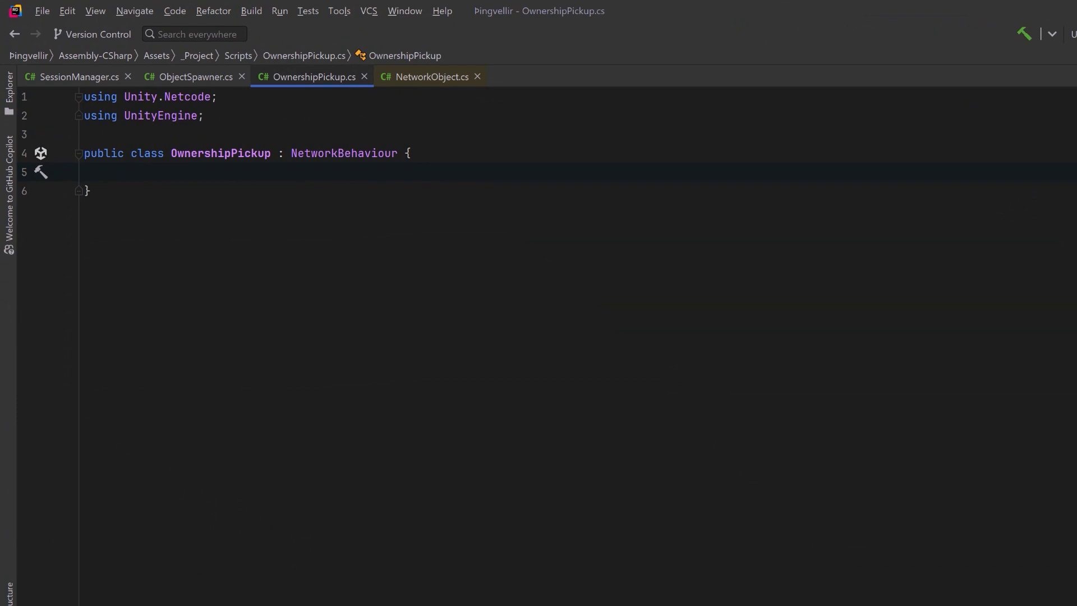
- Add pickupRadius 2 and pickupTag "Pickup" fields, and an Update gathering OverlapSphere colliders
{"action": "type", "text": "[SerializeField] float pickupRadius = 2f;"}
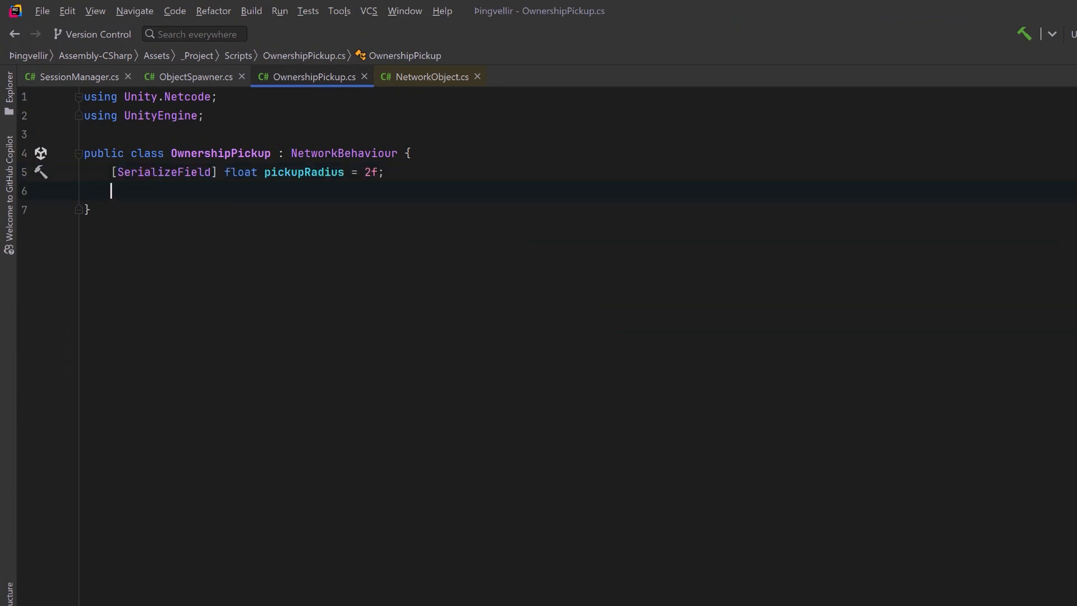
{"action": "type", "text": "[SerializeField] string pickupTag = \"Pickup\";"}
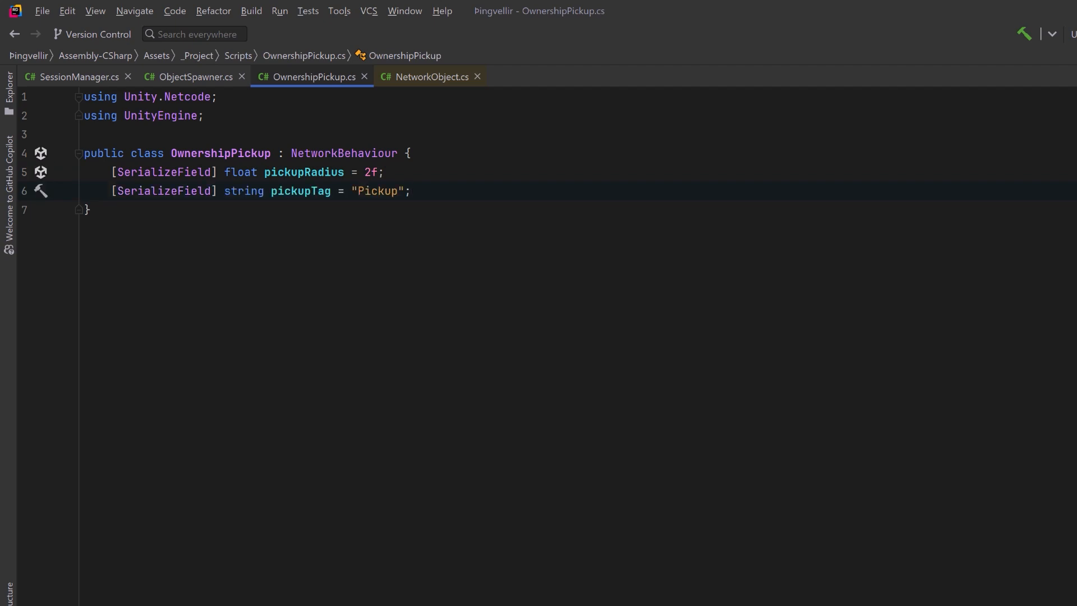
{"action": "type", "text": "void Update() {}"}
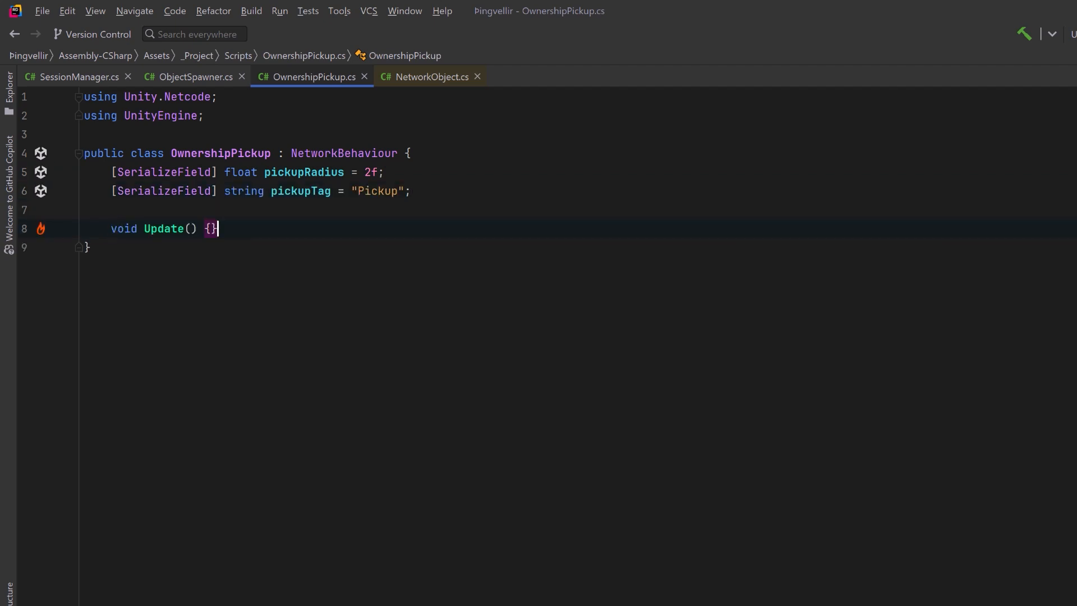
{"action": "key", "text": "Enter"}
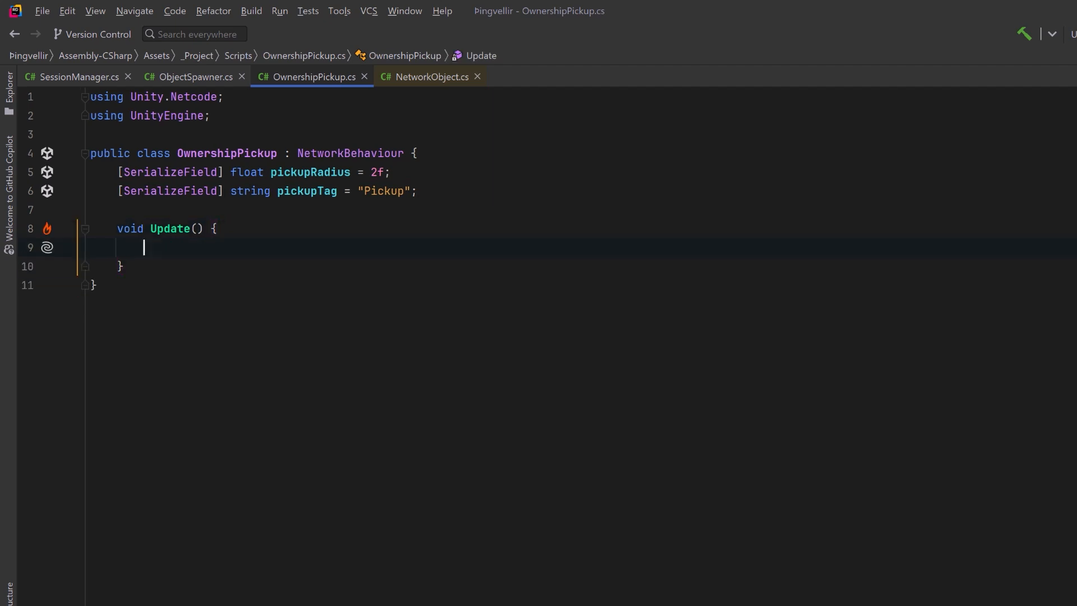
{"action": "type", "text": "if (!HasAuthority || !IsSpawned) return;"}
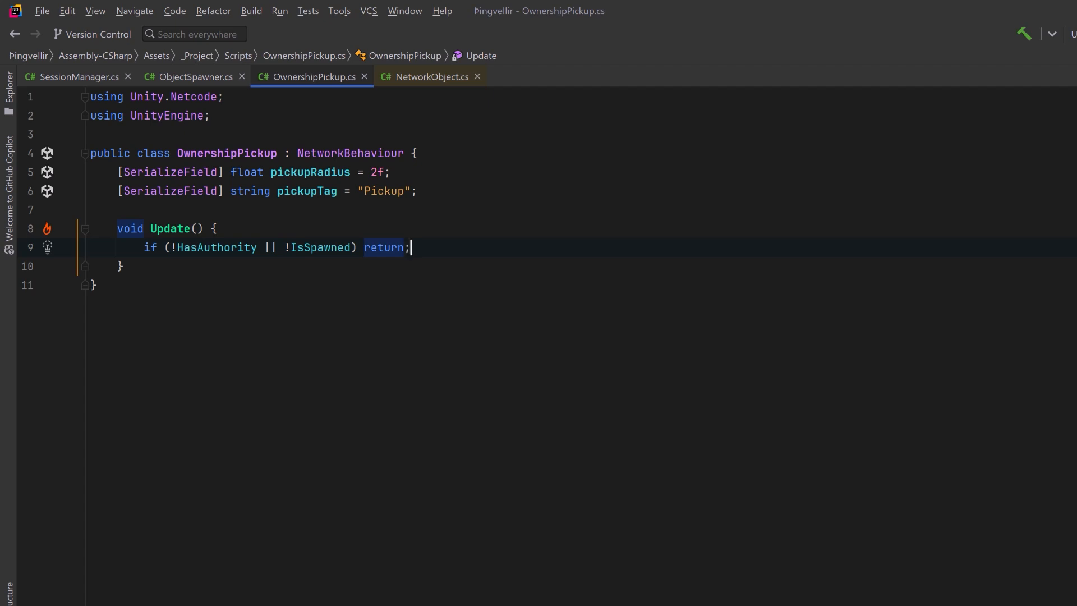
{"action": "key", "text": "enter"}
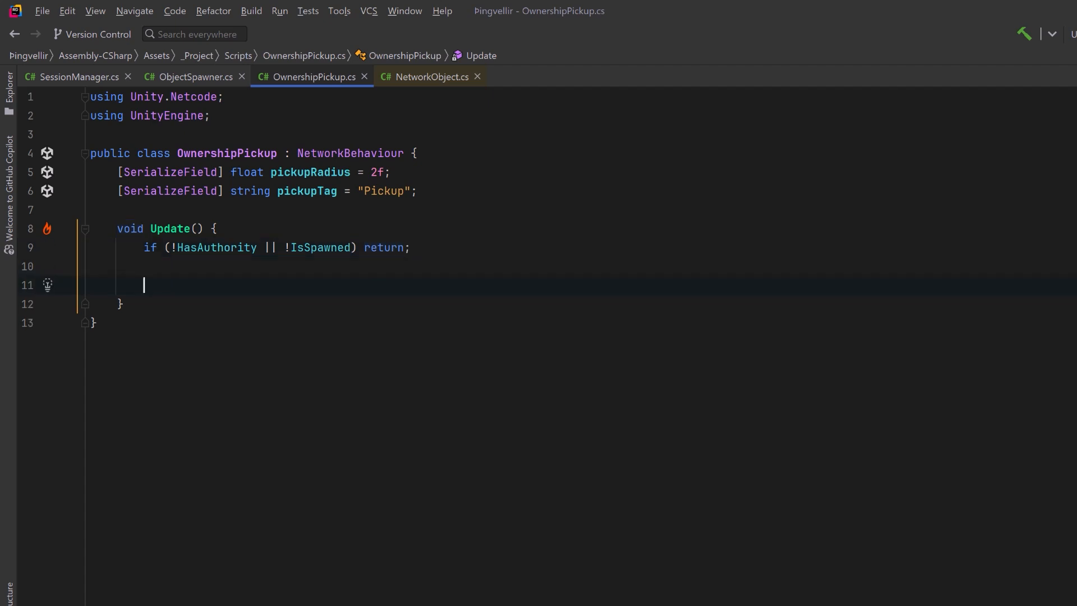
{"action": "type", "text": "var nearbyColliders = Physics.OverlapSphere(transform.position, pickupRadius);"}
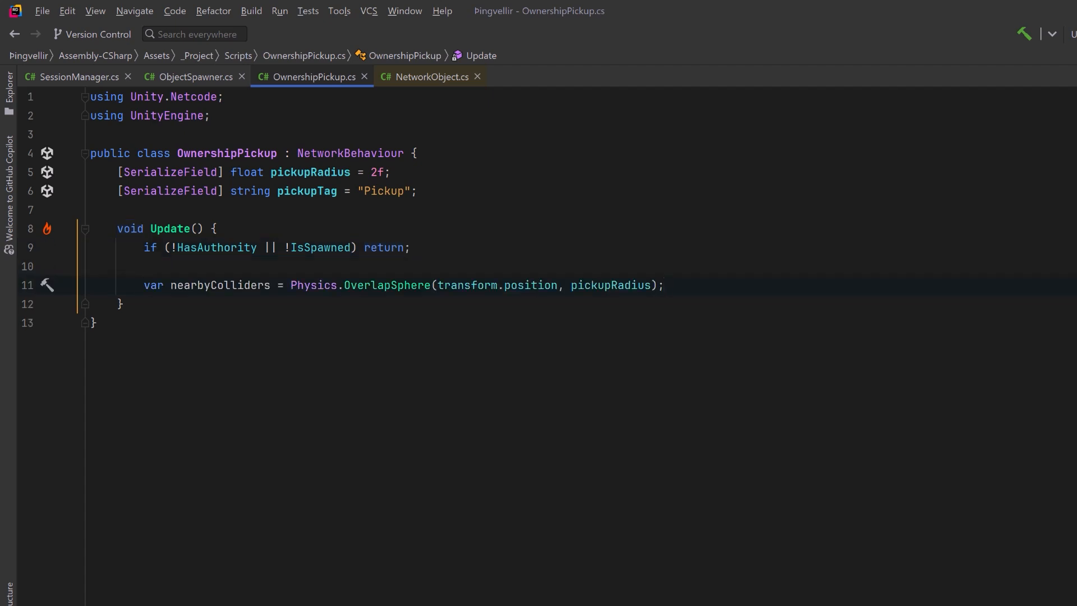
{"action": "key", "text": "Return"}
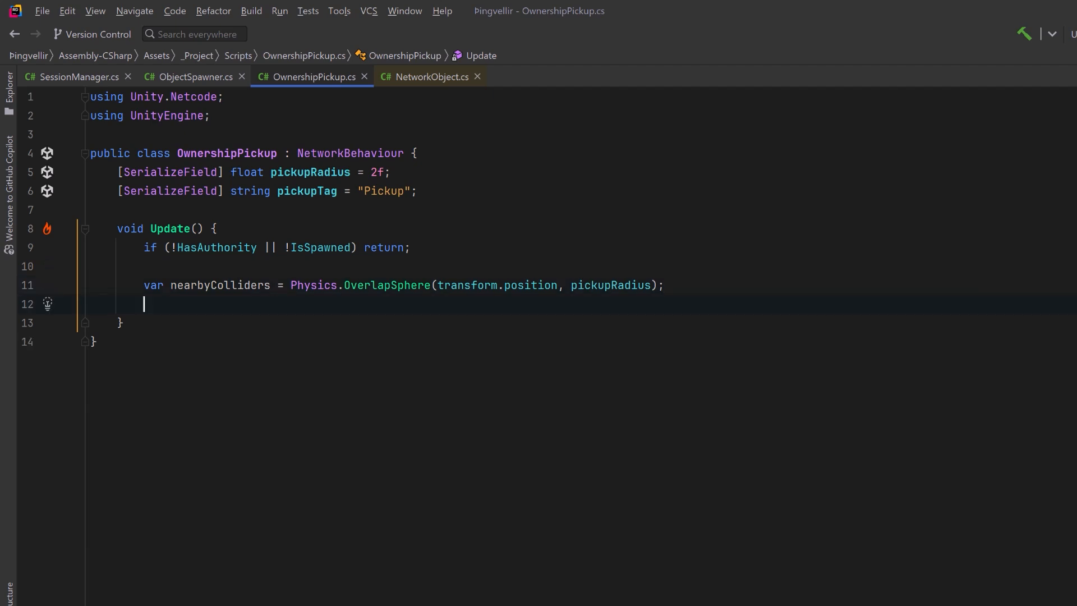
- Loop over colliders, skip untagged or unspawned objects, and ChangeOwnership to the local client
{"action": "type", "text": "foreach (Collider collider in nearbyColliders) {"}
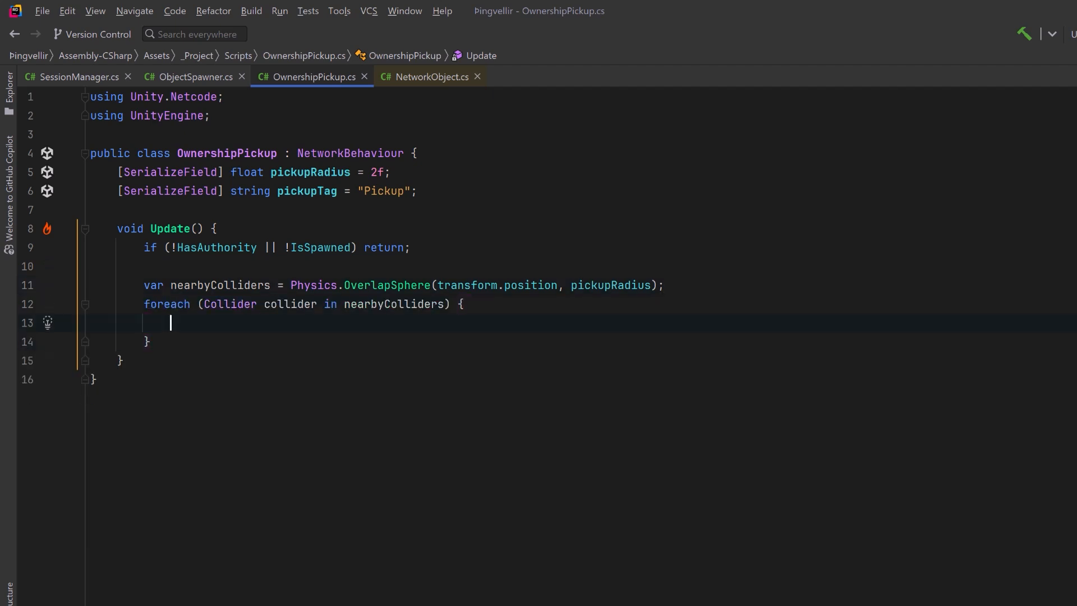
{"action": "type", "text": "if (!collider.CompareTag(pickupTag)) continue;"}
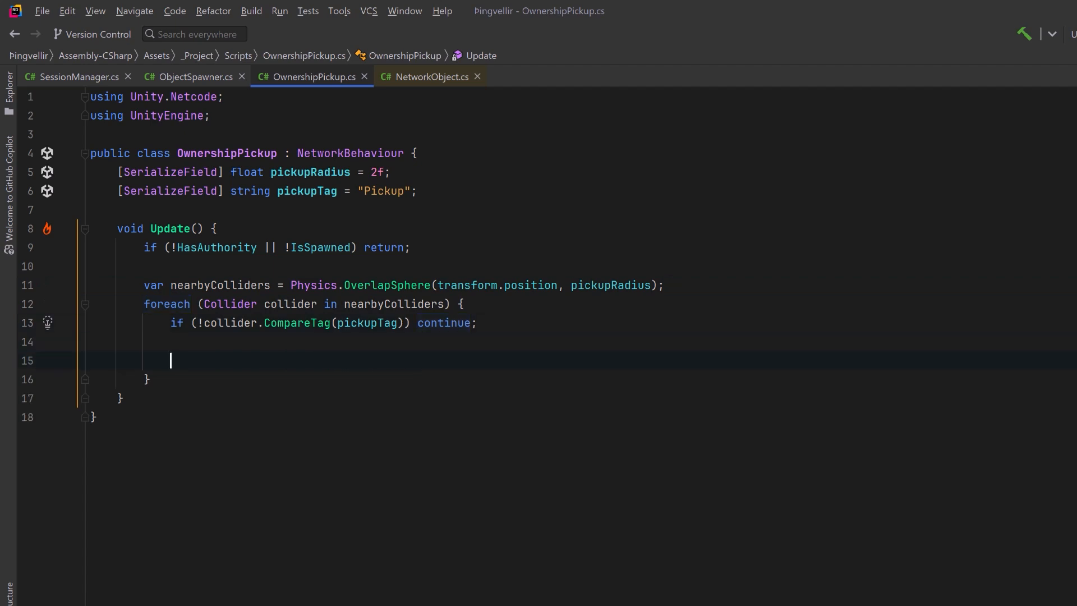
{"action": "type", "text": "NetworkObject networkObject = collider.GetComponent<NetworkObject>();"}
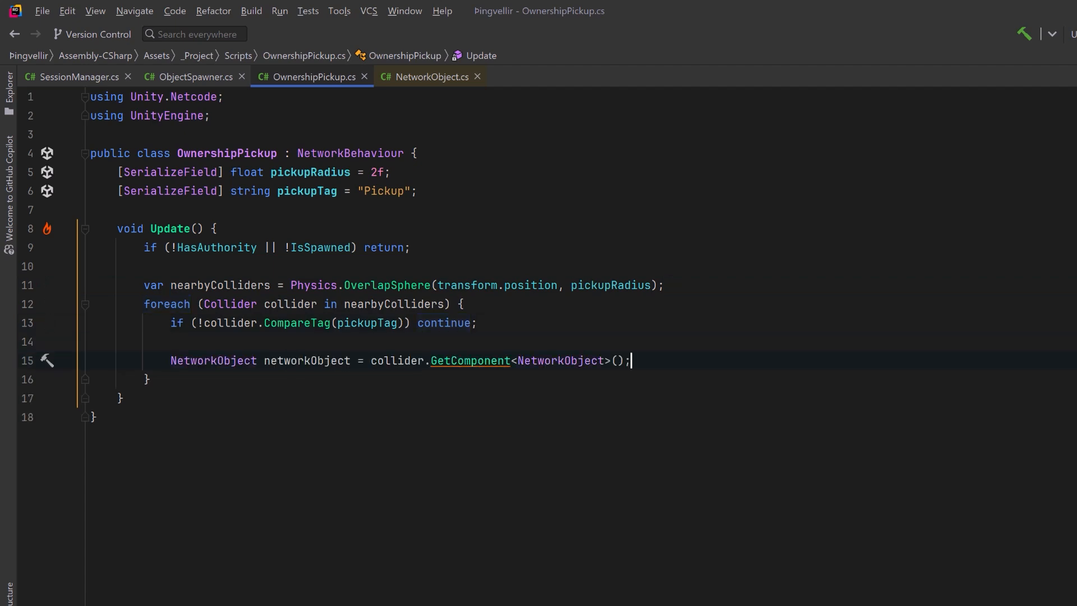
{"action": "key", "text": "enter"}
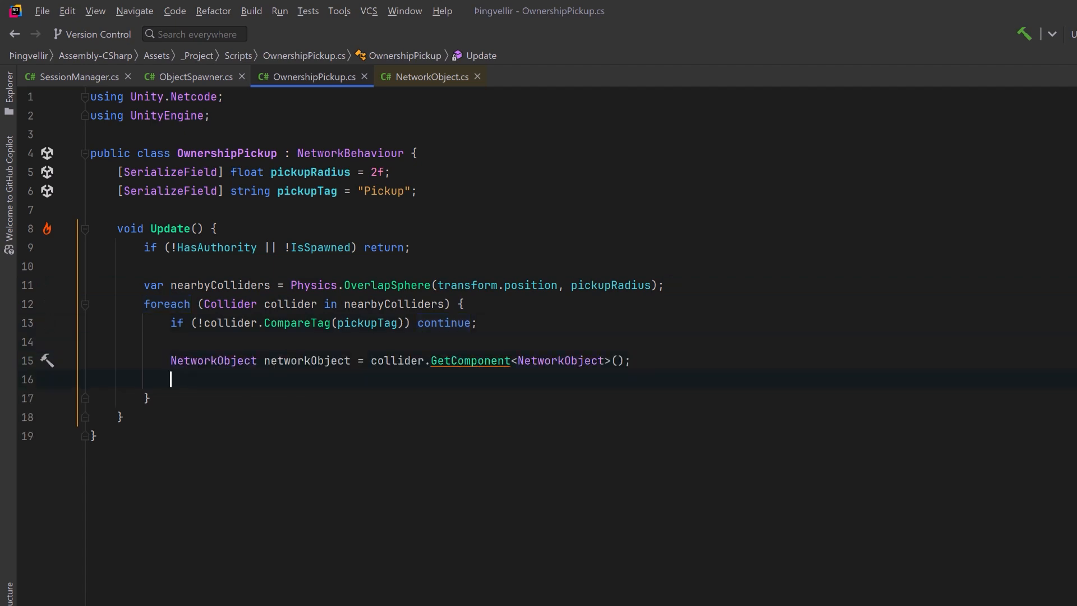
{"action": "type", "text": "if (networkObject == null || !networkObject.IsSpawned) continue;"}
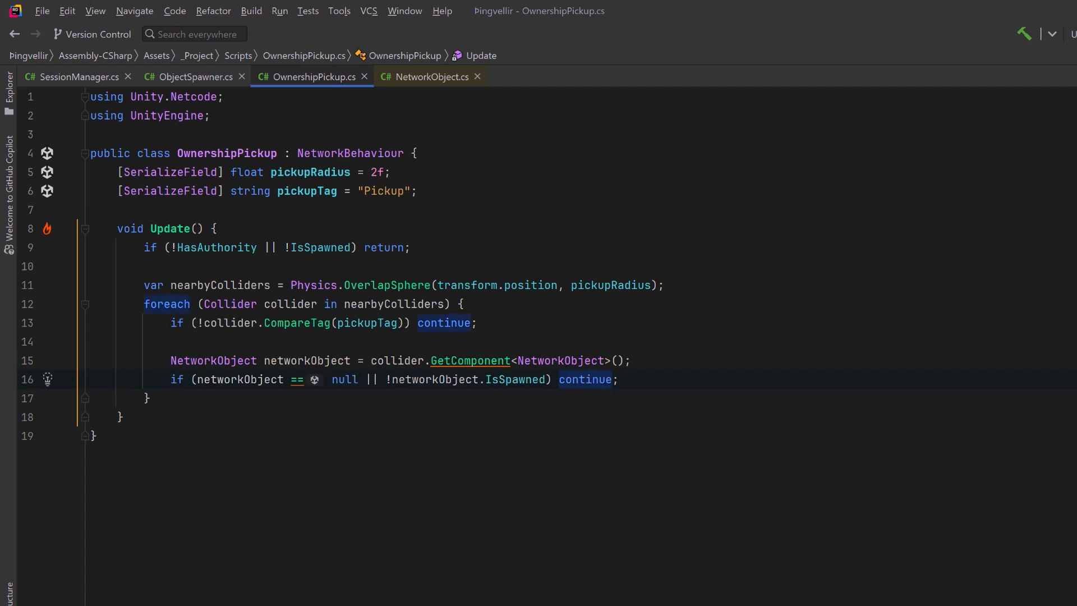
{"action": "key", "text": "Enter"}
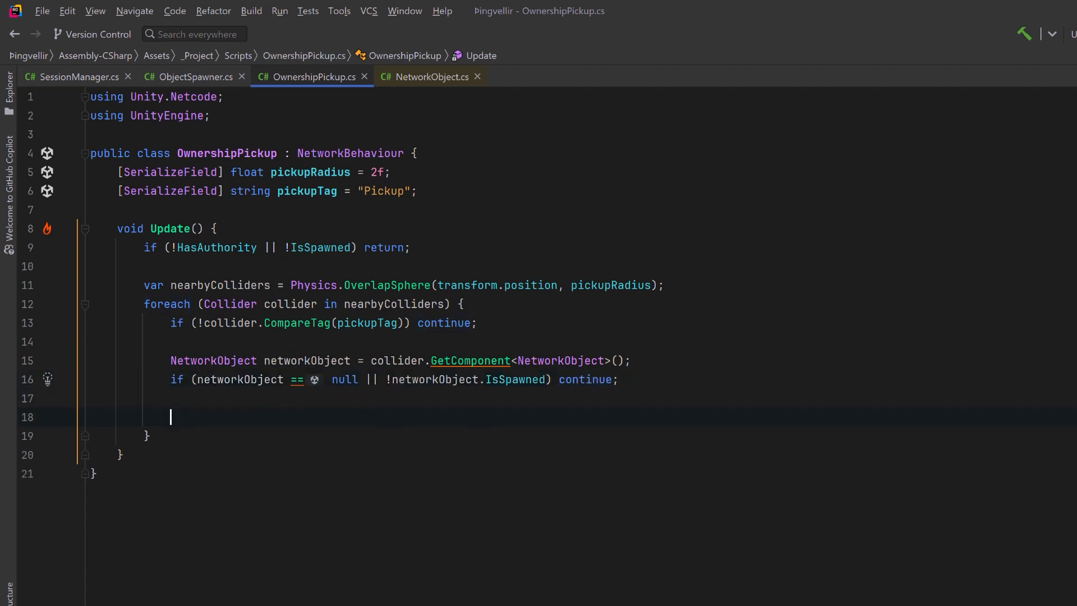
{"action": "type", "text": "if (!networkObject.IsOwner) {"}
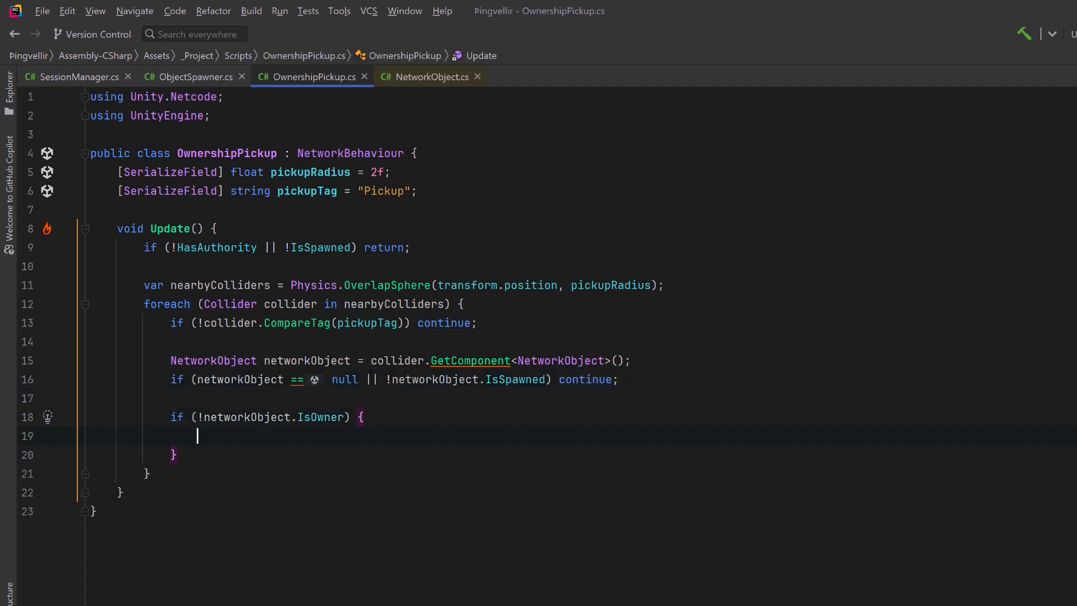
{"action": "type", "text": "Debug.Log($\"Changing ownership of {networkObject} to {NetworkManager.LocalClientId}\");"}
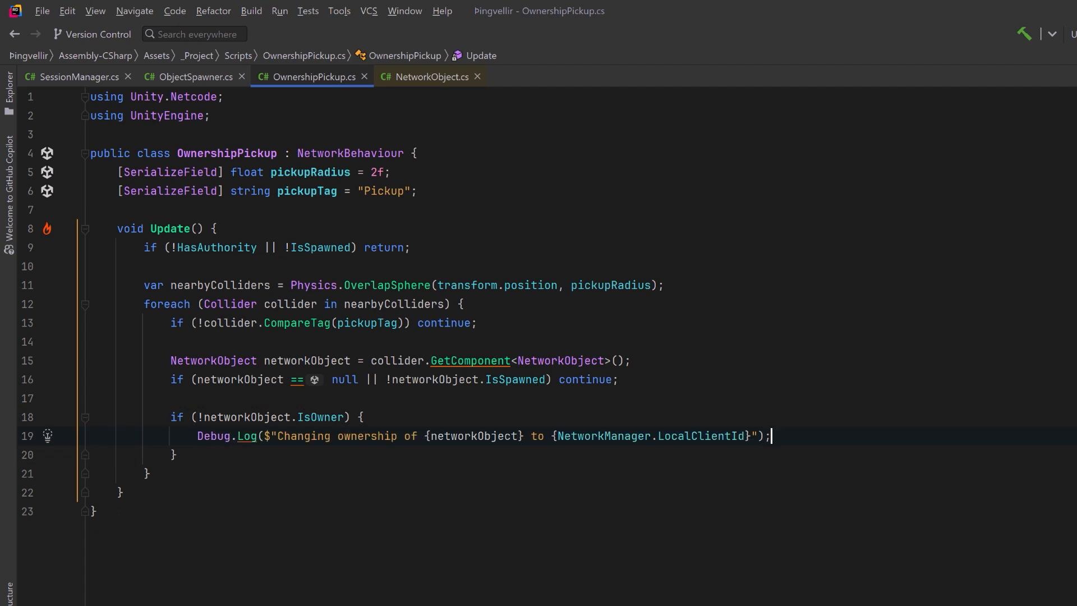
{"action": "type", "text": "networkObject.ChangeOwnership(NetworkManager.LocalClientId);"}
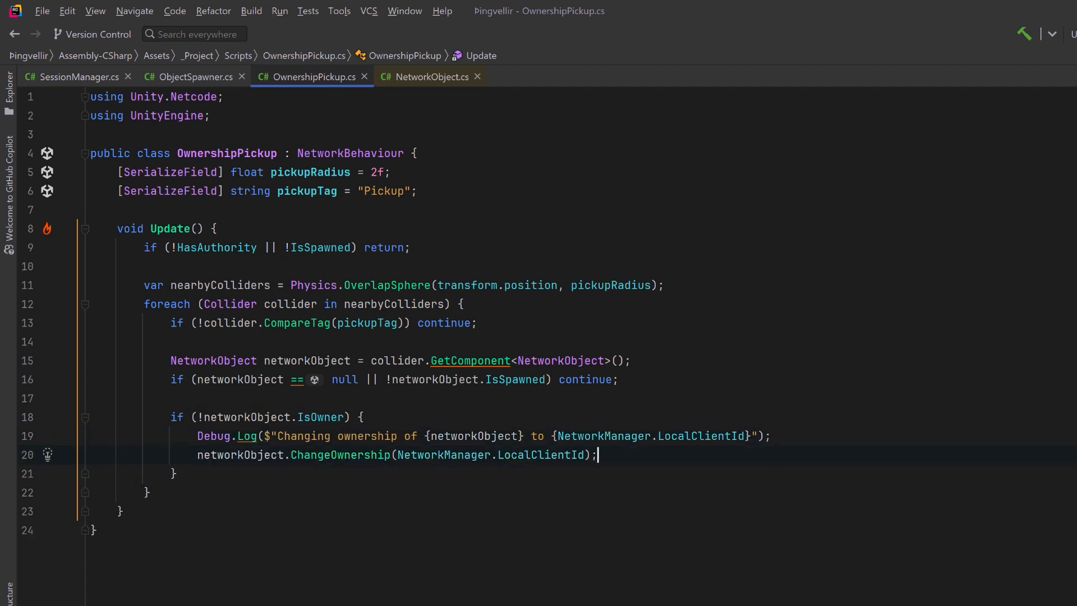
{"action": "scroll", "scroll_direction": "down", "scroll_amount": 3}
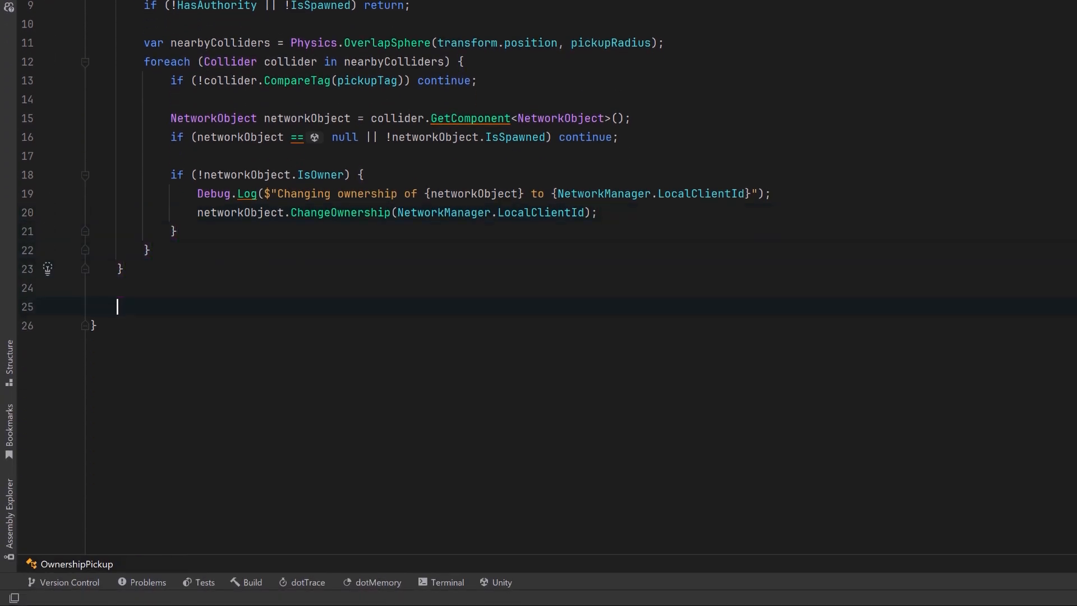
- Begin an OnDrawGizmos method that sets Gizmos.color to green
{"action": "type", "text": "void OnDrawGizmos() {"}
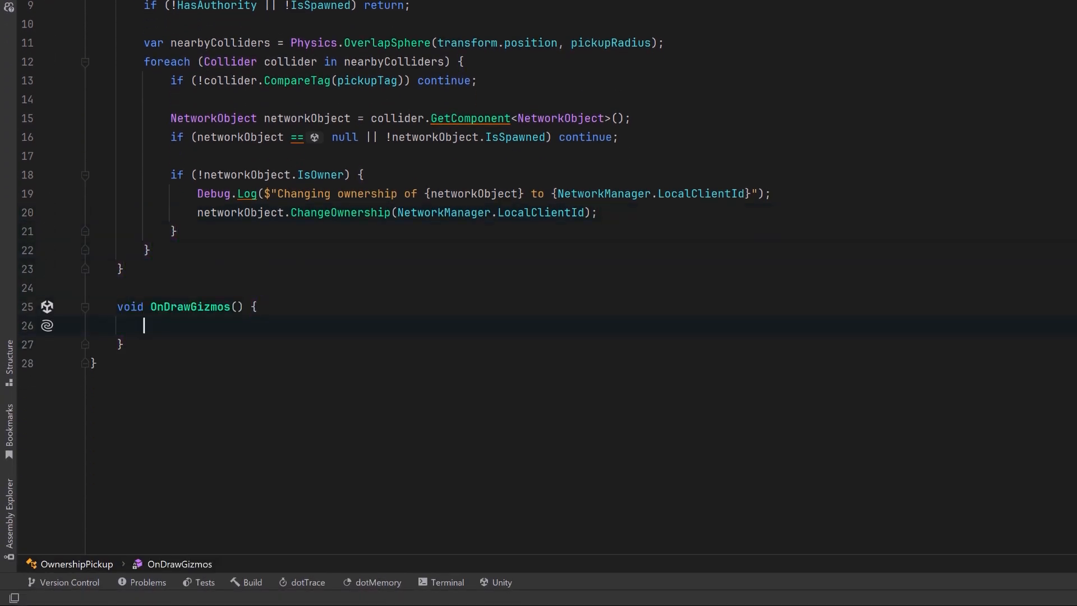
{"action": "type", "text": "Gizmos.color = Color.green;"}
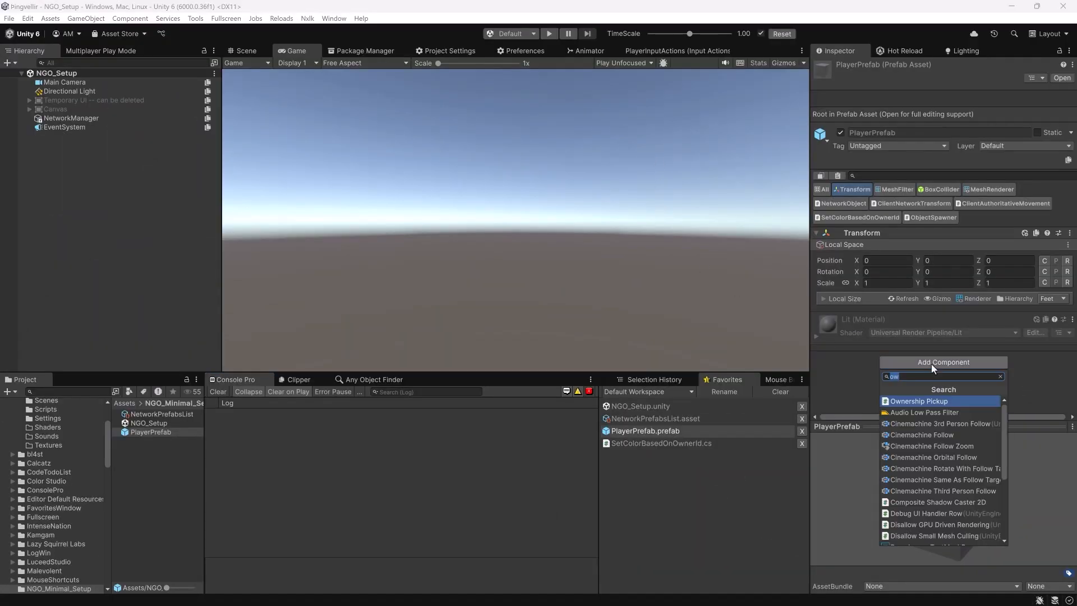
- Add Ownership Pickup to PlayerPrefab and confirm SpawnedObject's tag is Pickup
{"action": "left_click", "coordinate": [919, 401]}
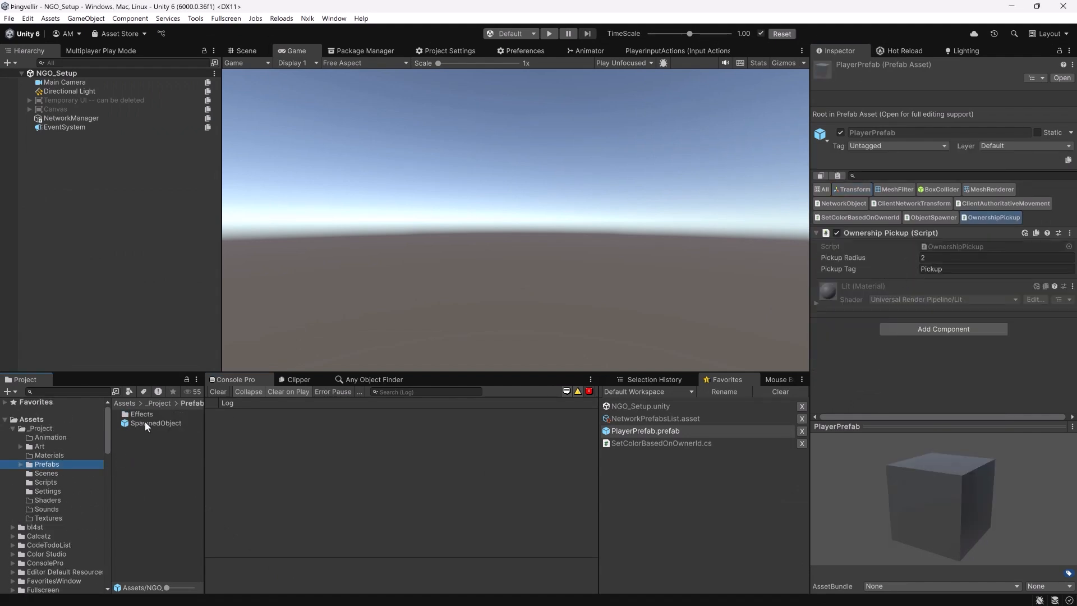
{"action": "left_click", "coordinate": [155, 423]}
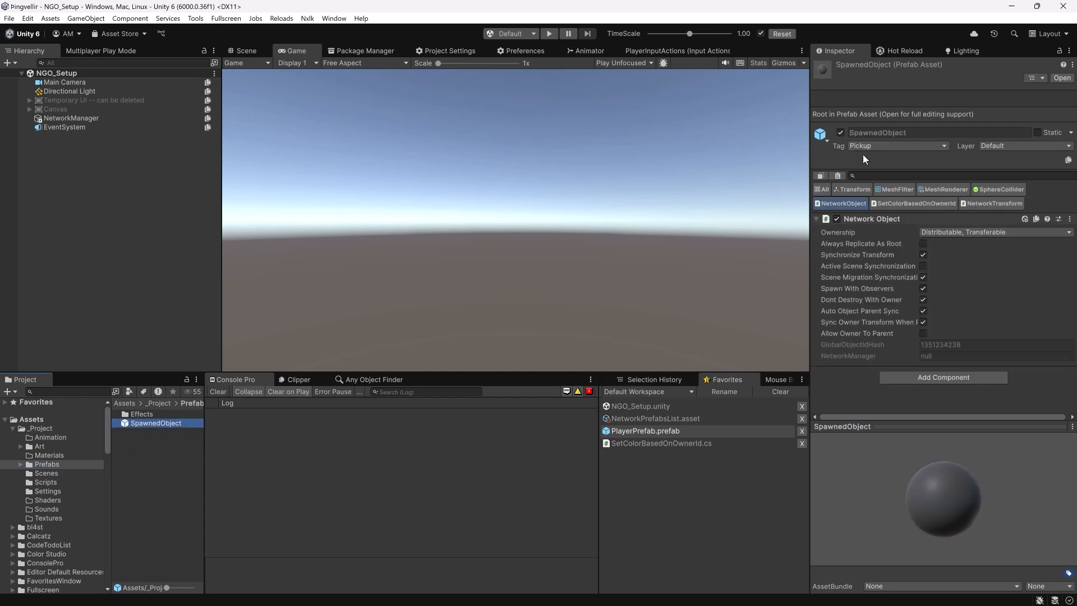
{"action": "left_click", "coordinate": [992, 233]}
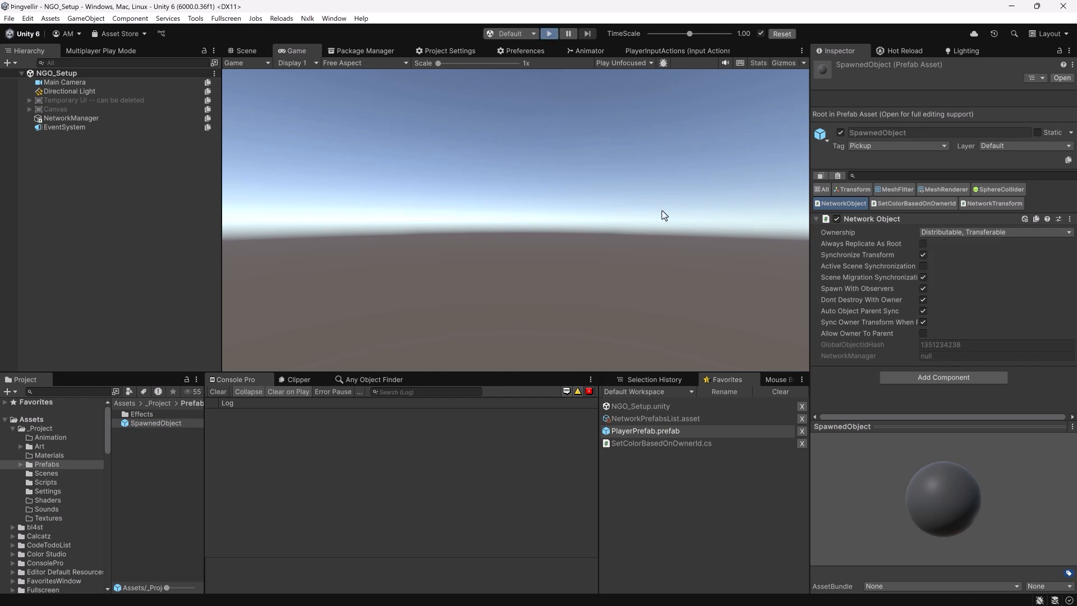
- Play the game with players picking up spheres, then return to the main editor
{"action": "left_click", "coordinate": [548, 34]}
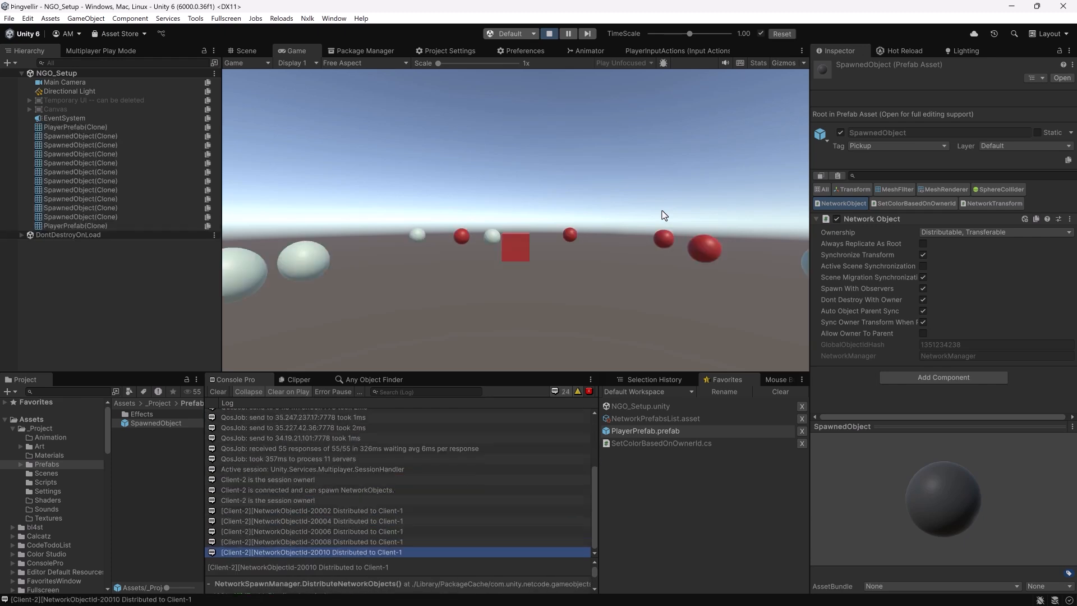
{"action": "mouse_move", "coordinate": [562, 209]}
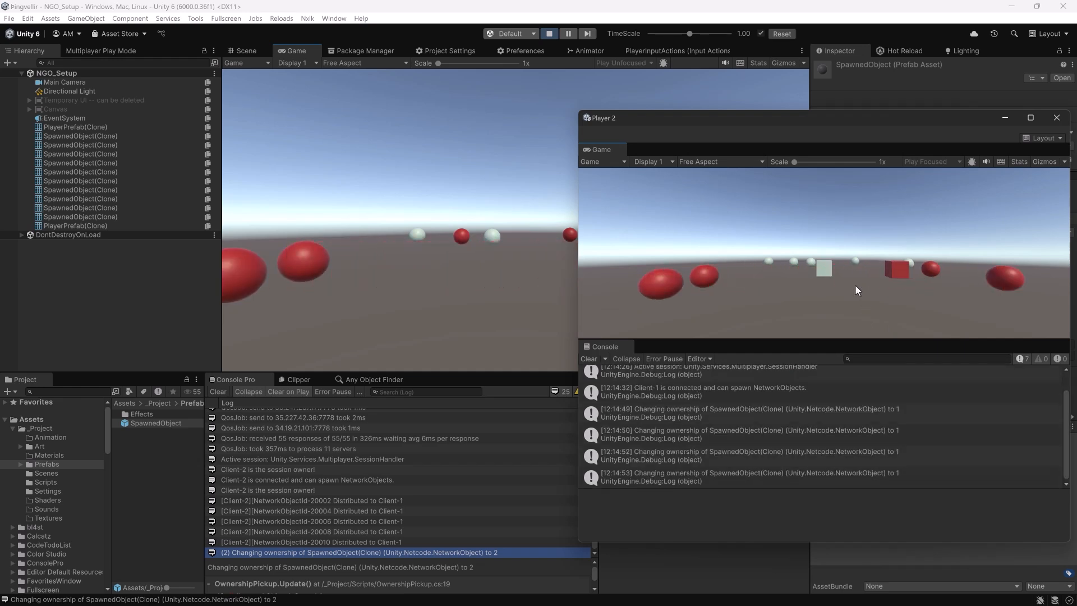
{"action": "left_click", "coordinate": [1056, 117]}
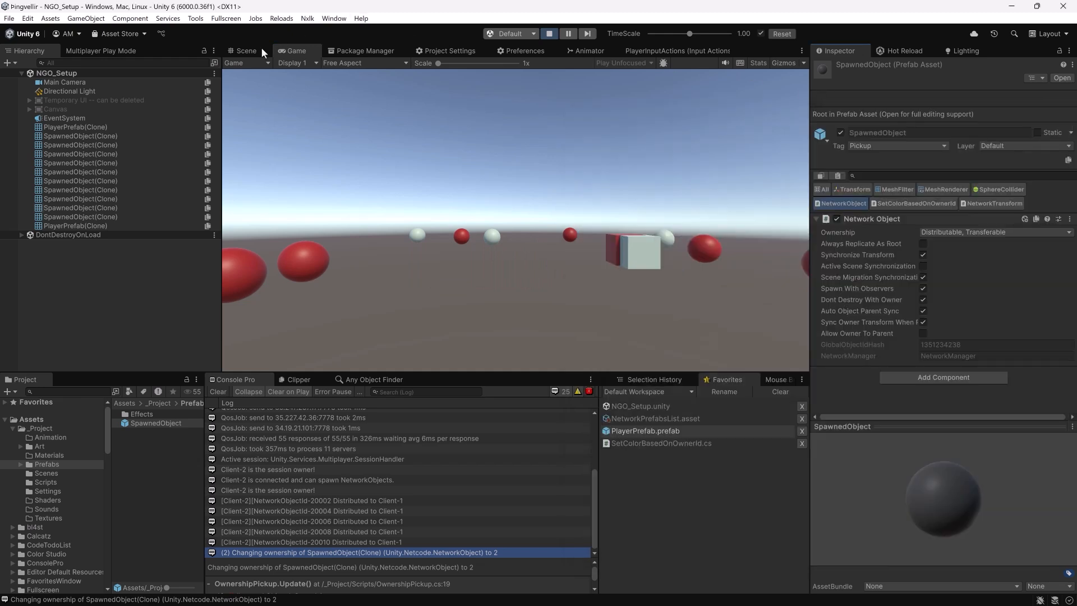
- Switch to the Scene view to see spheres coloured and numbered by owner
{"action": "left_click", "coordinate": [245, 50]}
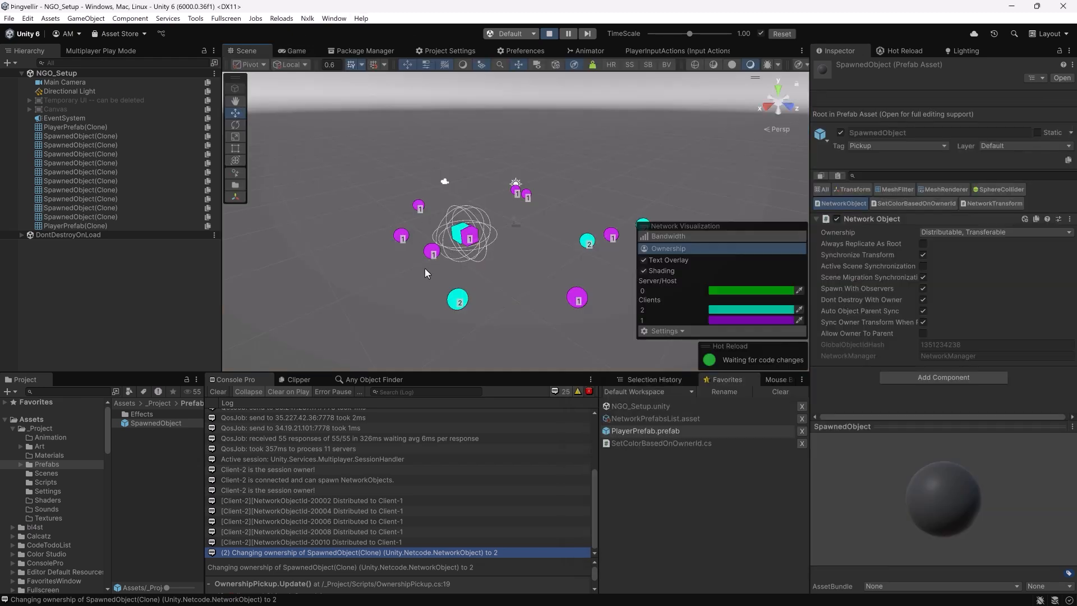
{"action": "mouse_move", "coordinate": [579, 262]}
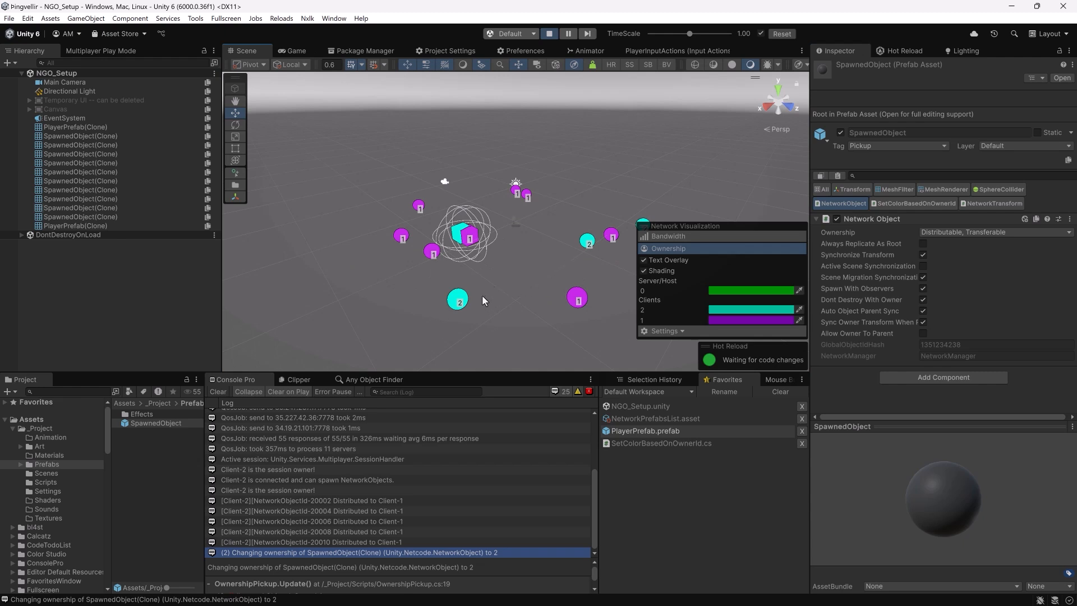
{"action": "mouse_move", "coordinate": [518, 275]}
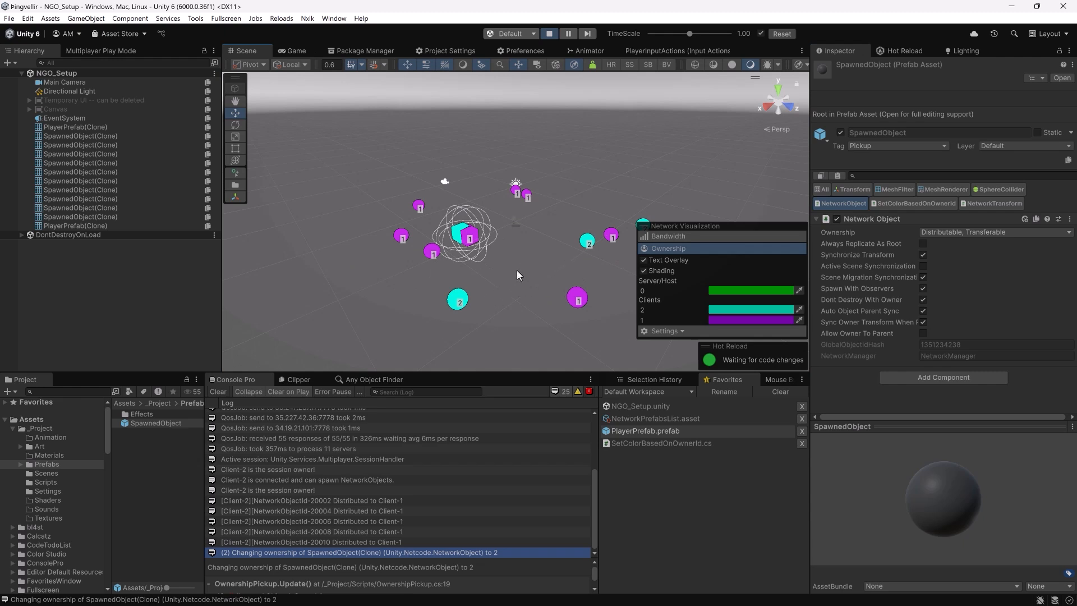
{"action": "mouse_move", "coordinate": [561, 303]}
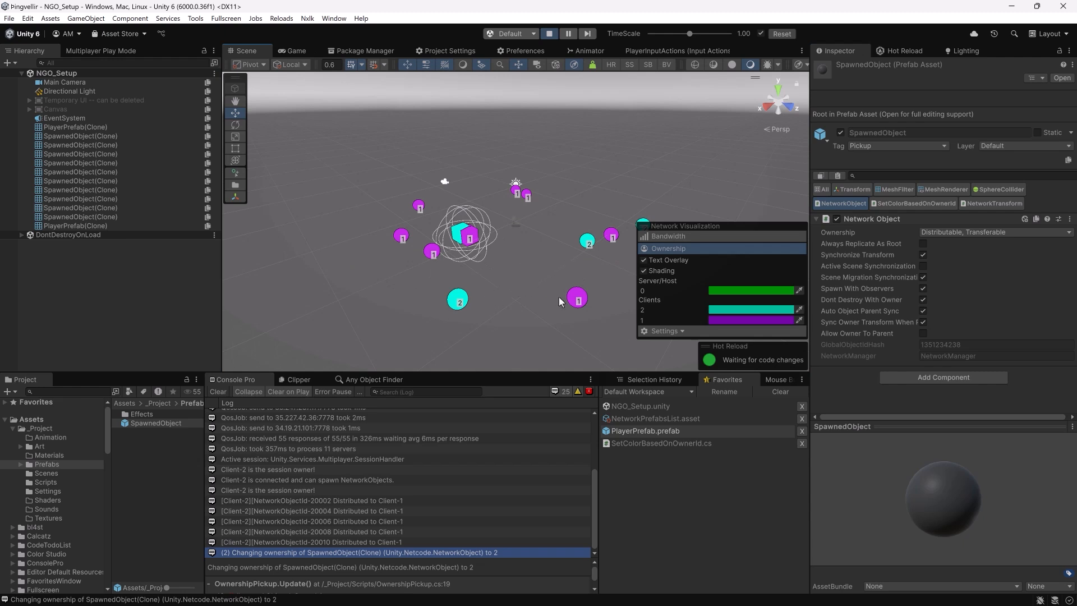
{"action": "mouse_move", "coordinate": [563, 308]}
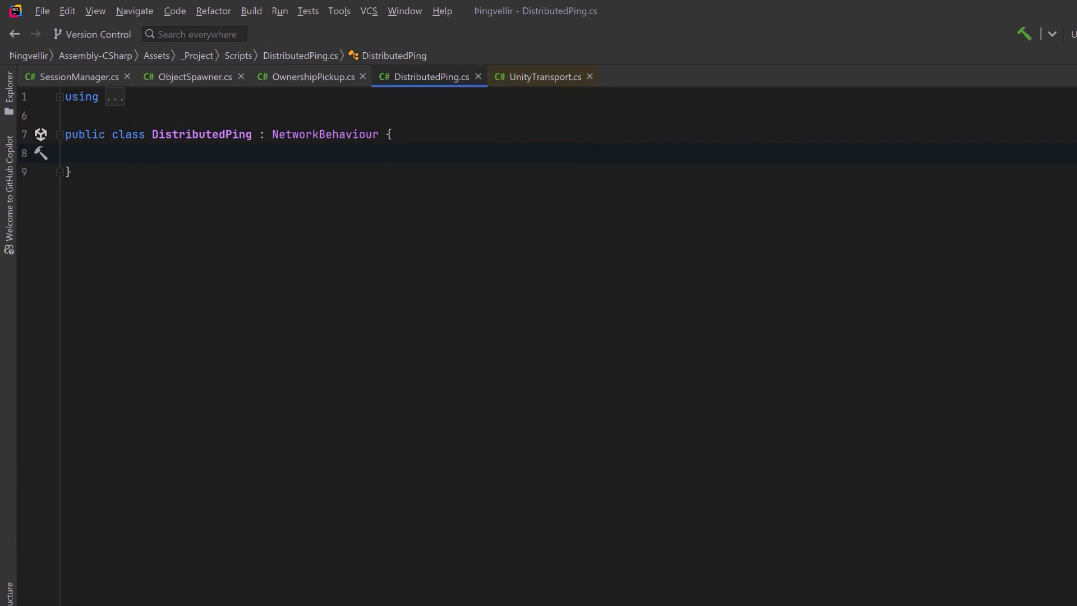
- Add PingInterval 30, a pingTable dictionary, and a PingRoutine coroutine started on authority
{"action": "type", "text": "public float PingInterval = 30f;"}
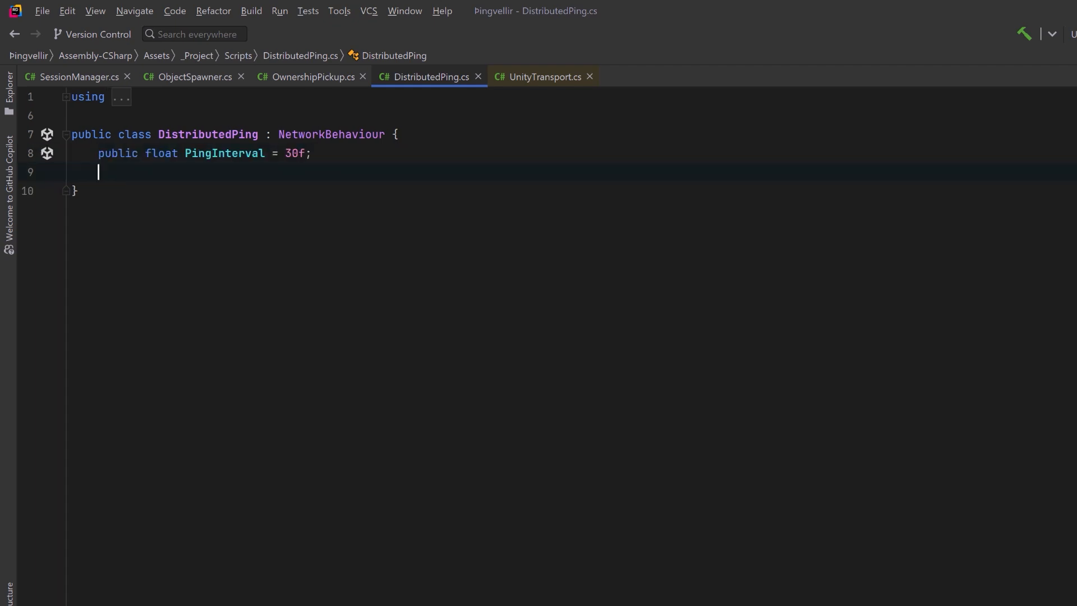
{"action": "type", "text": "Dictionary<ulong, float> pingTable = new();"}
{"action": "type", "text": "public override void OnNetworkSpawn() {"}
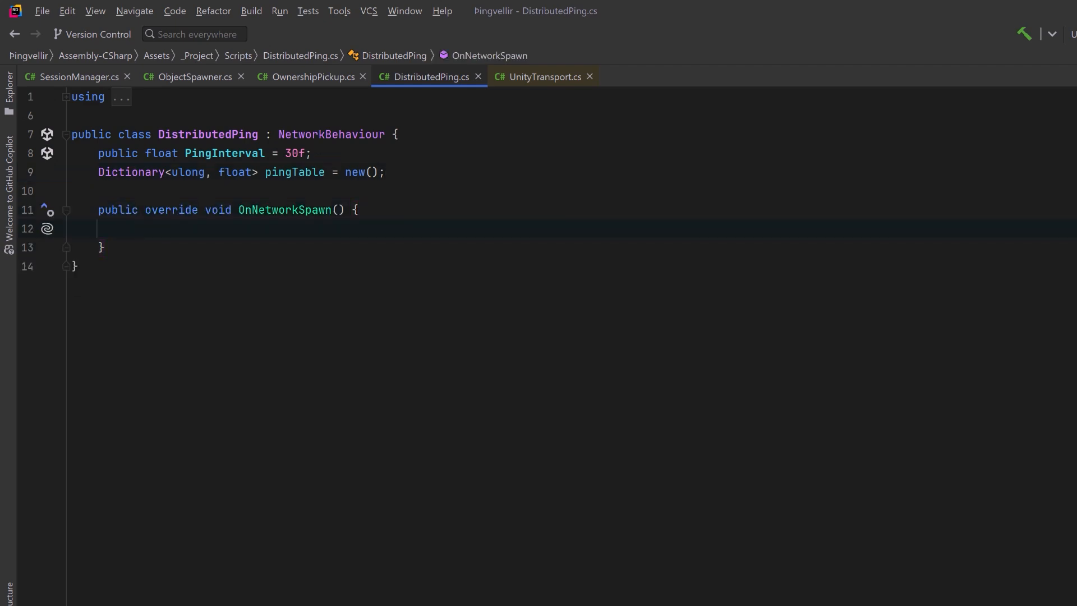
{"action": "type", "text": "if (HasAuthority) StartCoroutine(PingRoutine());"}
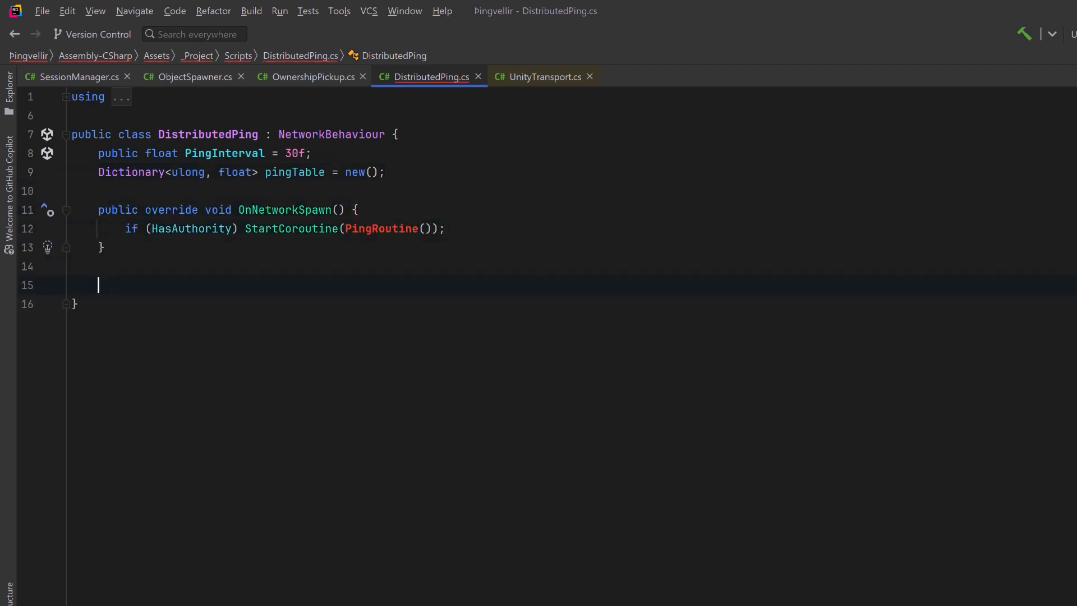
{"action": "type", "text": "IEnumerator PingRoutine() {"}
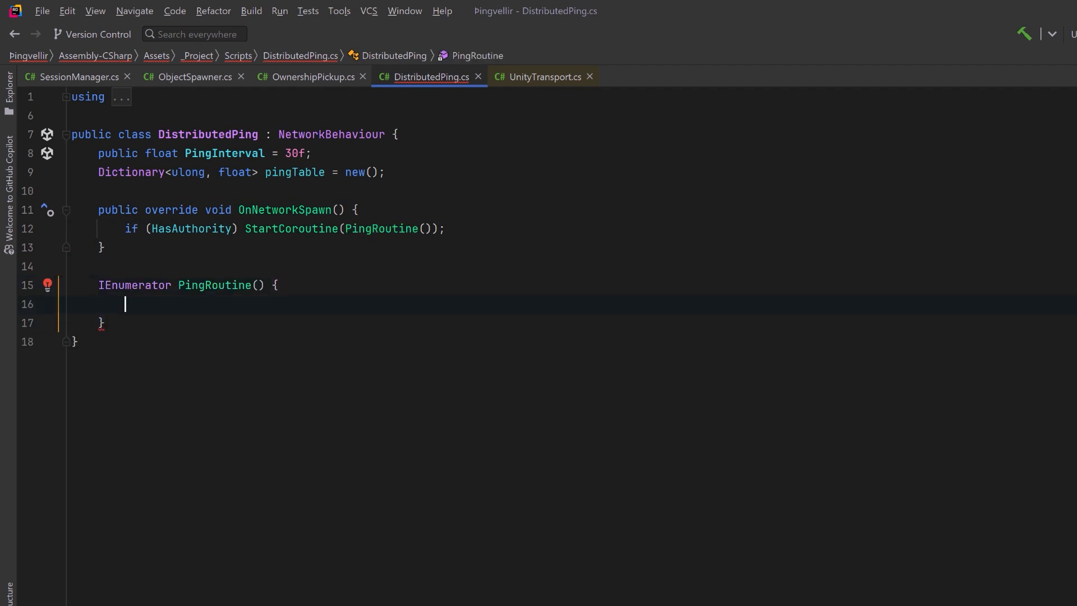
{"action": "type", "text": "while (IsSpawned && NetworkManager.IsConnectedClient) {}"}
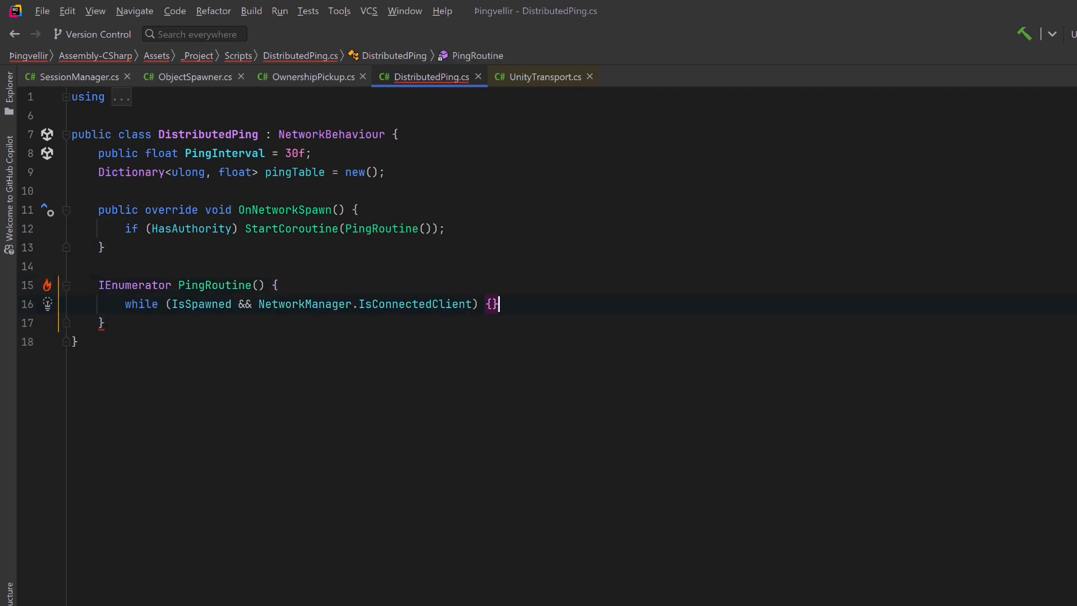
{"action": "key", "text": "Enter"}
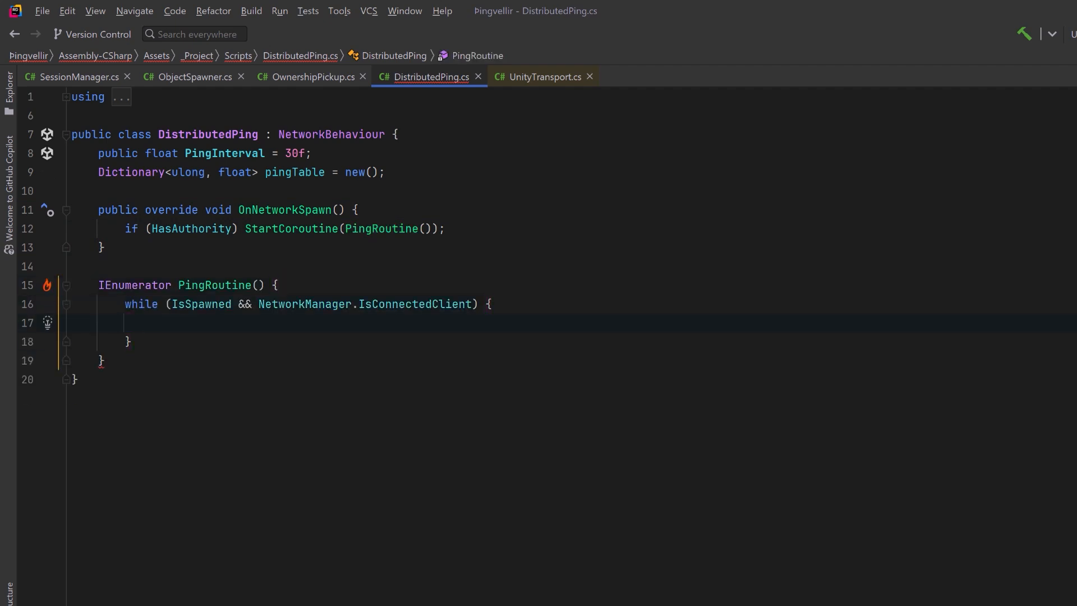
- Ping every other connected client with the server time, waiting 1/PingInterval seconds
{"action": "type", "text": "foreach (ulong clientId in NetworkManager.Singleton.ConnectedClientsIds) {"}
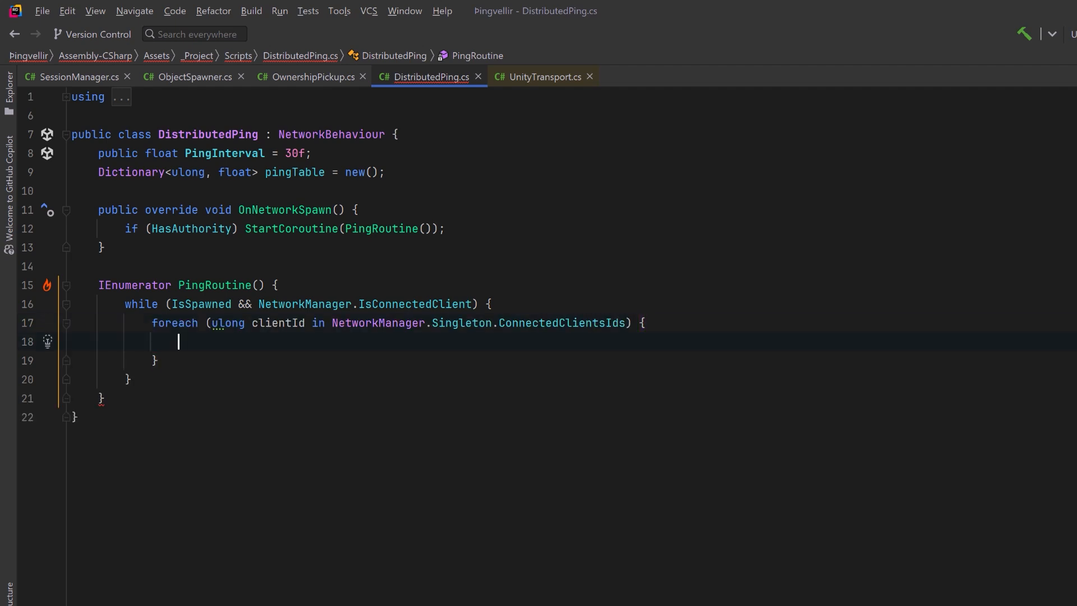
{"action": "type", "text": "if (clientId == NetworkManager.Singleton.LocalClientId) continue;"}
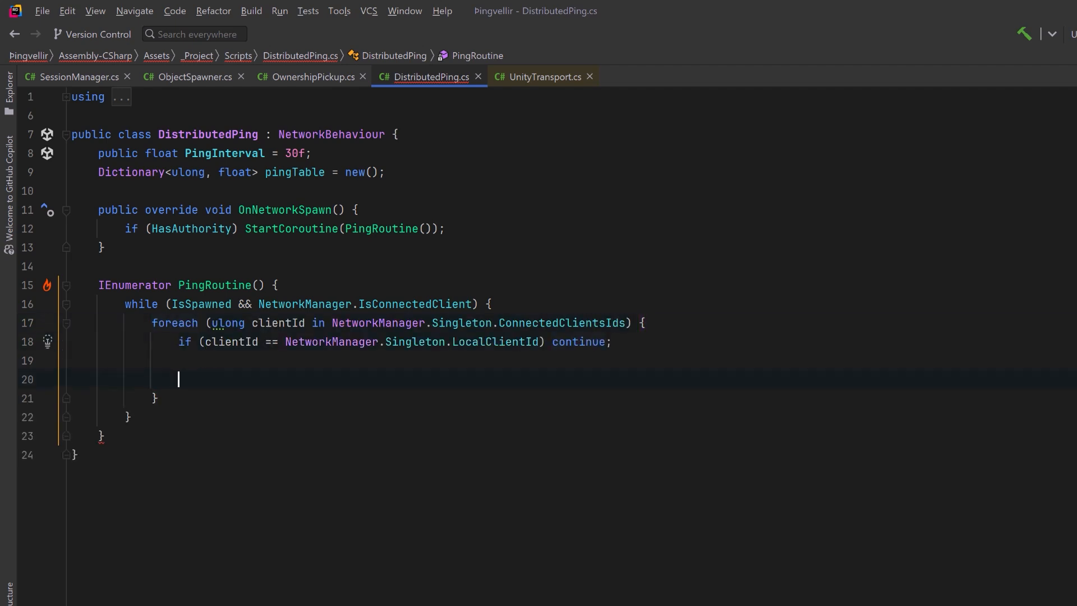
{"action": "type", "text": "float sentTime = NetworkManager.ServerTime.TimeAsFloat;"}
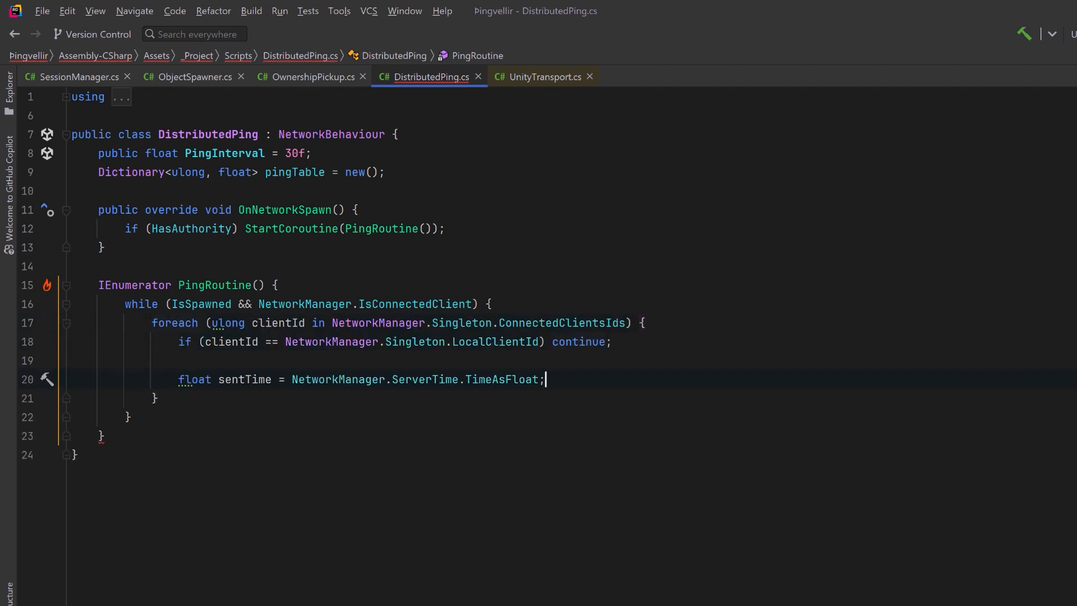
{"action": "type", "text": "PingRpc(sentTime, RpcTarget.Single(clientId, RpcTargetUse.Temp));"}
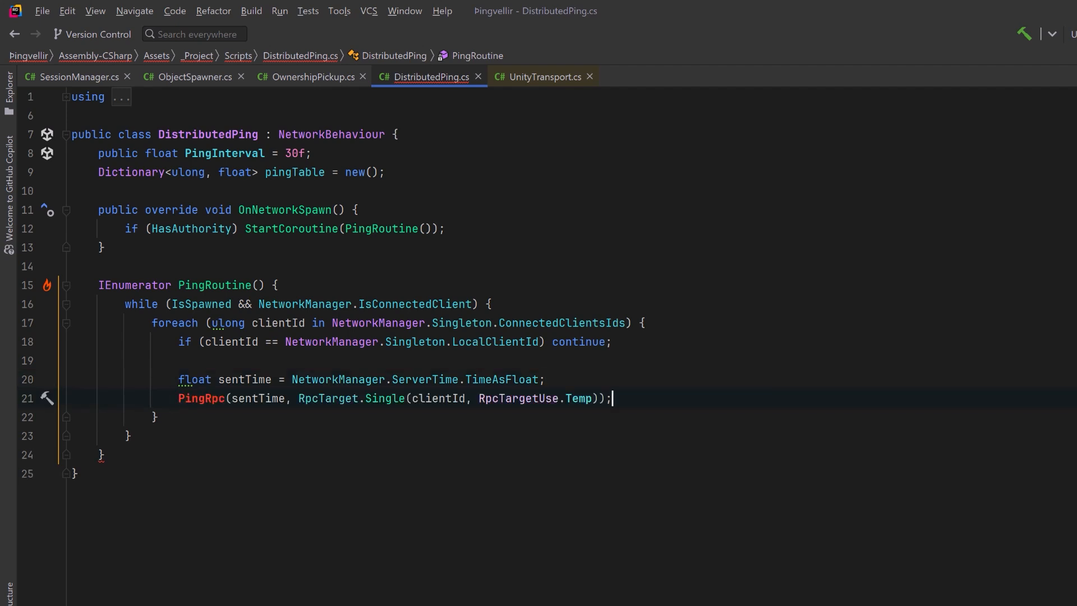
{"action": "key", "text": "enter"}
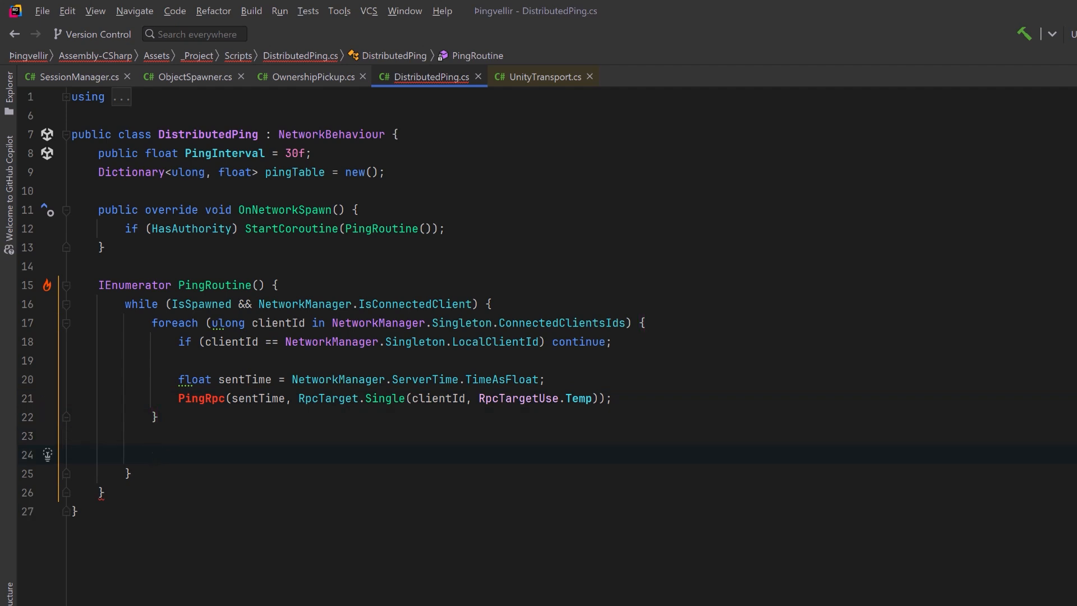
{"action": "type", "text": "yield return WaitFor.Seconds(1.0f / PingInterval);"}
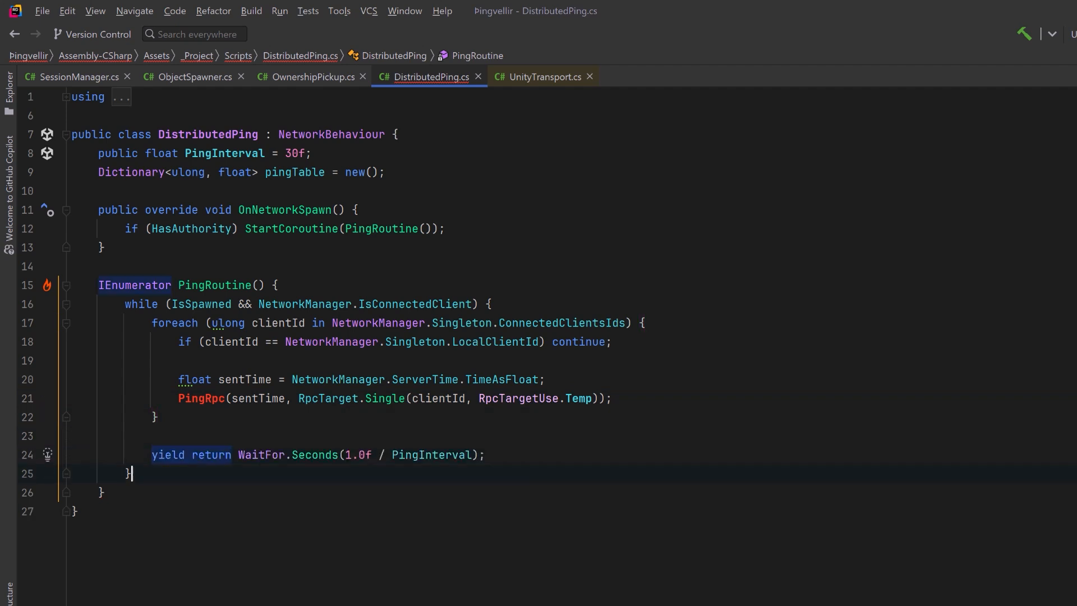
{"action": "scroll", "scroll_direction": "down", "scroll_amount": 3}
{"action": "type", "text": "void PingRpc(float sentTime, RpcParams rpcParams = default) {"}
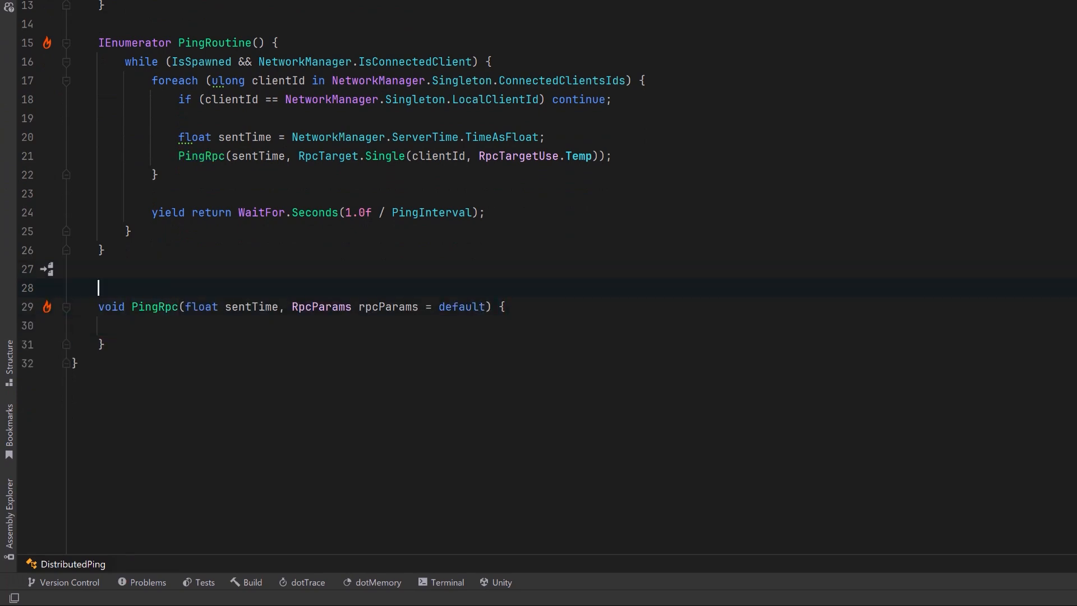
- Write PingRpc recording round-trip time and replying via PongRpc, and declare PongRpc
{"action": "type", "text": "[Rpc(SendTo.SpecifiedInParams)]"}
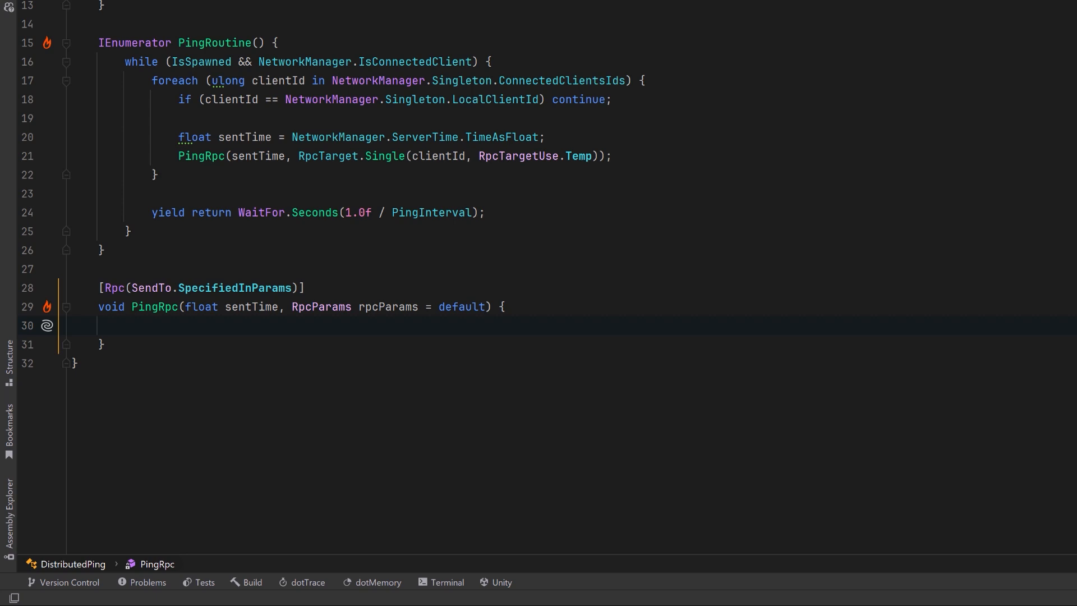
{"action": "type", "text": "pingTable[rpcParams.Receive.SenderClientId] = NetworkManager.ServerTime.TimeAsFloat - sentTime;"}
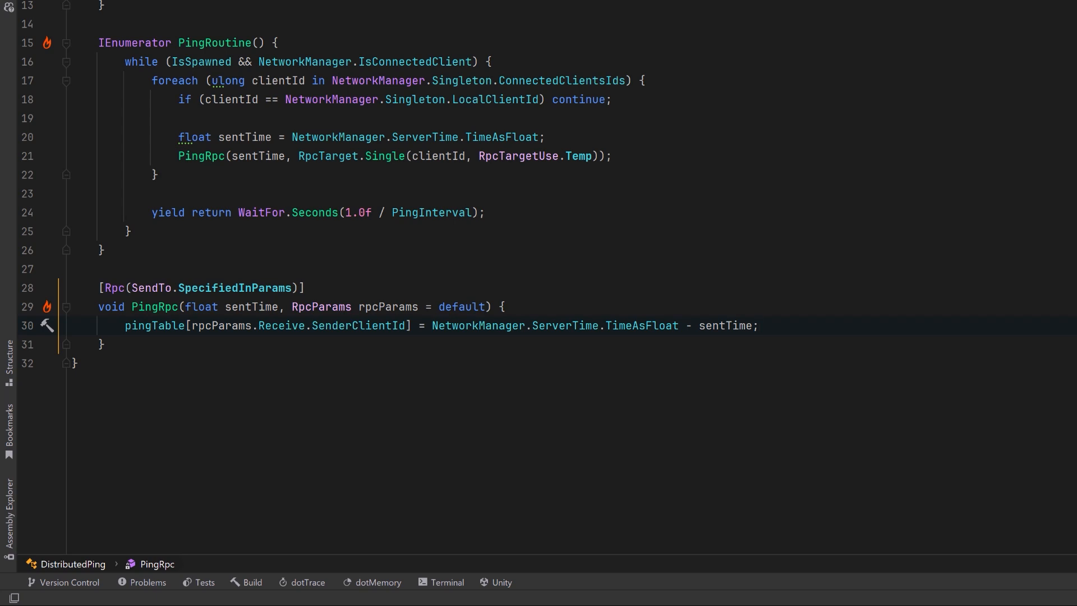
{"action": "type", "text": "PongRpc(sentTime, RpcTarget.Single(rpcParams.Receive.SenderClientId, RpcTargetUse.Temp));"}
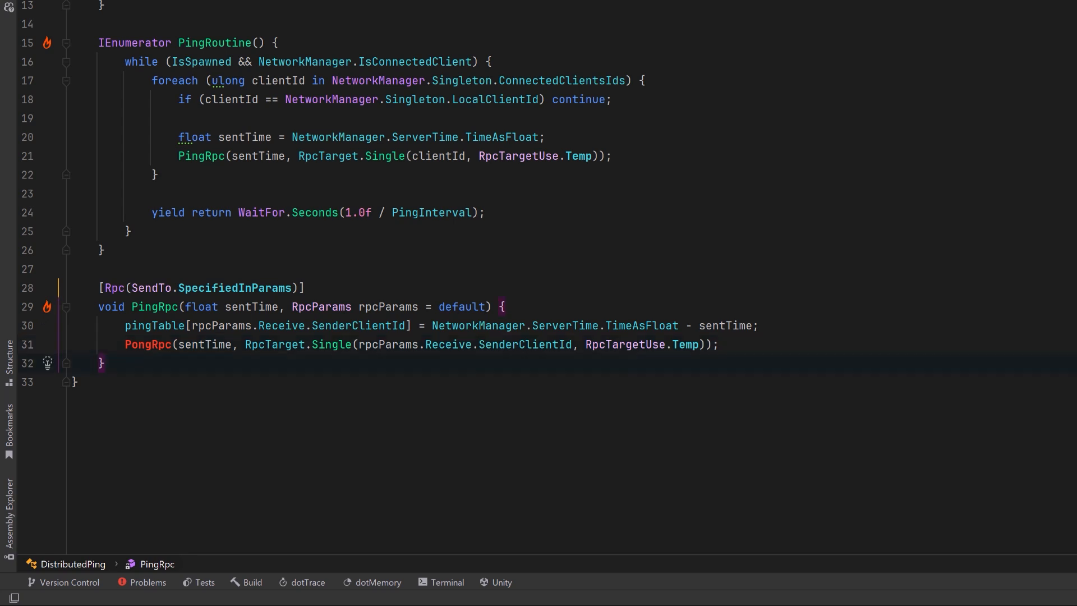
{"action": "type", "text": "void PongRpc(float sentTime, RpcParams rpcParams = default) {}"}
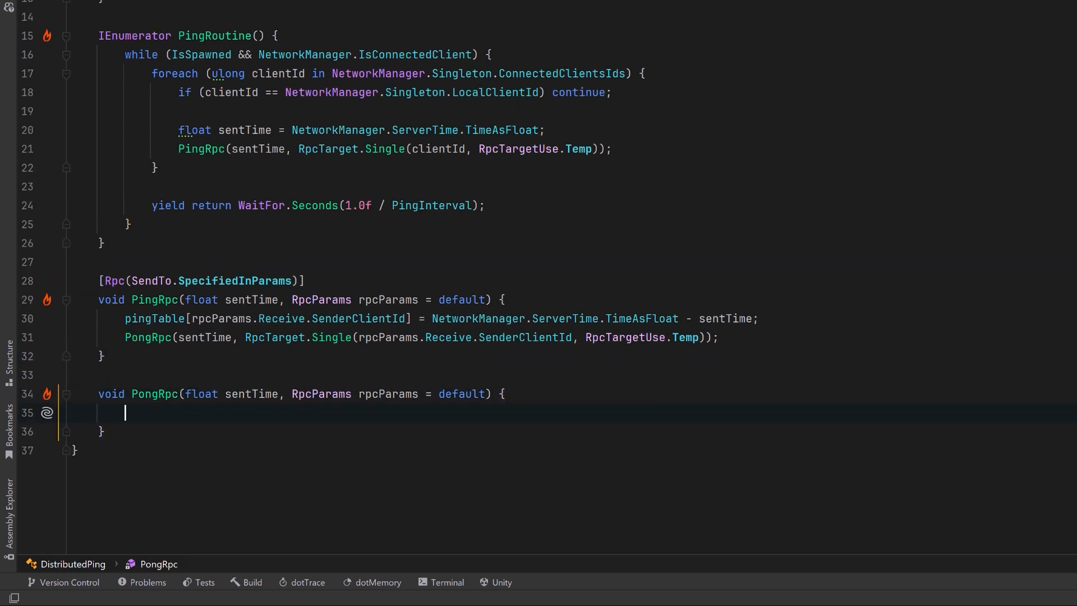
- Mark PongRpc with [Rpc(SendTo.SpecifiedInParams)] and compute rtt and senderId, with a TODO comment
{"action": "type", "text": "[Rpc(SendTo.SpecifiedInParams)]"}
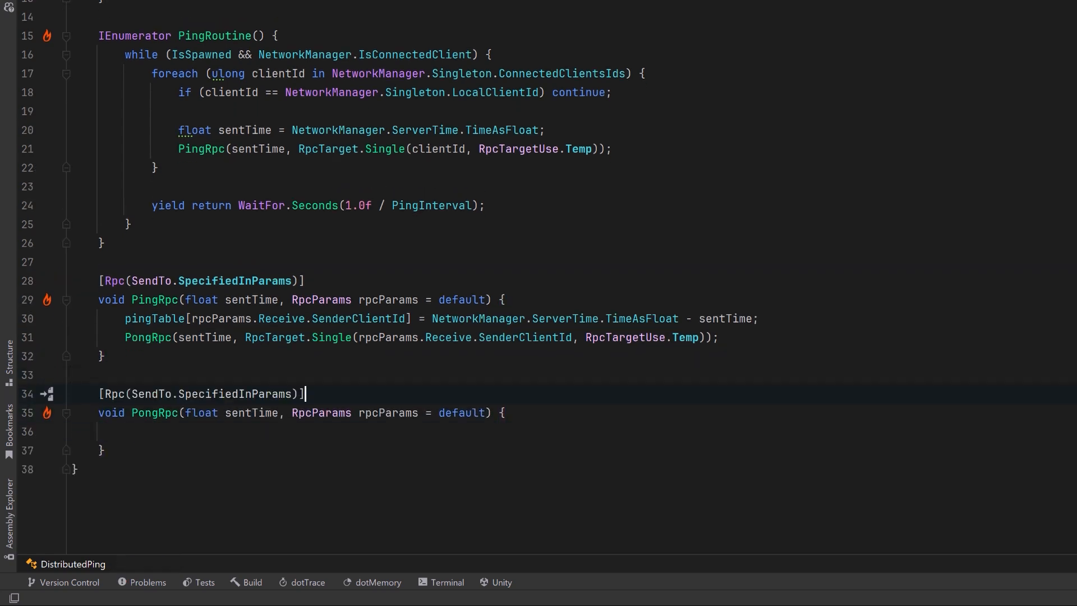
{"action": "left_click", "coordinate": [125, 431]}
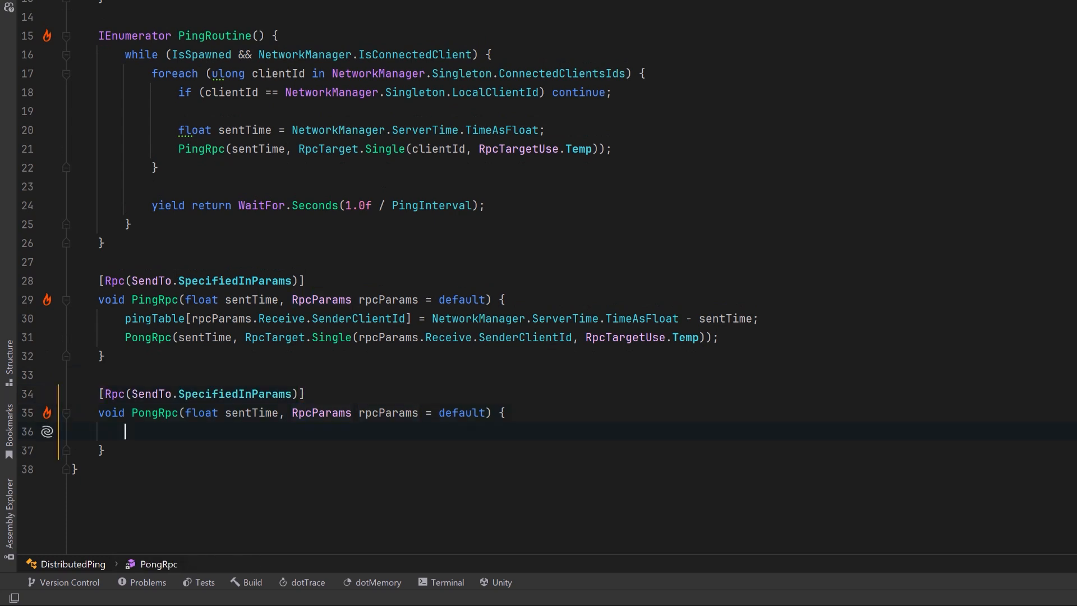
{"action": "type", "text": "float rtt = NetworkManager.ServerTime.TimeAsFloat - sentTime;"}
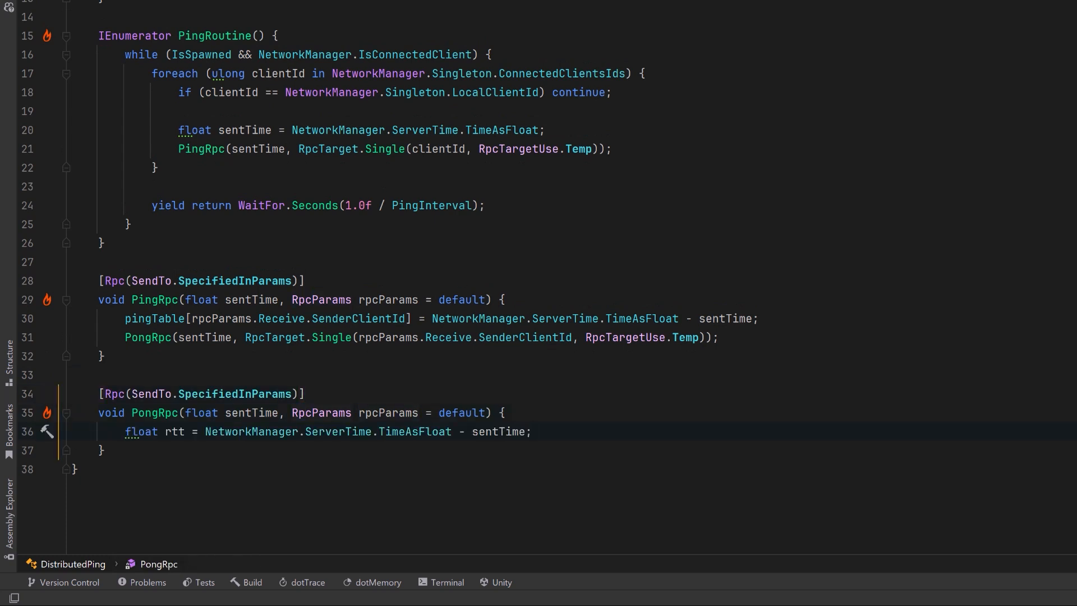
{"action": "type", "text": "ulong senderId = rpcParams.Receive.SenderClientId;"}
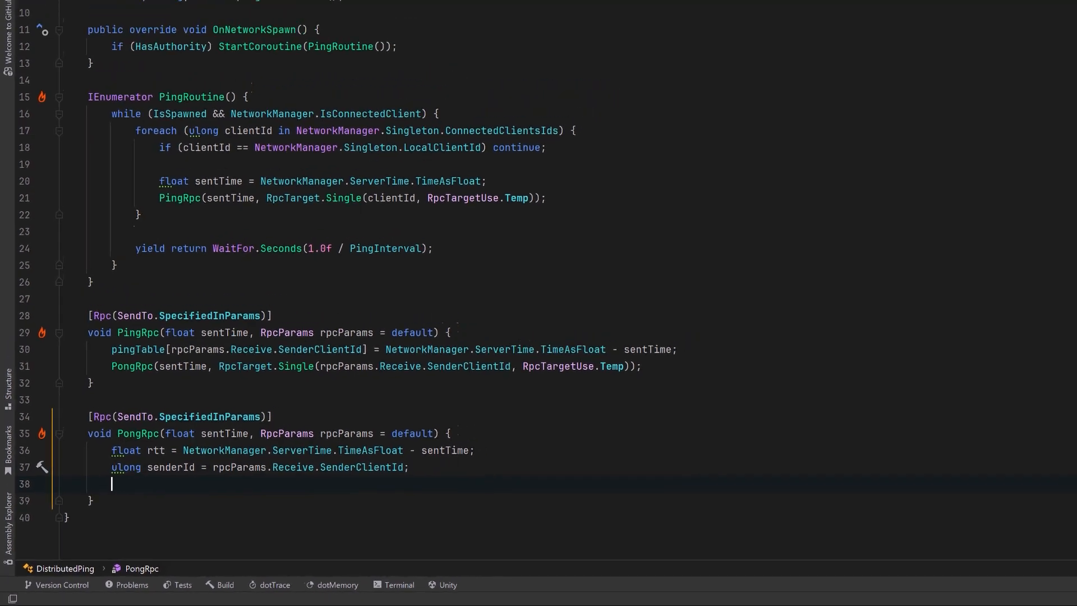
{"action": "type", "text": "// TODO store the RTT in a table"}
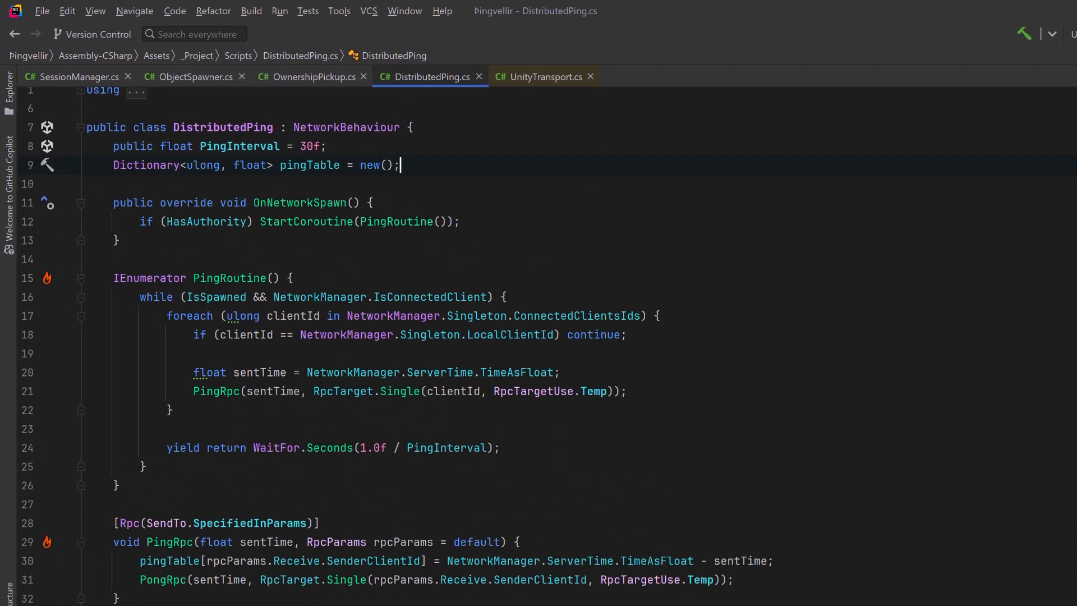
- Add GetOneWayPing(clientId) and an Update loop logging RTT from localId to each pingTable key
{"action": "type", "text": "public float GetOneWayPing(ulong clientId) => pingTable.GetValueOrDefault(clientId, -1);"}
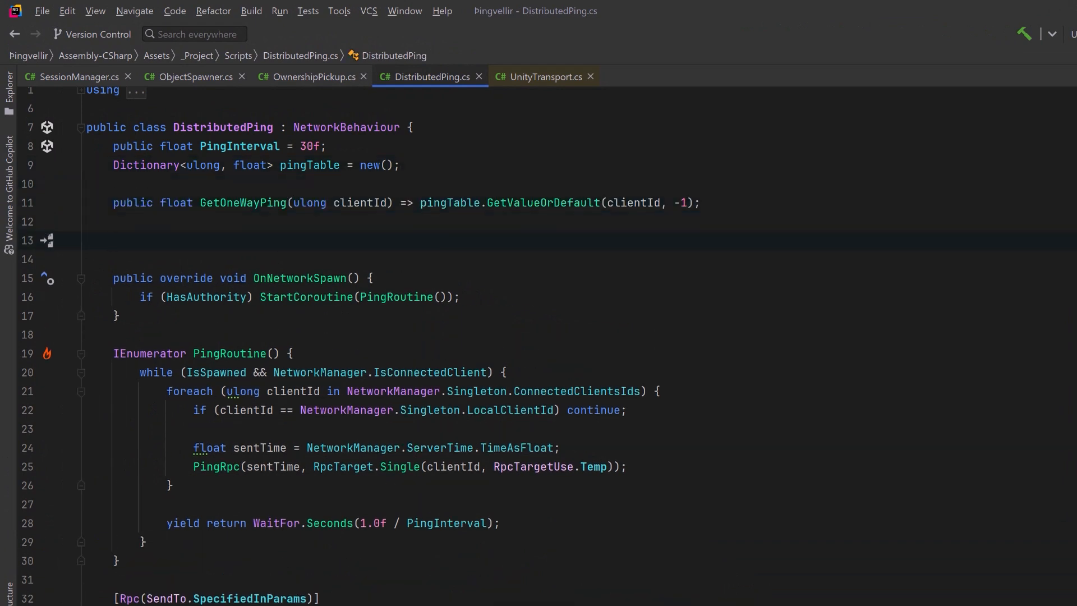
{"action": "type", "text": "void Update() {"}
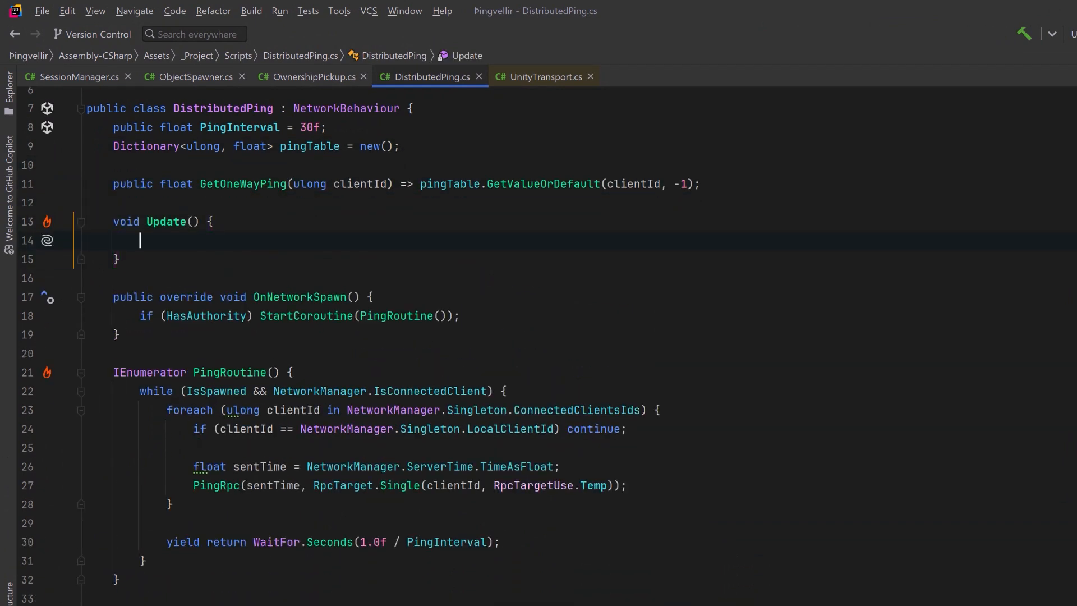
{"action": "type", "text": "ulong localId = NetworkManager.LocalClientId;"}
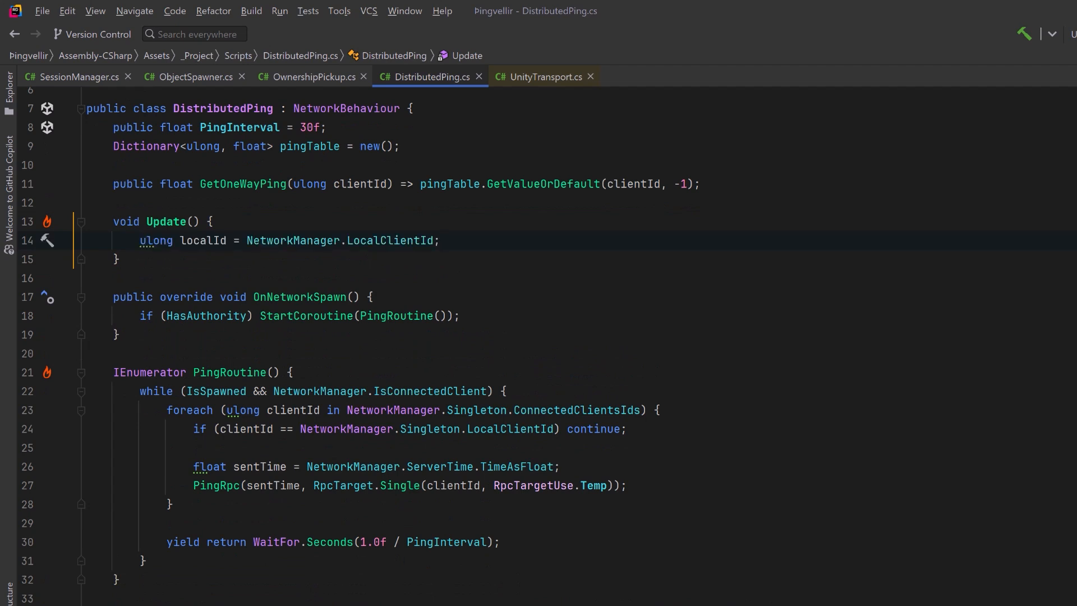
{"action": "type", "text": "foreach (var targetId in pingTable.Keys) {"}
{"action": "type", "text": "if (targetId != localId) {"}
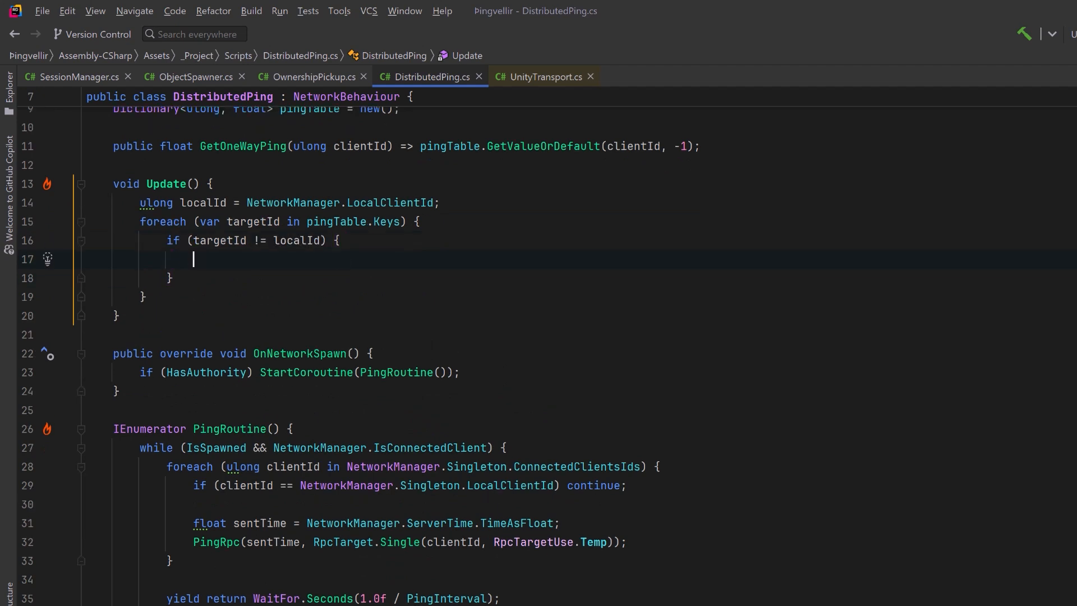
{"action": "type", "text": "Logwin.Log($\"RTT {localId} → {targetId}:\", GetOneWayPing(targetId));"}
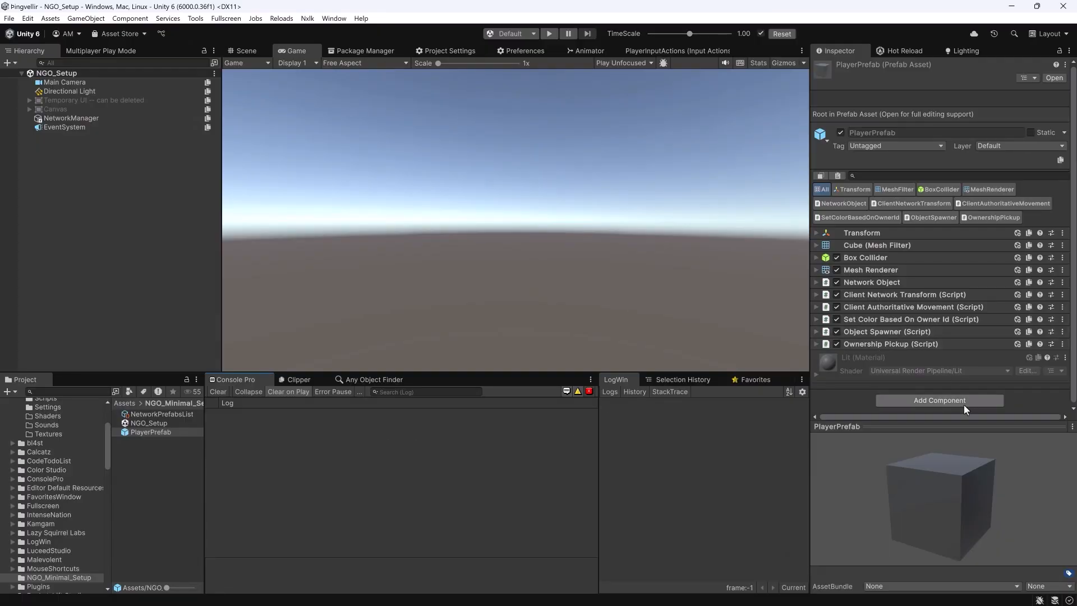
- Add the Distributed Ping component to PlayerPrefab and run the game with Player 2
{"action": "left_click", "coordinate": [939, 400]}
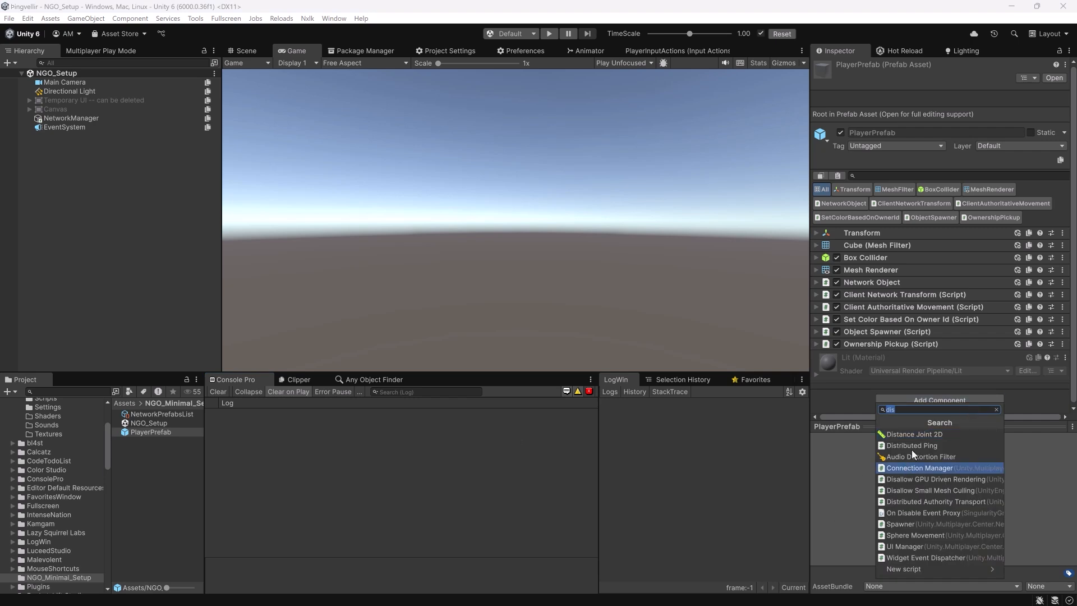
{"action": "left_click", "coordinate": [911, 445]}
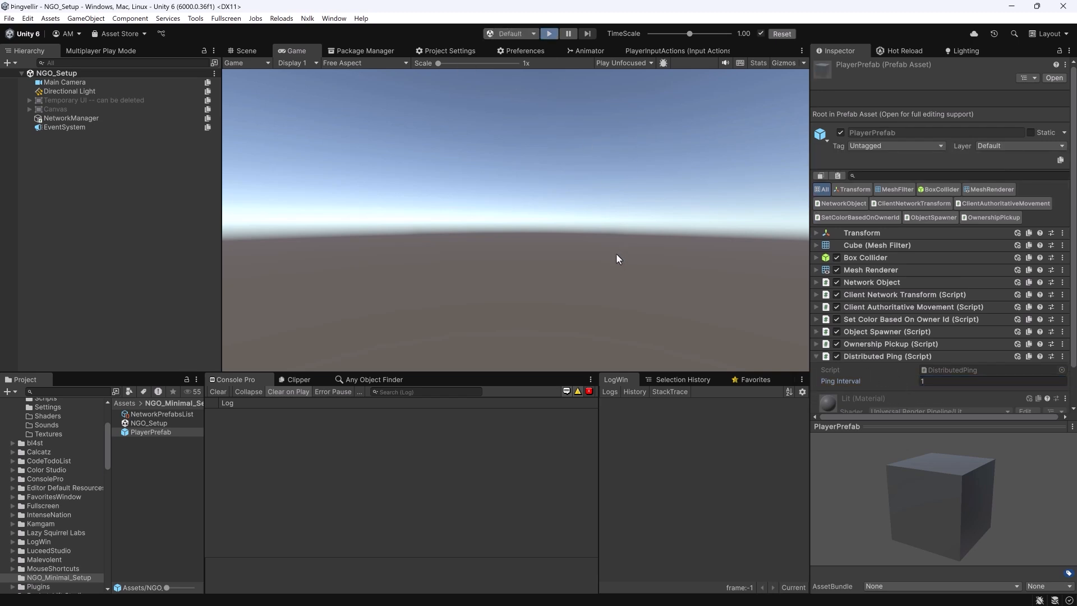
{"action": "left_click", "coordinate": [549, 33]}
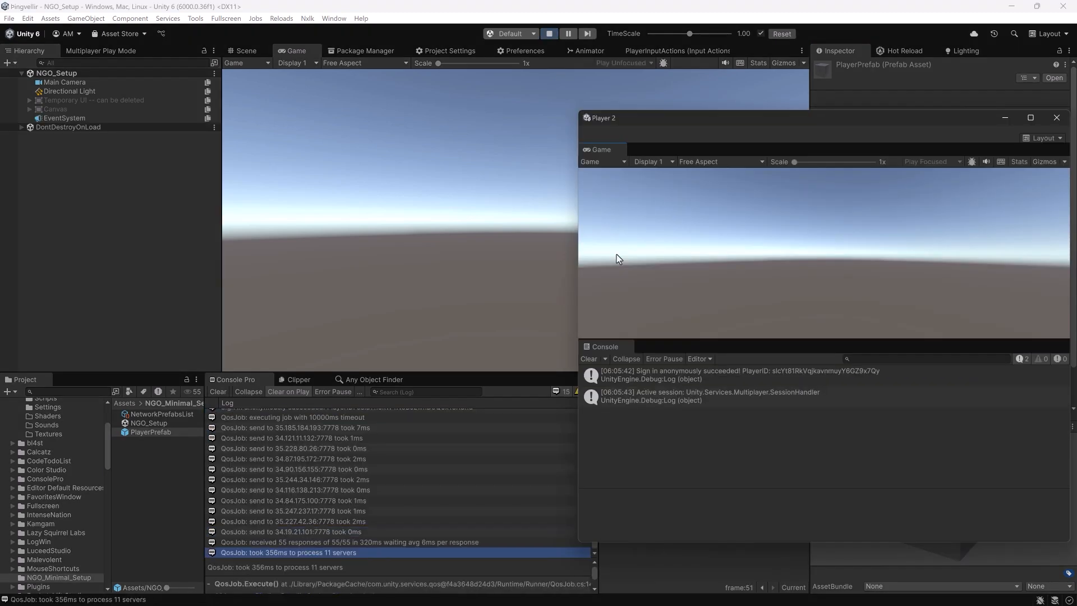
{"action": "mouse_move", "coordinate": [976, 125]}
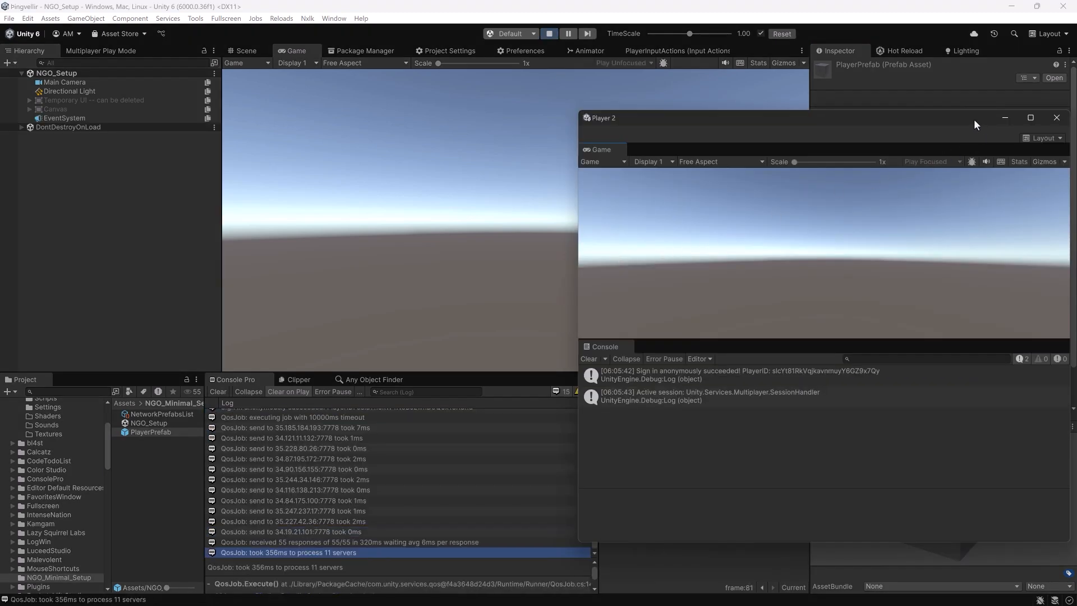
{"action": "left_click", "coordinate": [1056, 117]}
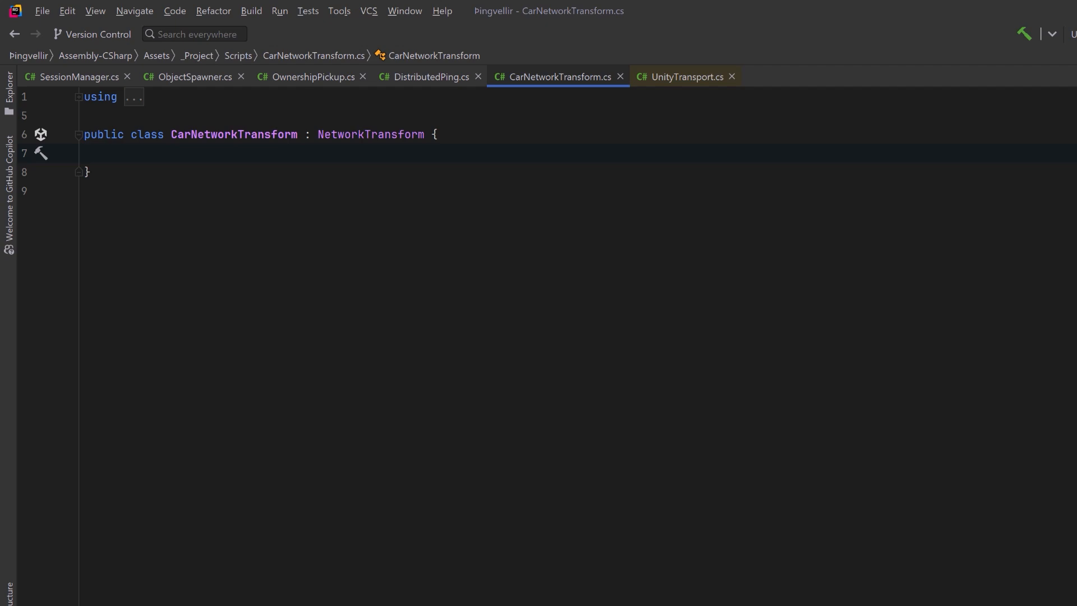
- Declare CarVisual, VelocityThreshold 0.1, ping, OwnerTimeDelta, velocity and networkRigidbody fields
{"action": "left_click", "coordinate": [110, 152]}
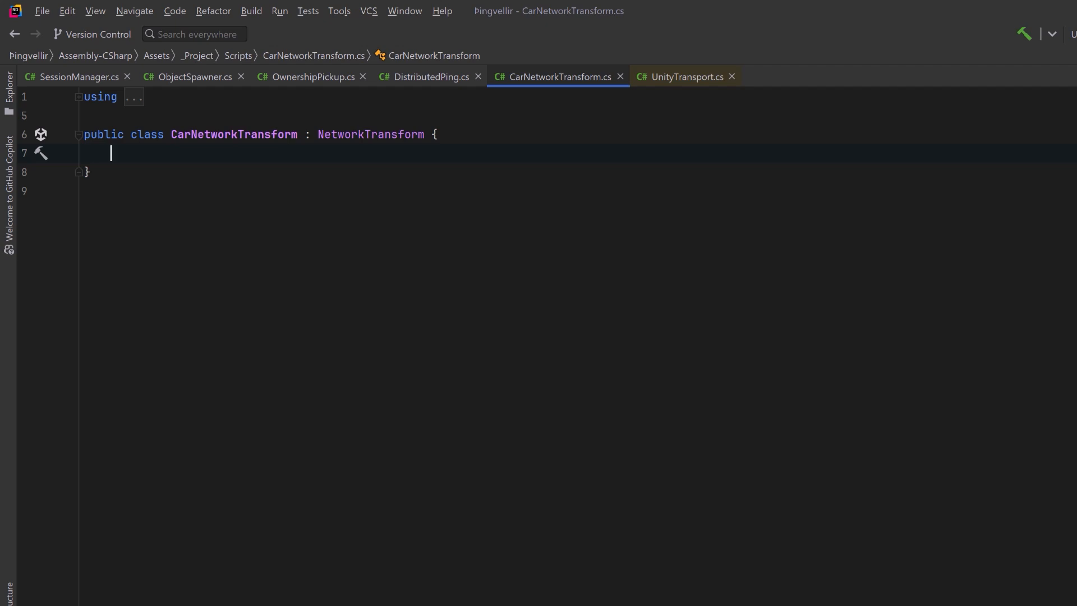
{"action": "type", "text": "public GameObject CarVisual; // Child model that will be moved around to simulate prediction"}
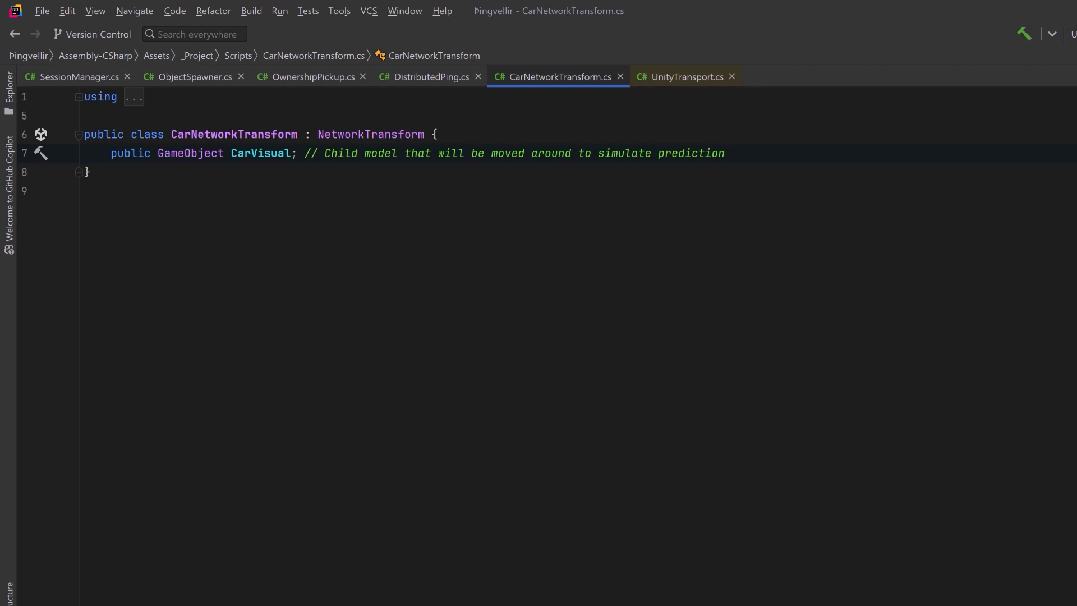
{"action": "key", "text": "enter"}
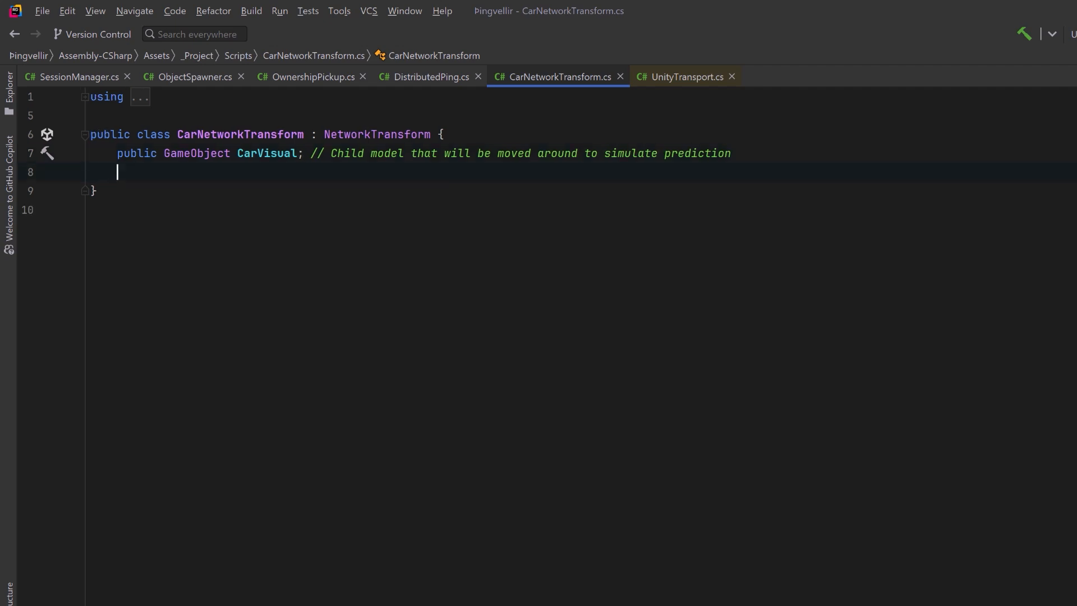
{"action": "type", "text": "[Range(0.001f, 2.0f)] public float VelocityThreshold = 0.1f;"}
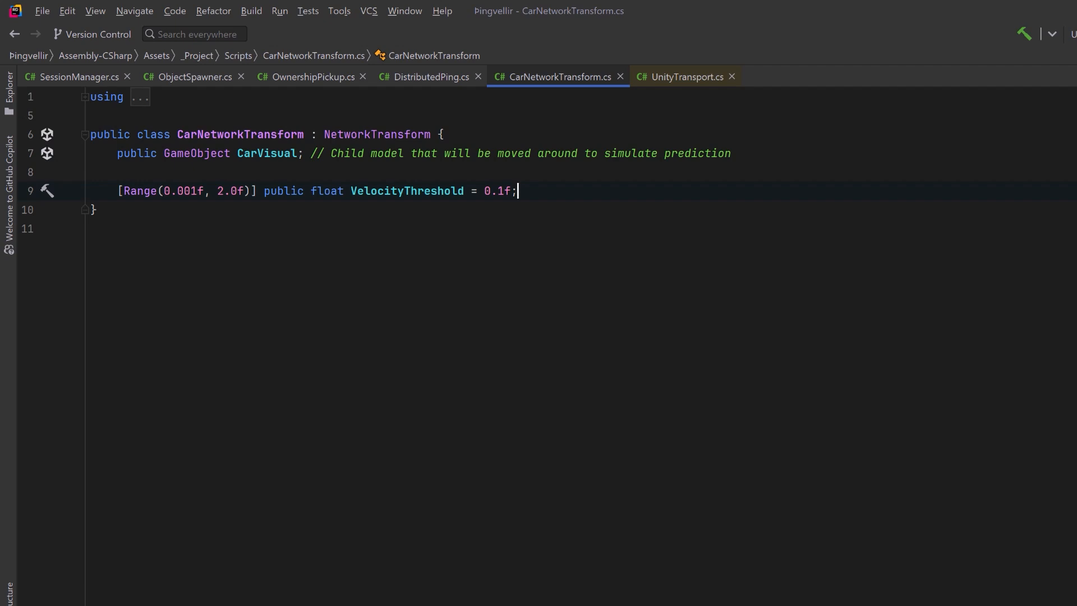
{"action": "type", "text": "[SerializeField] DistributedPing ping;"}
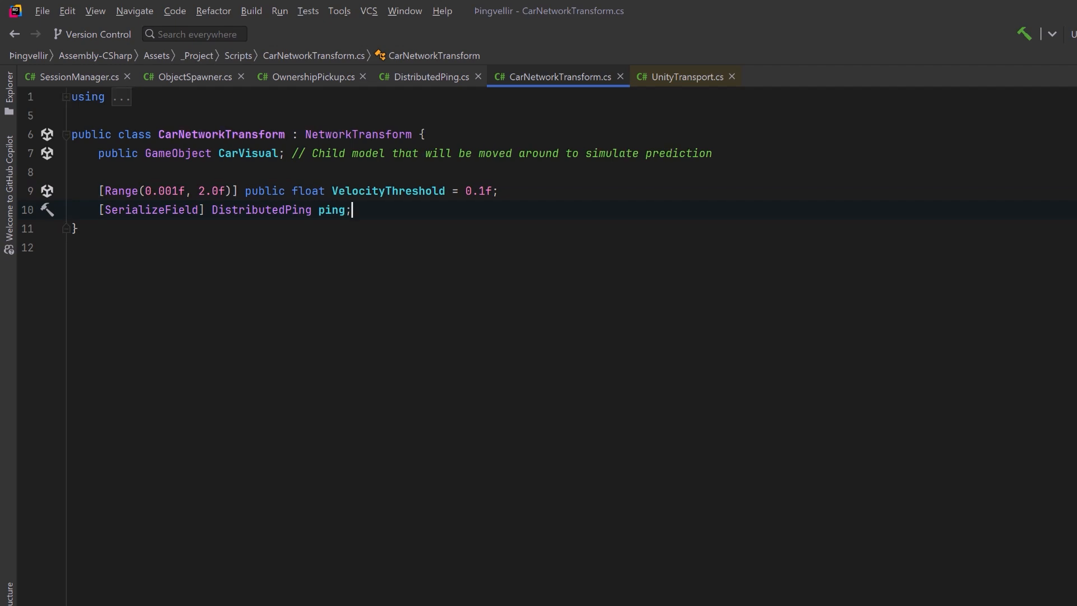
{"action": "type", "text": "public float OwnerTimeDelta => ping.GetOneWayPing(OwnerClientId);"}
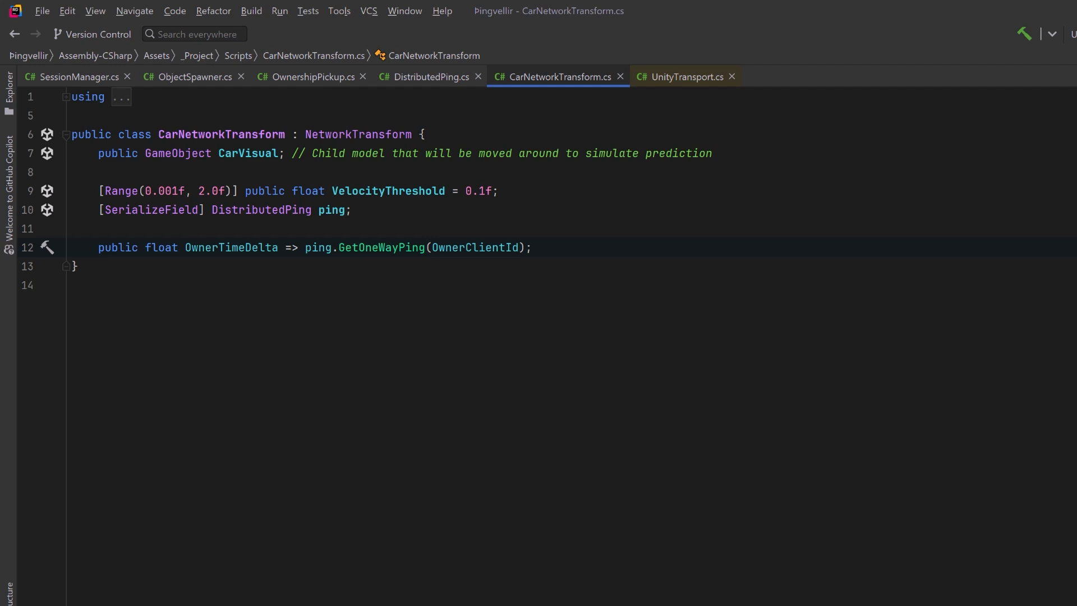
{"action": "key", "text": "Return"}
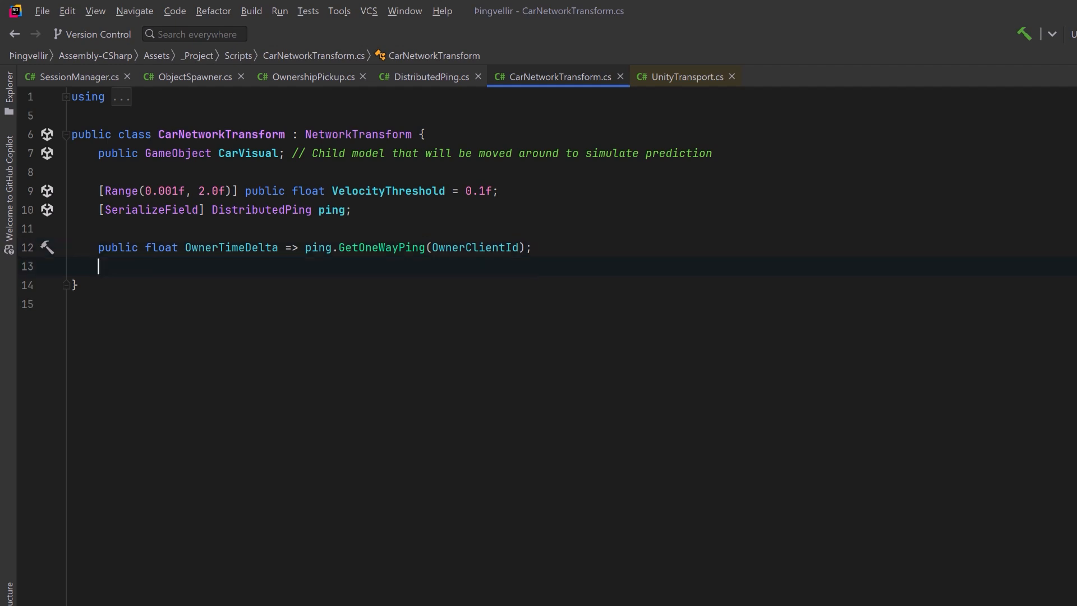
{"action": "type", "text": "NetworkVariable<Vector3> velocity = new();"}
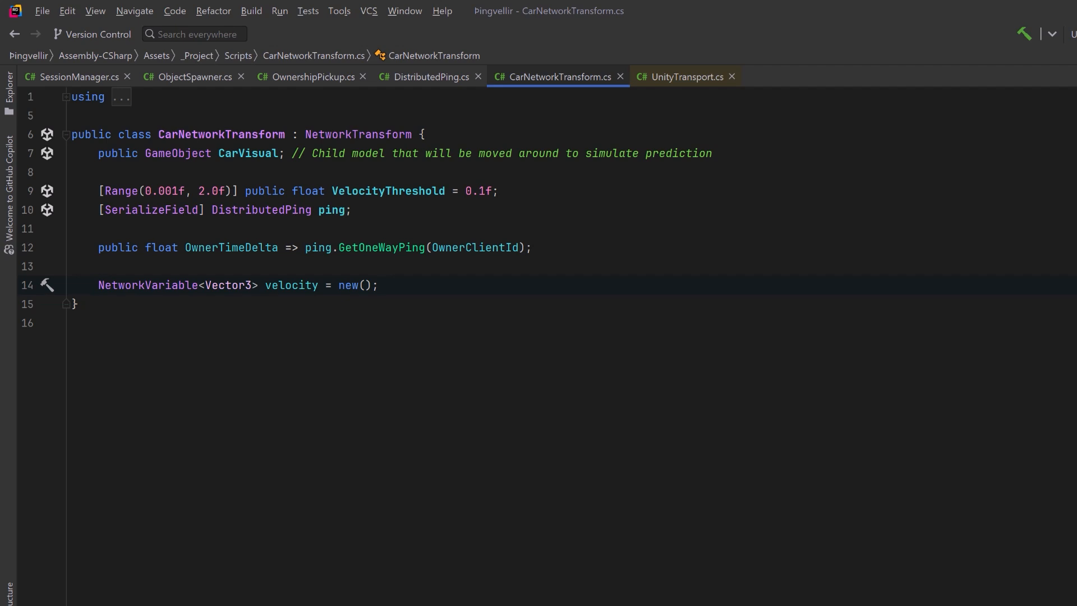
{"action": "type", "text": "NetworkRigidbody networkRigidbody;"}
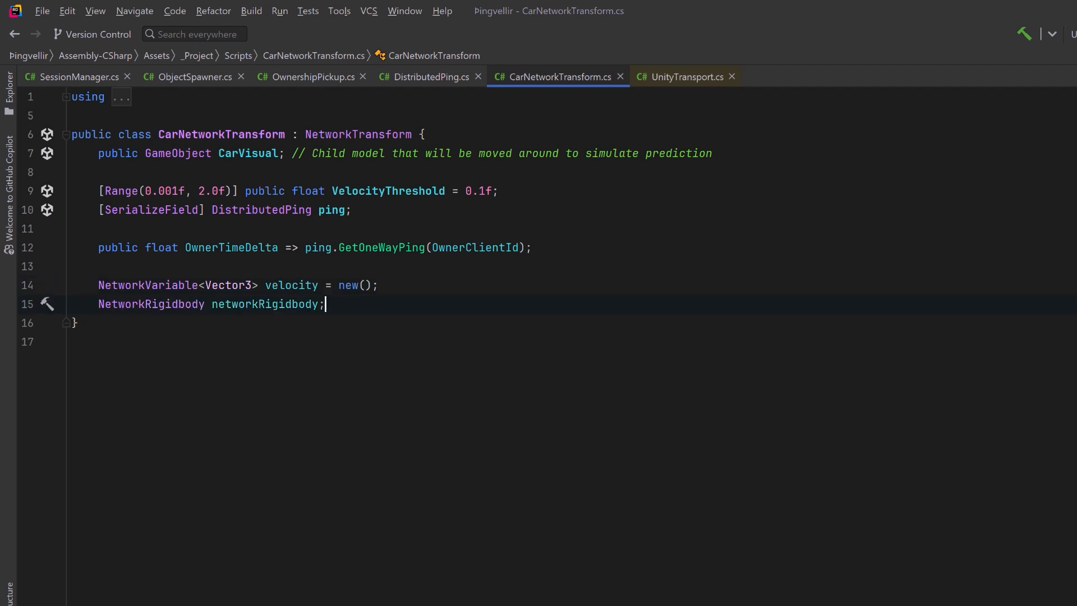
- Add an Awake override calling base.Awake() and getting the NetworkRigidbody component
{"action": "key", "text": "enter"}
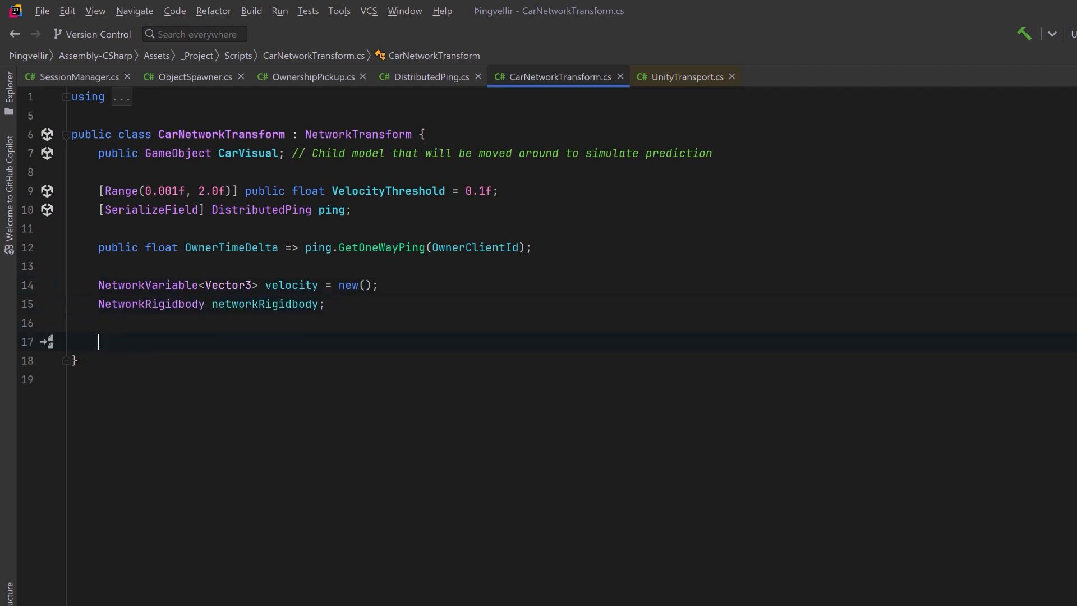
{"action": "type", "text": "protected override void Awake() {"}
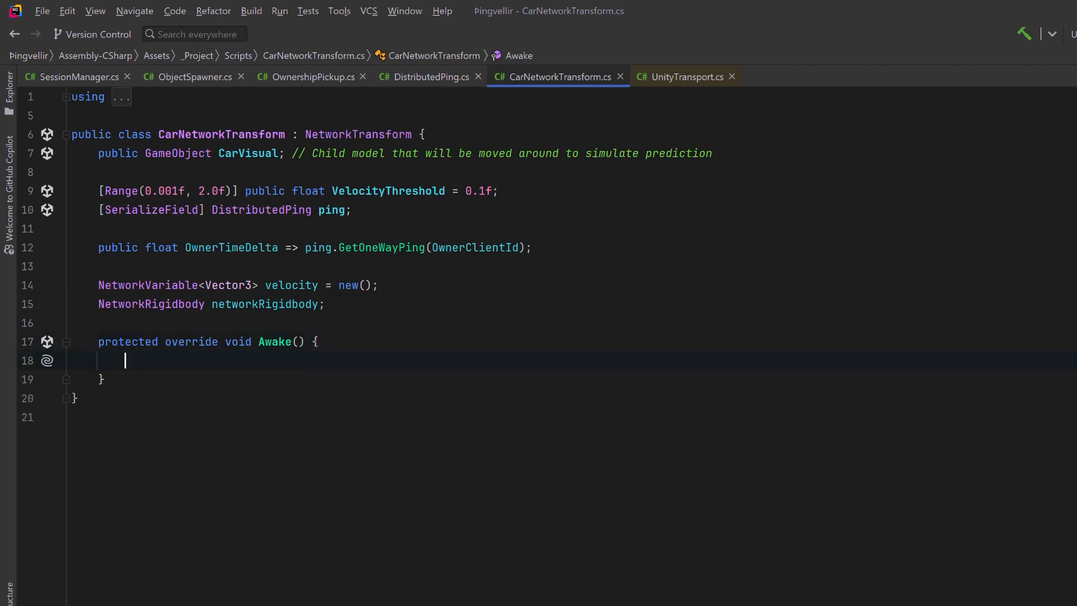
{"action": "type", "text": "base.Awake();"}
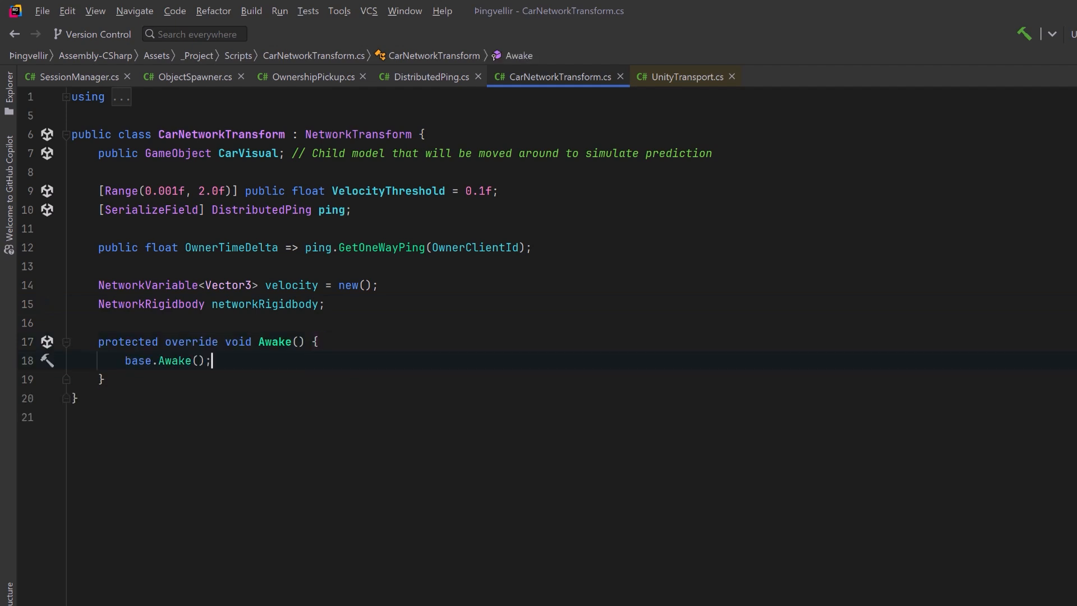
{"action": "type", "text": "networkRigidbody = GetComponent<NetworkRigidbody>();"}
{"action": "type", "text": "protected override void OnAuthorityPushTransformState(ref NetworkTransformState networkTransformState) {"}
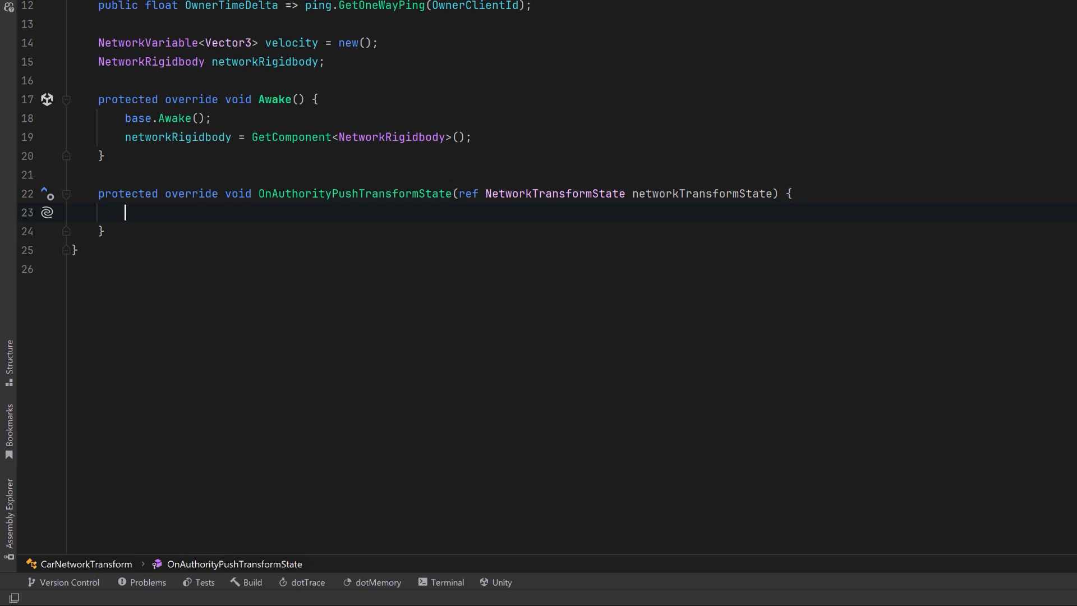
- Set velocity.Value to the car's linear velocity when it changes past VelocityThreshold, then call base
{"action": "type", "text": "var carVelocity = networkRigidbody.GetLinearVelocity();"}
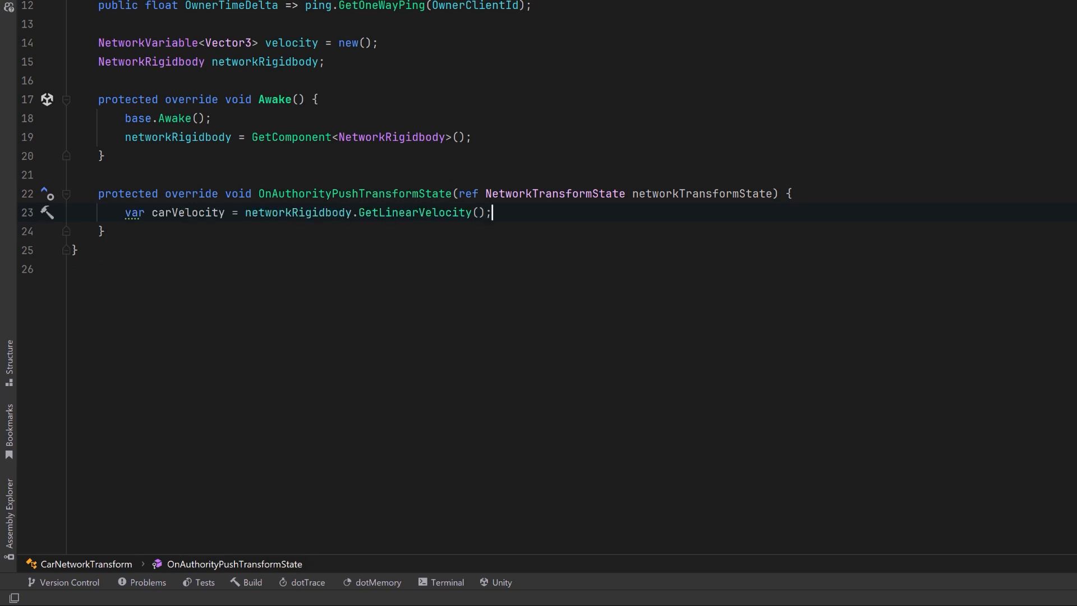
{"action": "type", "text": "if (Mathf.Abs(velocity.Value.magnitude - carVelocity.magnitude) >= VelocityThreshold) {}"}
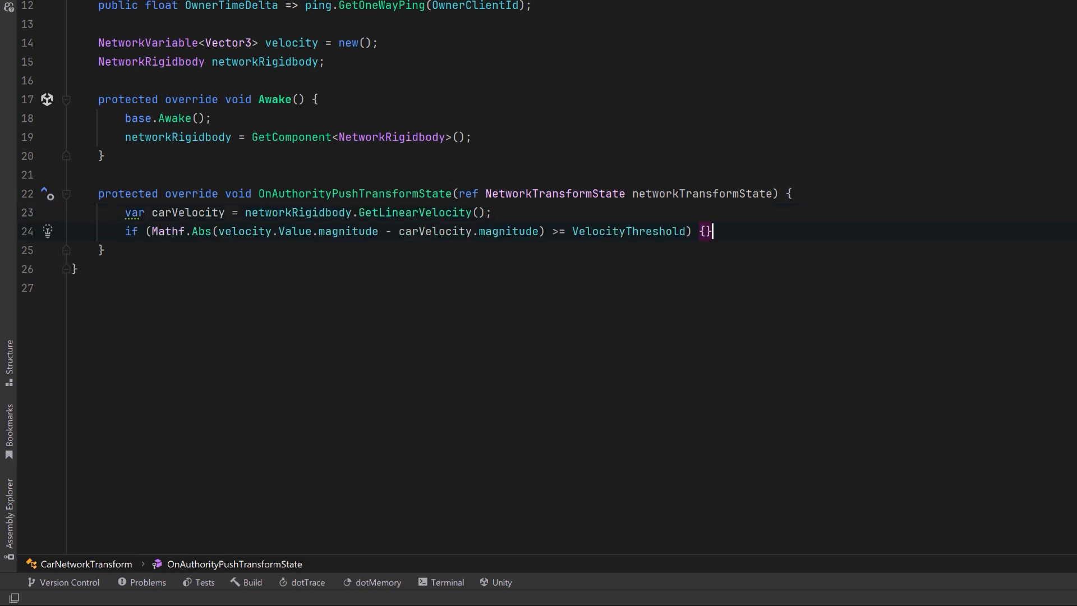
{"action": "key", "text": "Enter"}
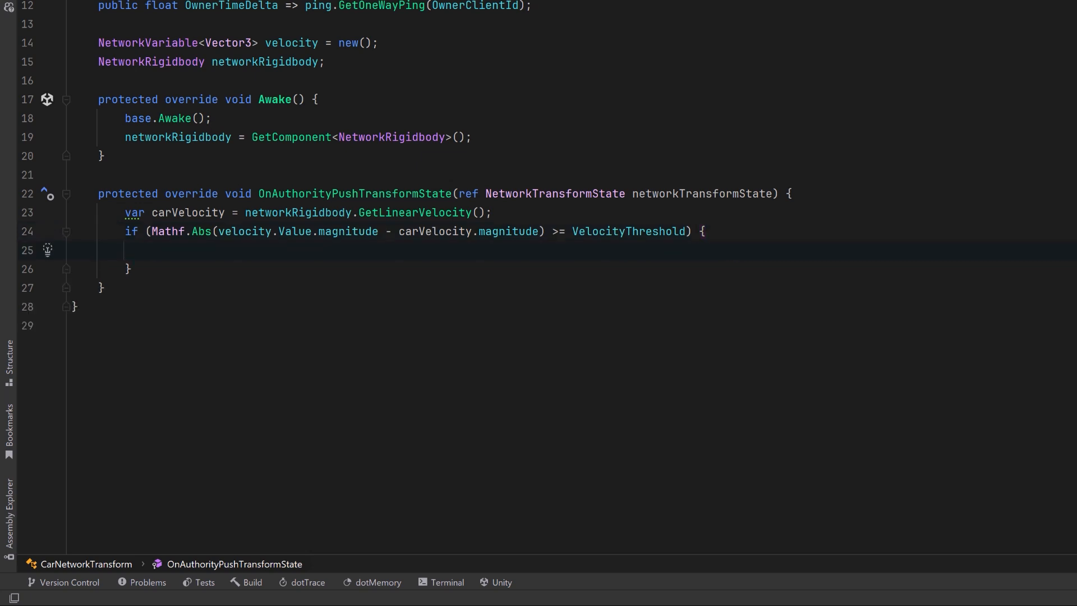
{"action": "type", "text": "velocity.Value = carVelocity;"}
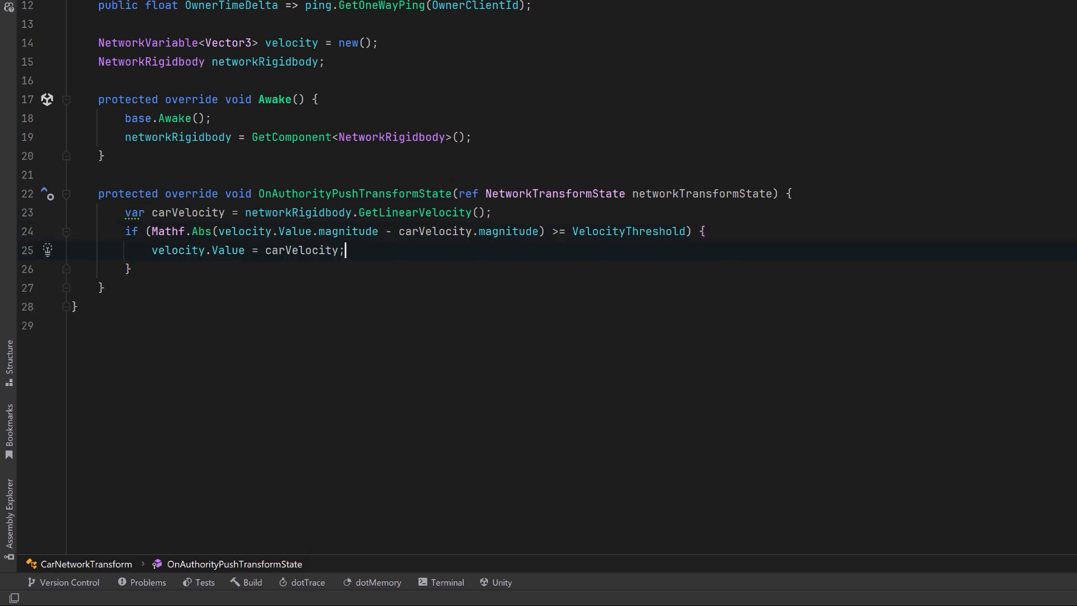
{"action": "key", "text": "enter"}
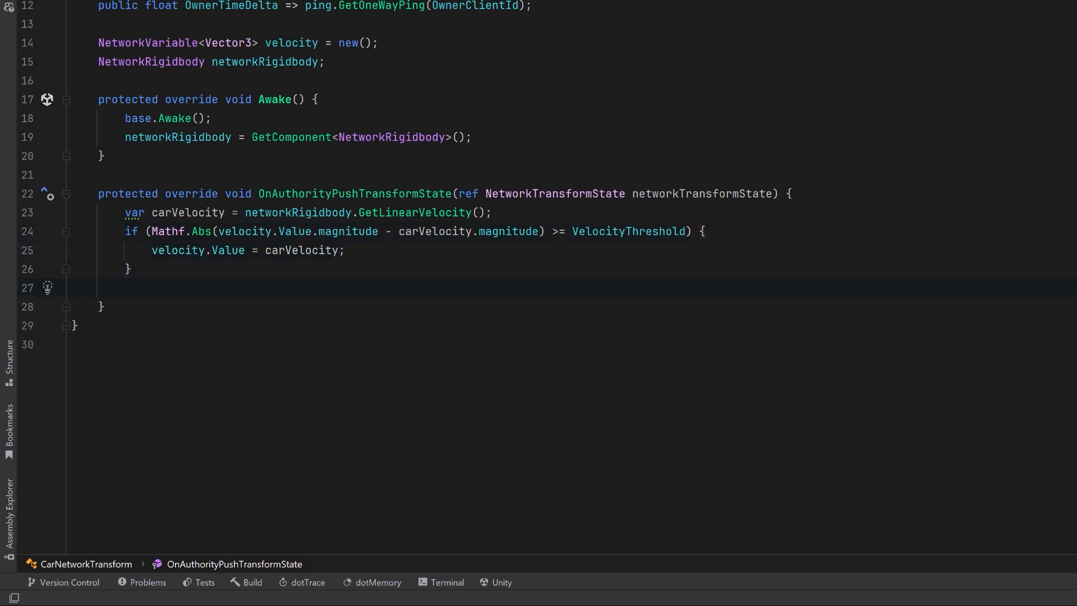
{"action": "type", "text": "base.OnAuthorityPushTransformState(ref networkTransformState);"}
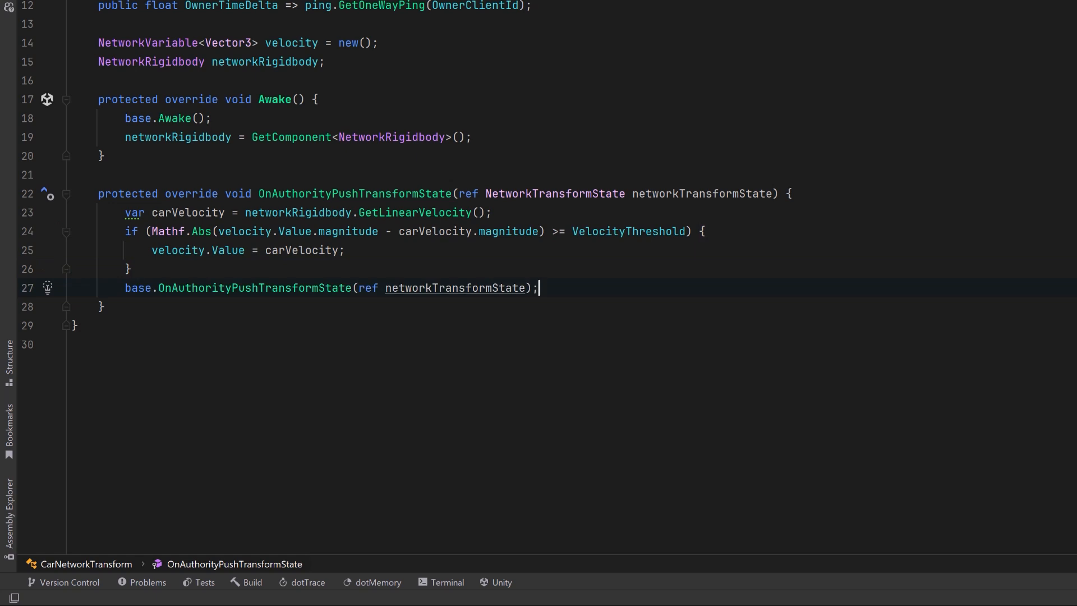
{"action": "key", "text": "Enter"}
{"action": "type", "text": "public override void OnFixedUpdate() {"}
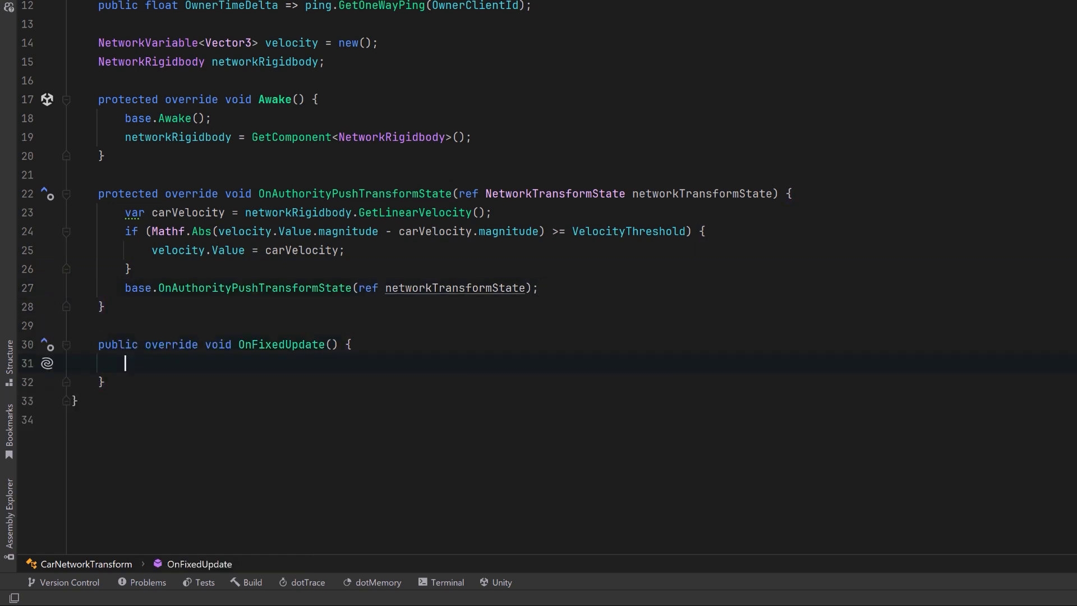
- Return for owners, set CarVisual localPosition to velocity direction × magnitude × OwnerTimeDelta, call base
{"action": "type", "text": "if (IsOwner) return; // Owner doesn't need prediction"}
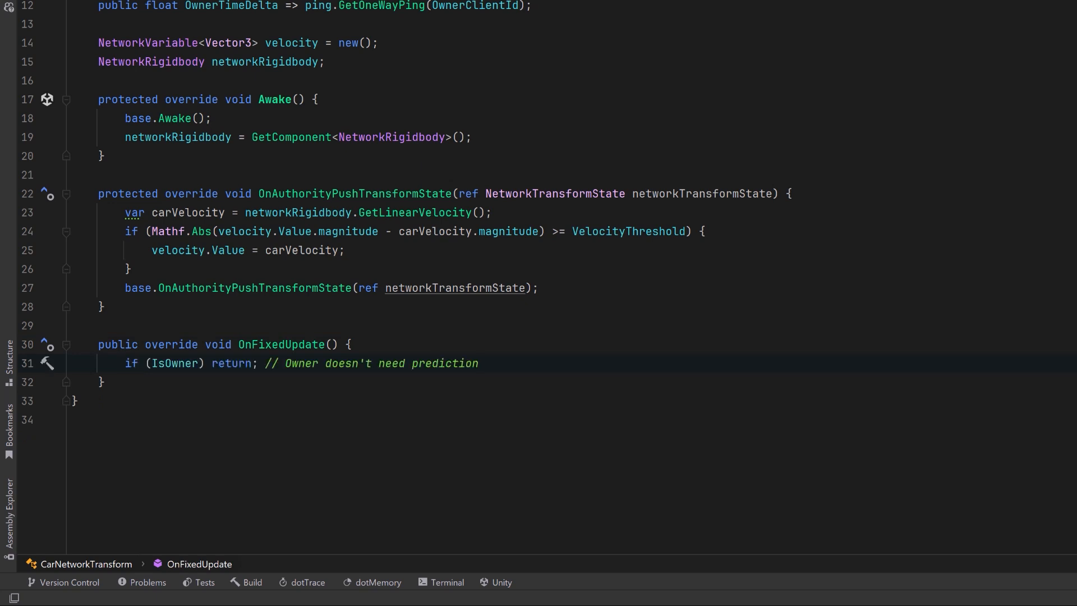
{"action": "key", "text": "enter"}
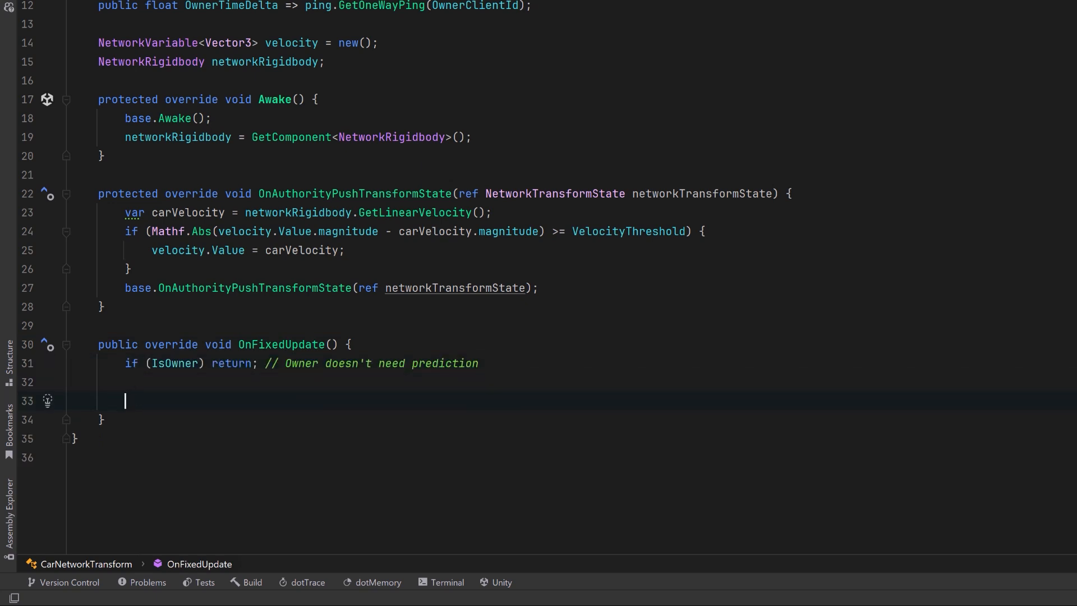
{"action": "type", "text": "var carVelocityDirection = velocity.Value.normalized;"}
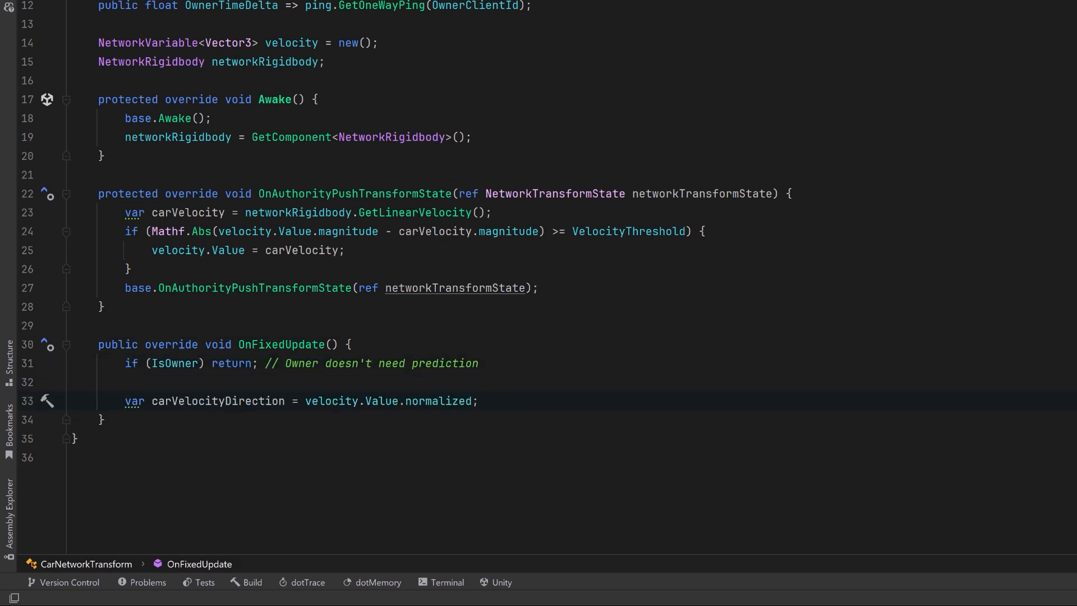
{"action": "type", "text": "var carVelocityPredictedMagnitude = velocity.Value.magnitude * OwnerTimeDelta;"}
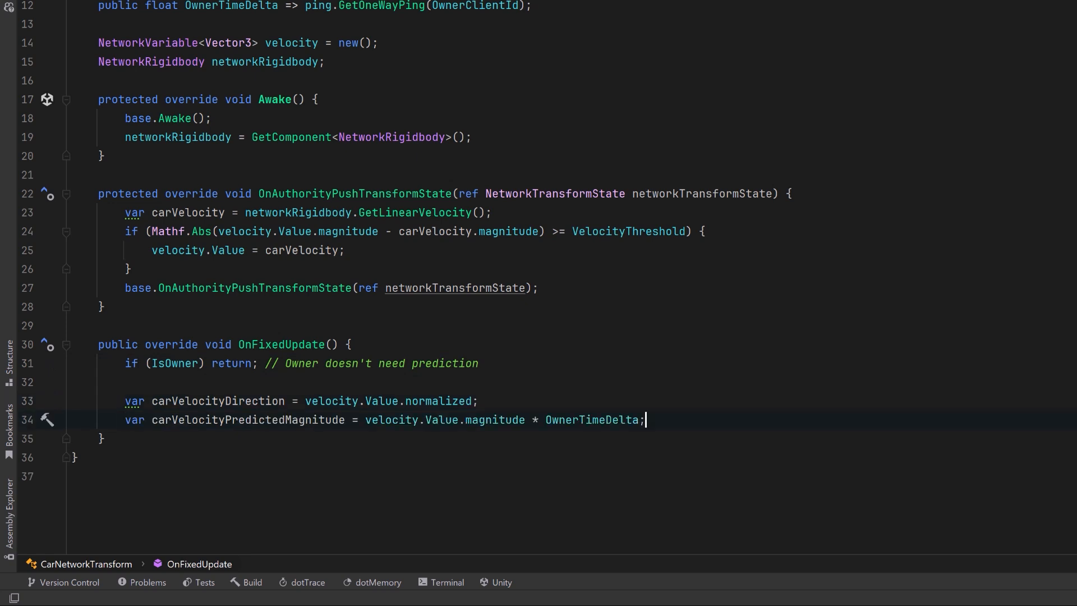
{"action": "type", "text": "CarVisual.transform.localPosition = carVelocityDirection * carVelocityPredictedMagnitude;"}
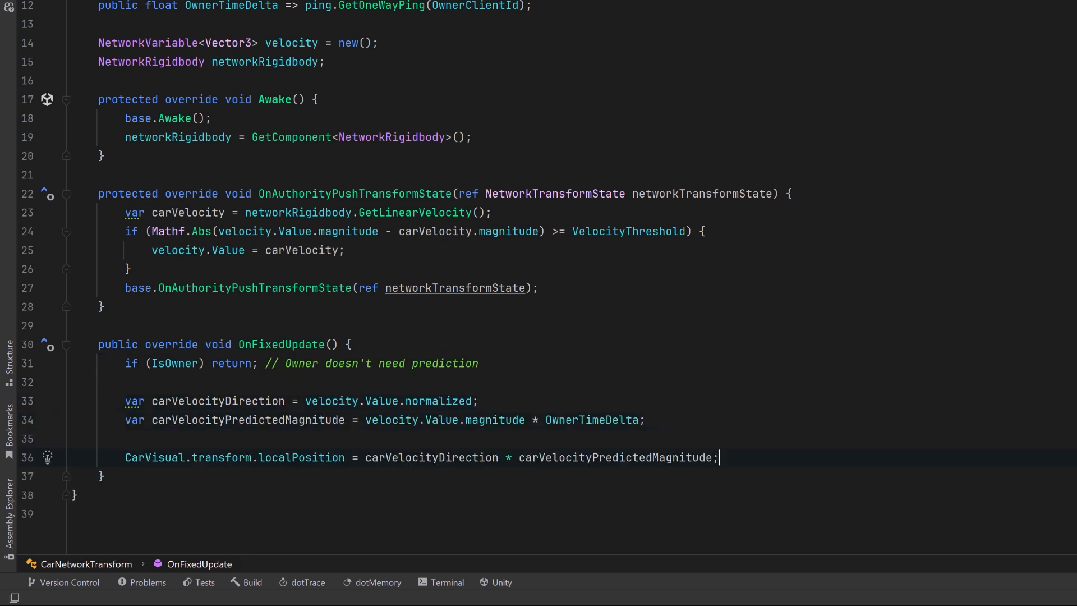
{"action": "type", "text": "base.OnFixedUpdate();"}
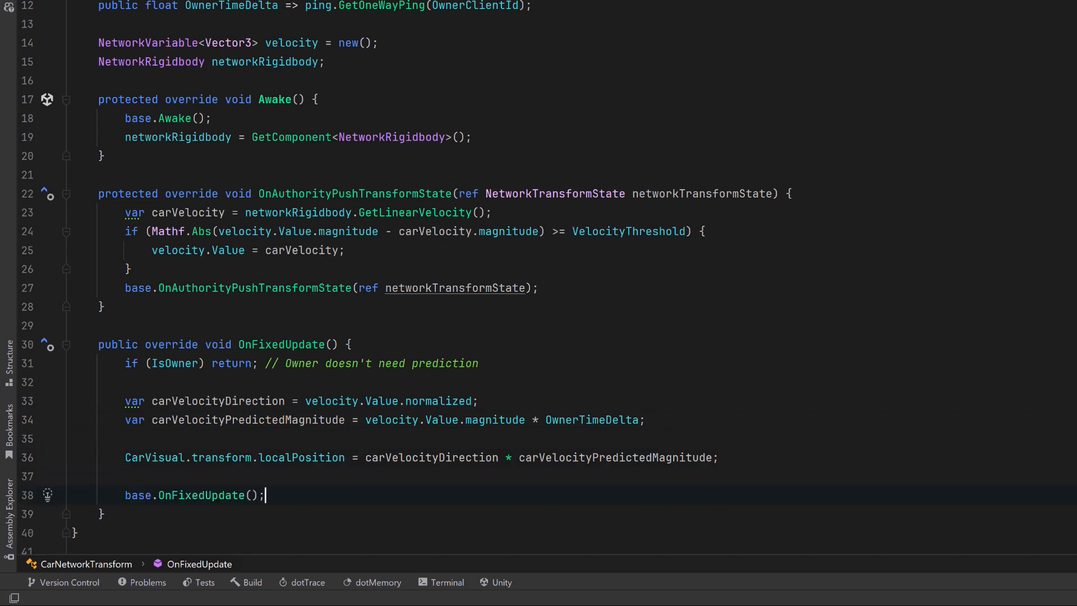